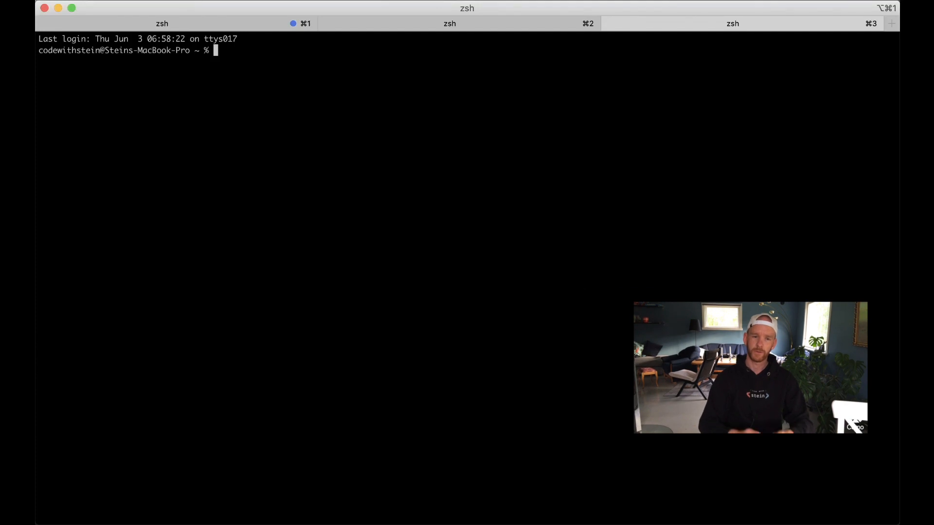
Step: Create the djangodockertest folder and make it the working directory
text(m)
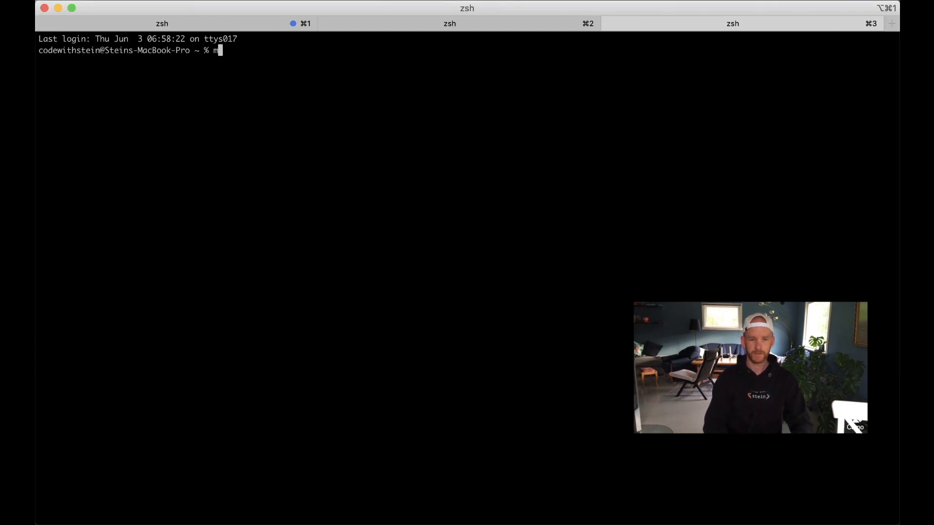
text(kdir djangodockertest)
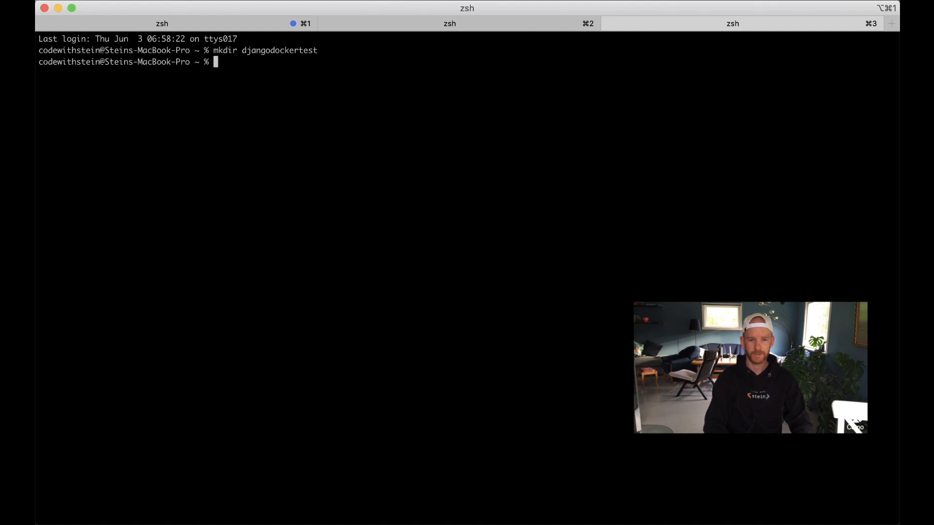
text(cd)
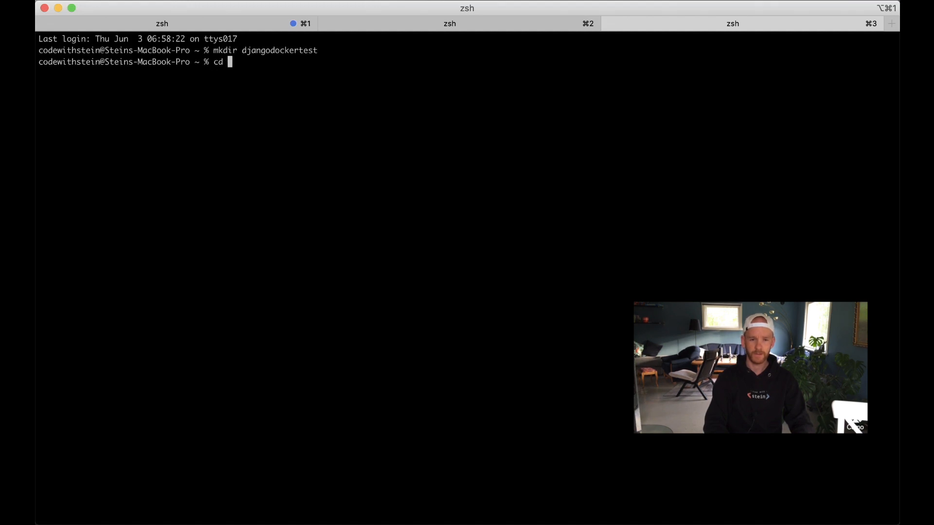
text(djangodockertest)
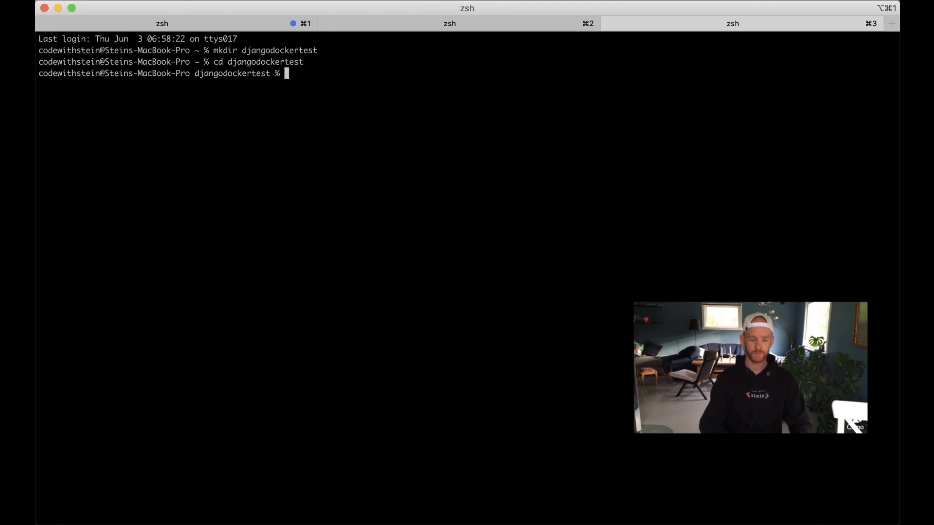
Step: Start editing a new requirements.txt in vim
text(vi)
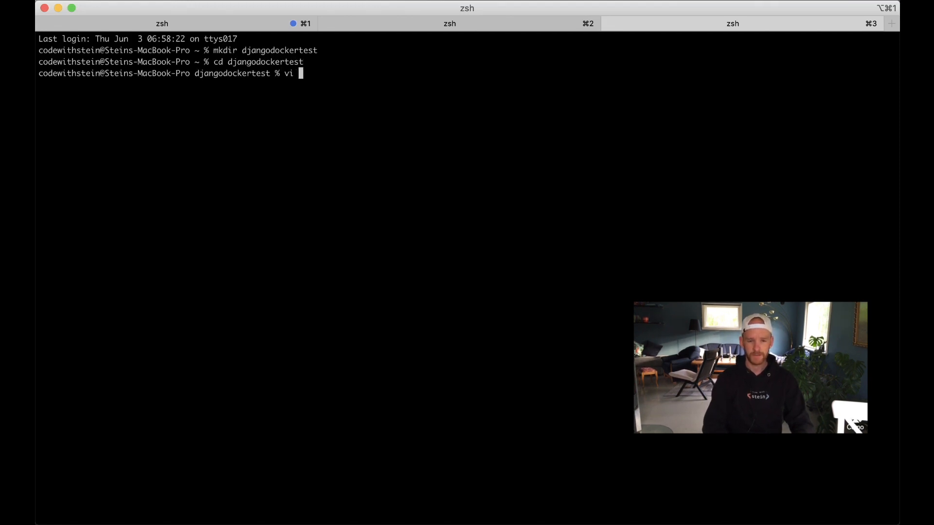
text(requiremen)
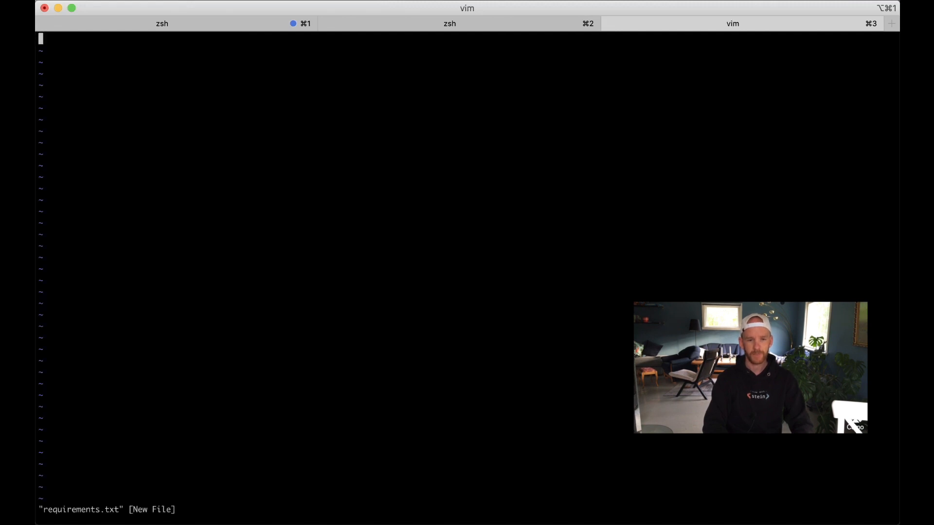
Step: Write Django>=3.2 and psycopg2-binary>=2.8 into requirements.txt, then save and quit vim
key(i)
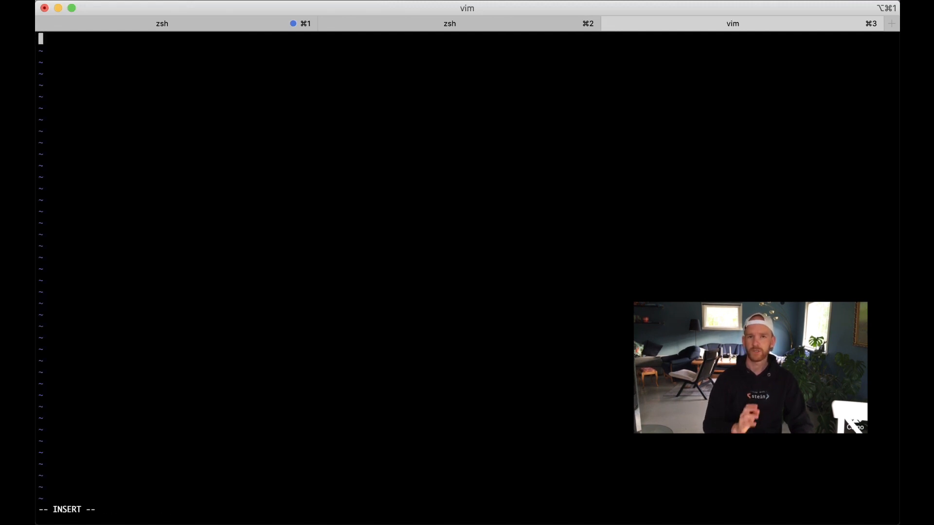
text(Djo)
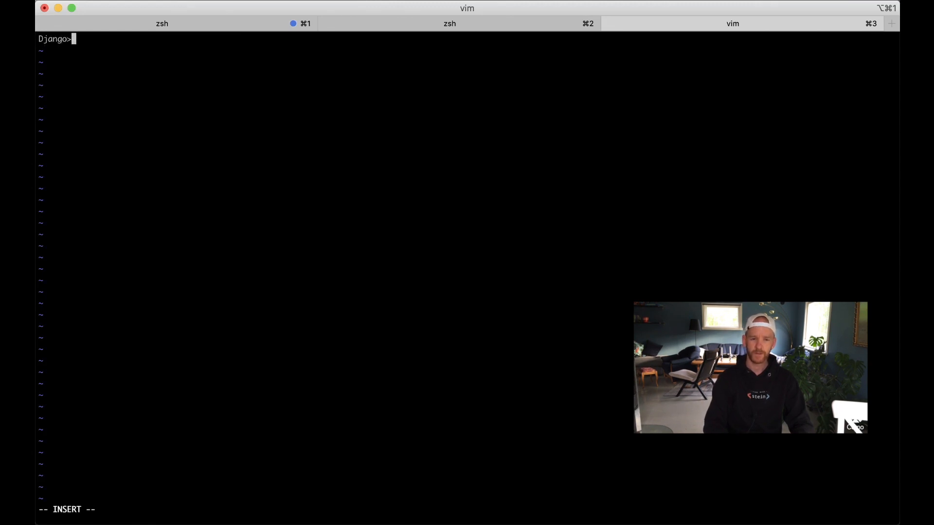
text(>=3.2)
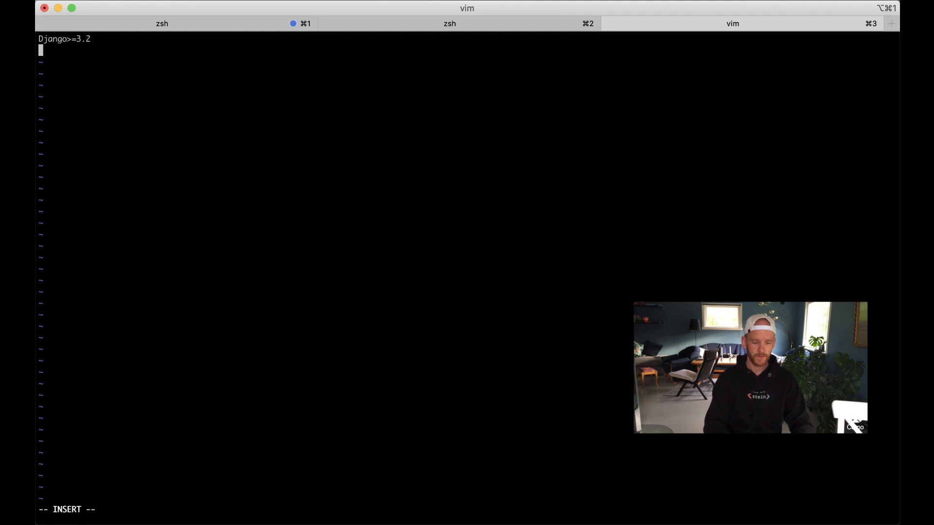
text(psycopg)
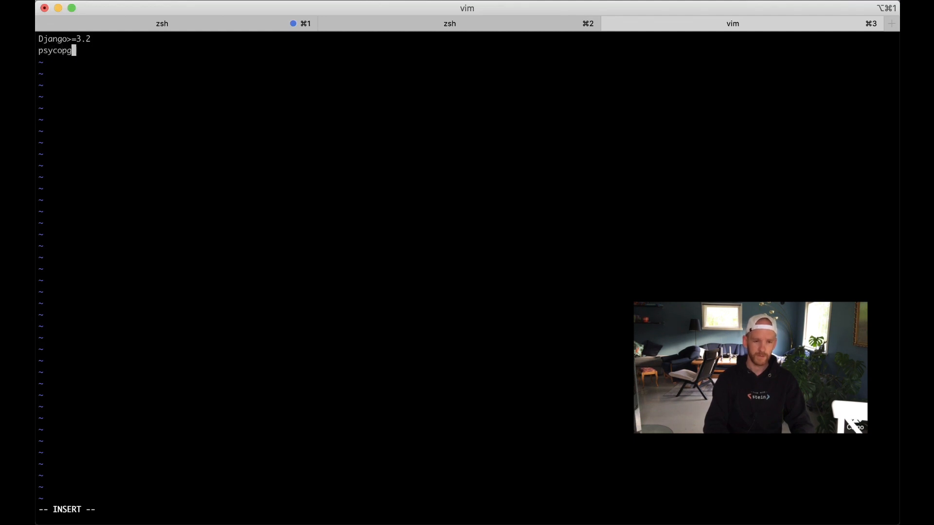
text(2-binary=>2)
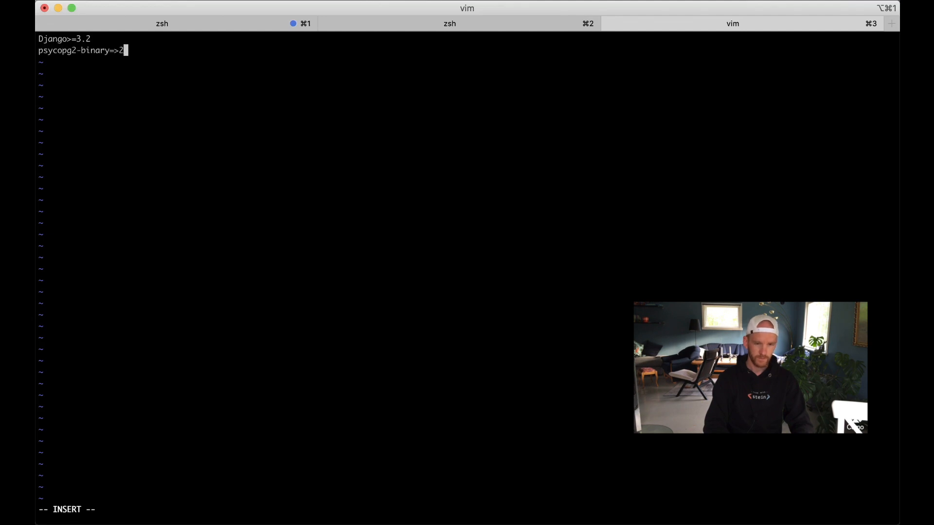
text(.8)
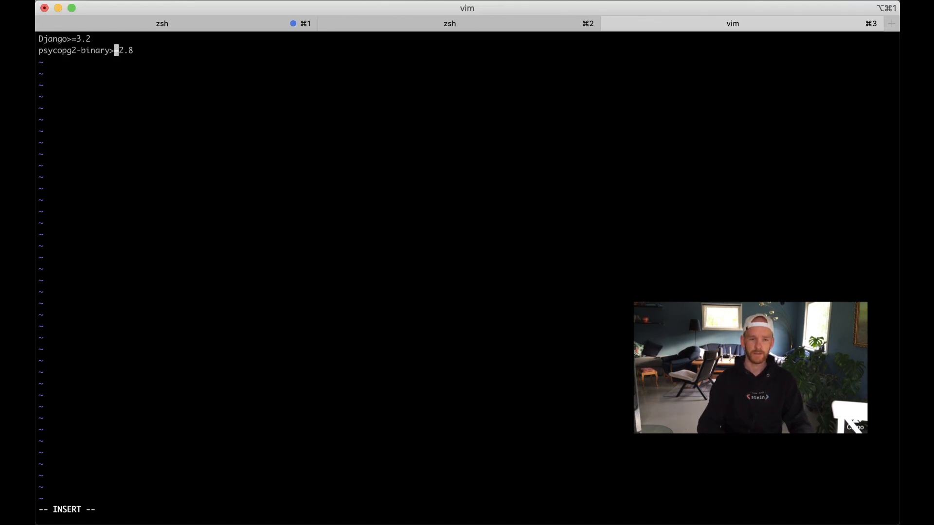
key(Escape)
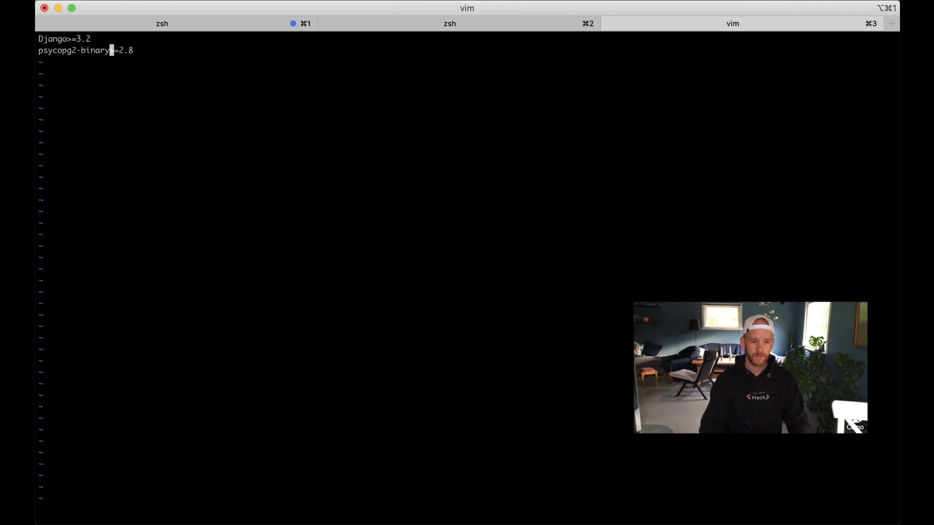
text(:wq)
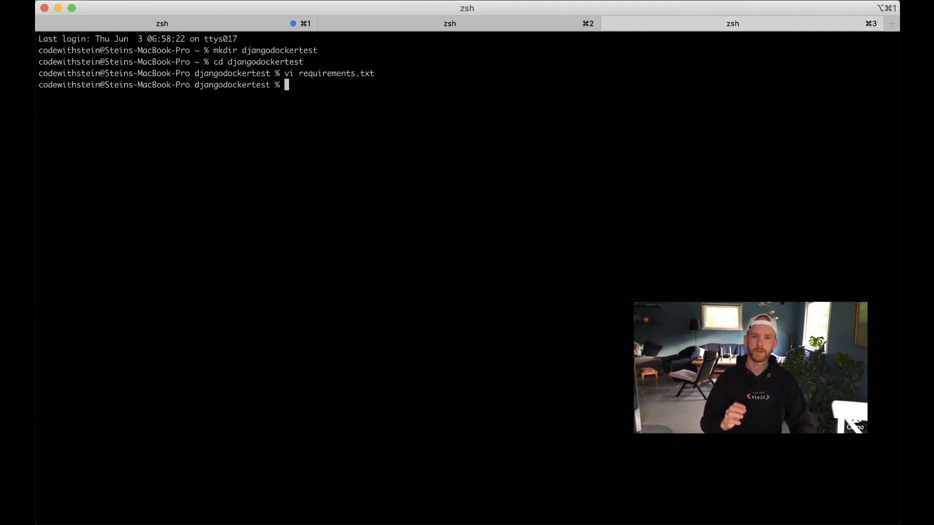
Step: Start editing a new Dockerfile in vim
text(vi)
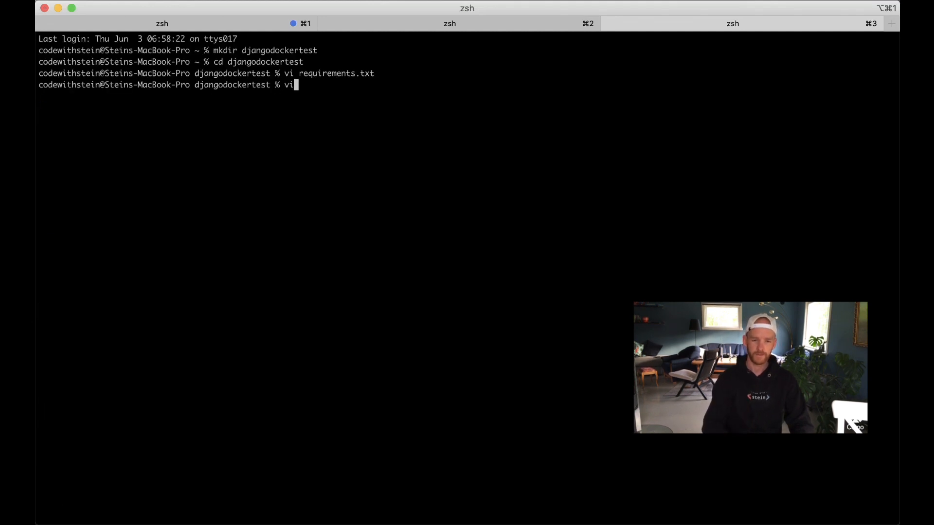
text(Dockerfile)
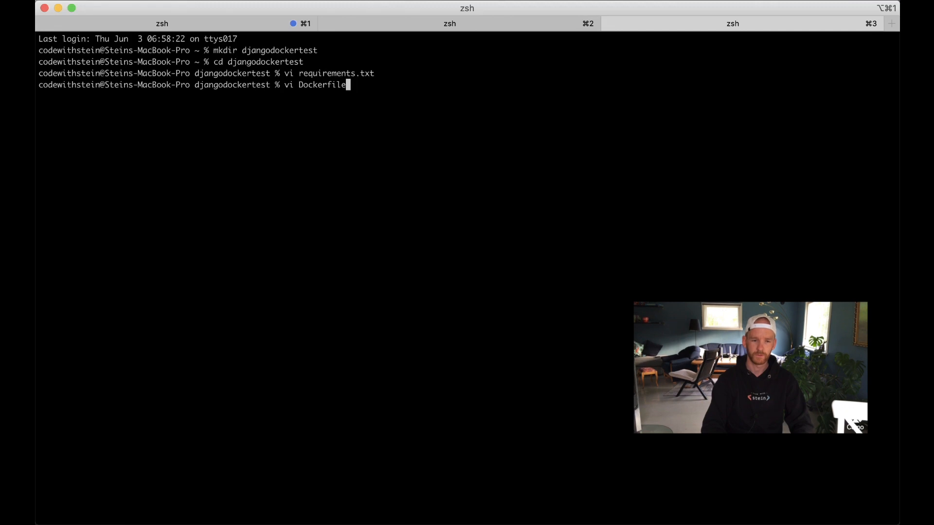
key(enter)
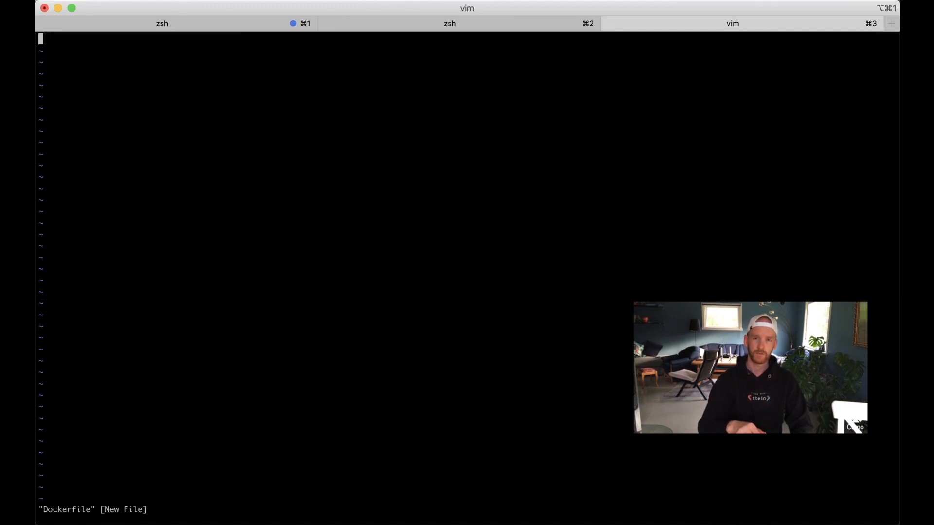
Step: Write FROM python:3, ENV PYTHONUNBUFFERED and WORKDIR /code lines
key(i)
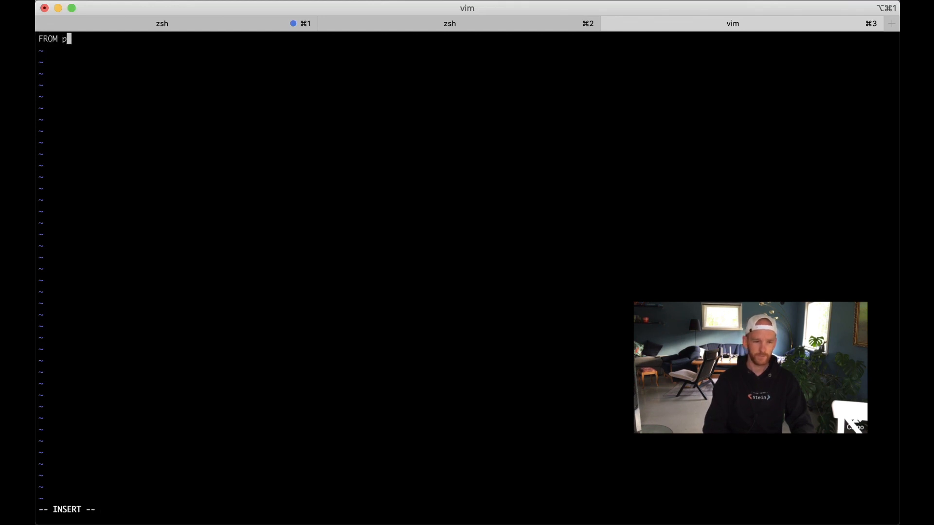
text(ython:3)
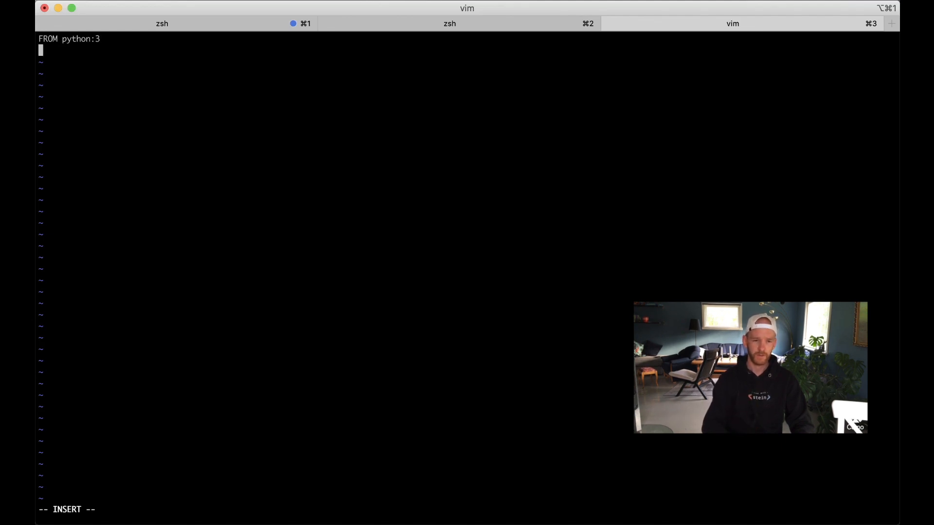
text(E)
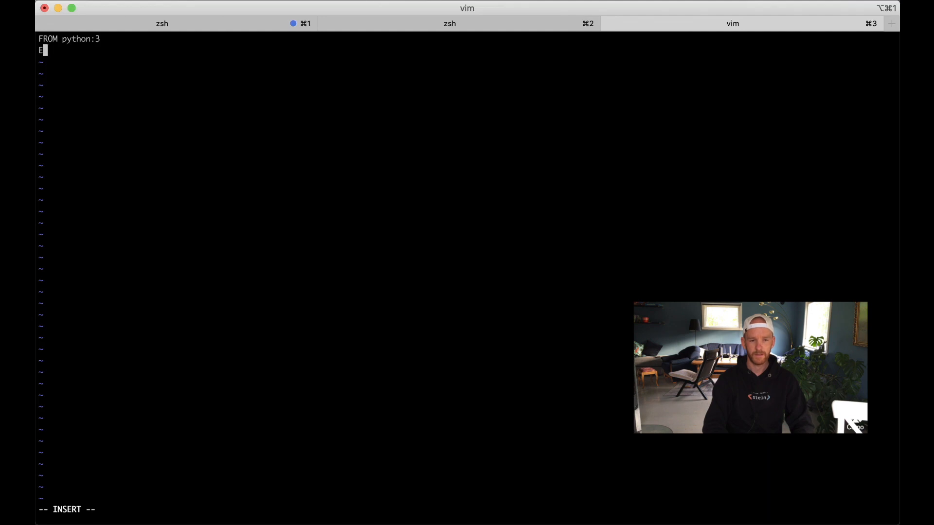
text(NV PYTHON)
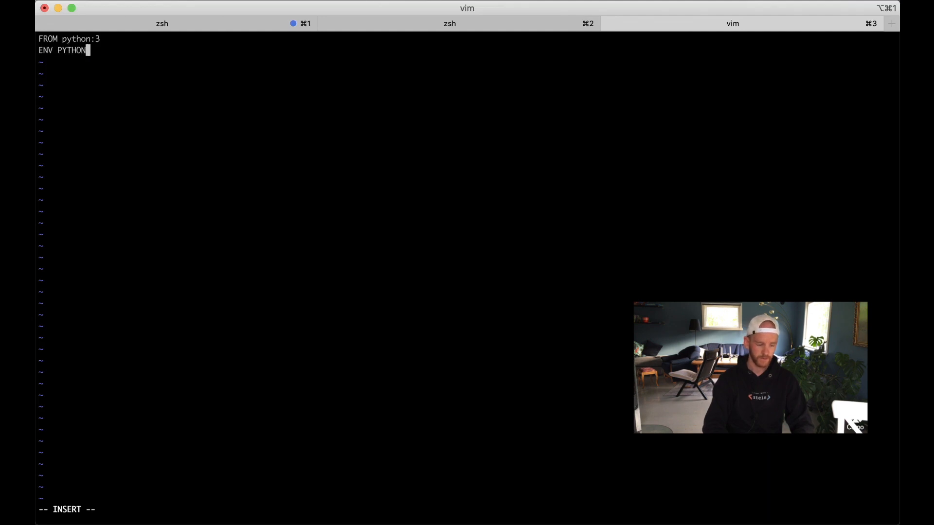
text(UNBF)
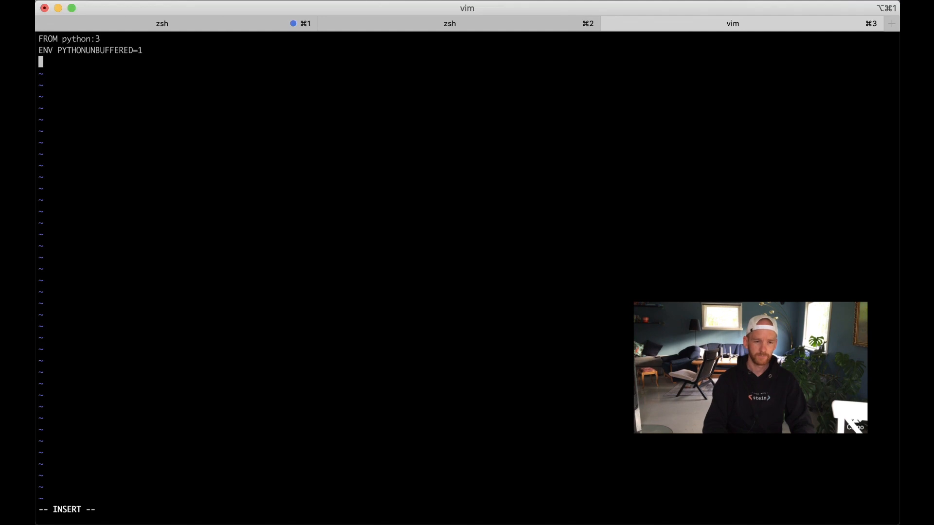
text(WORK)
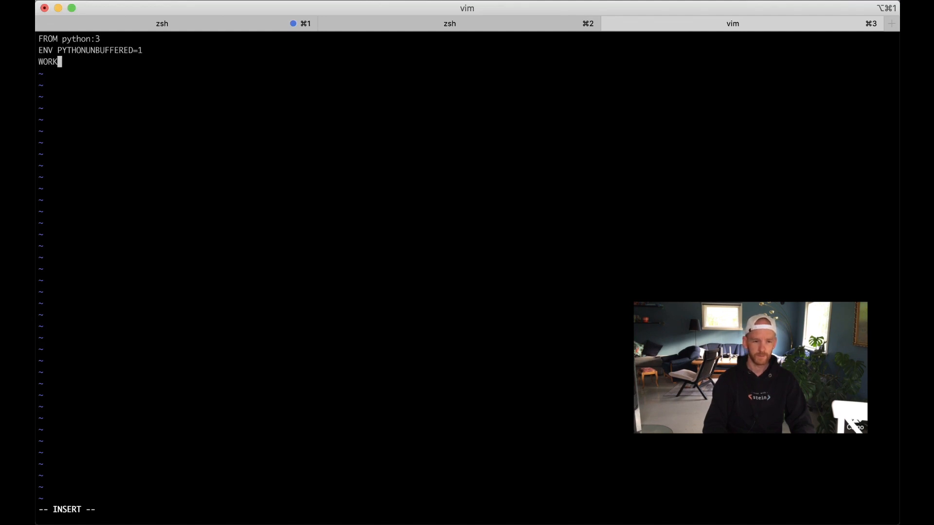
text(DIR /)
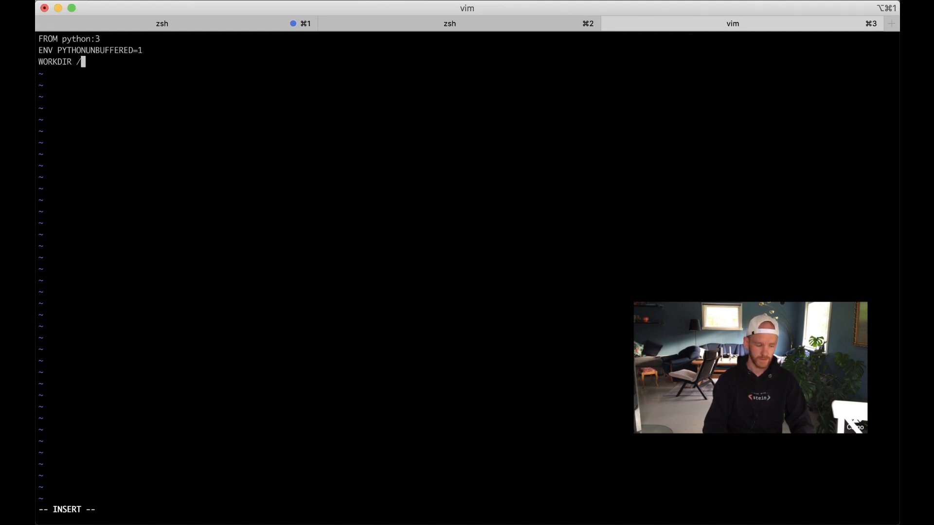
text(code)
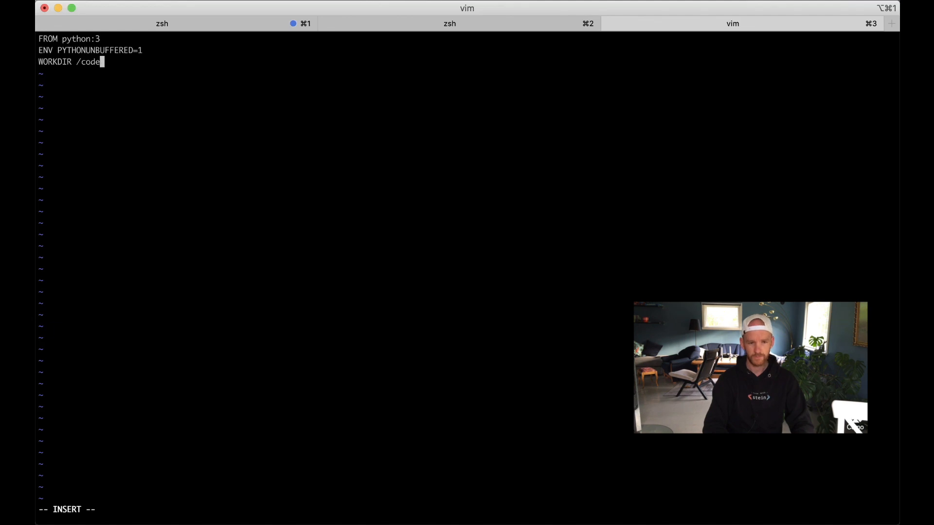
key(enter)
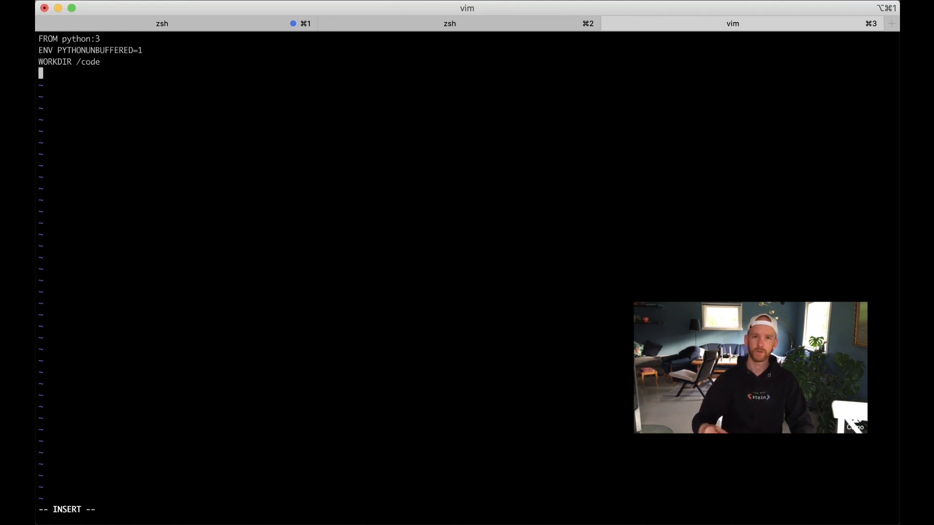
Step: Add COPY requirements.txt /code/ and RUN pip install -r requirements.txt lines
text(C)
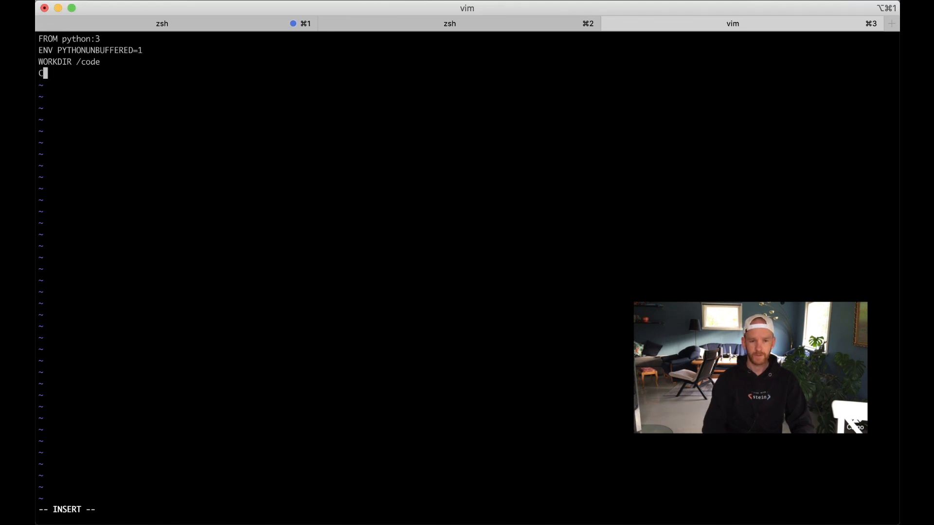
text(OPY requir)
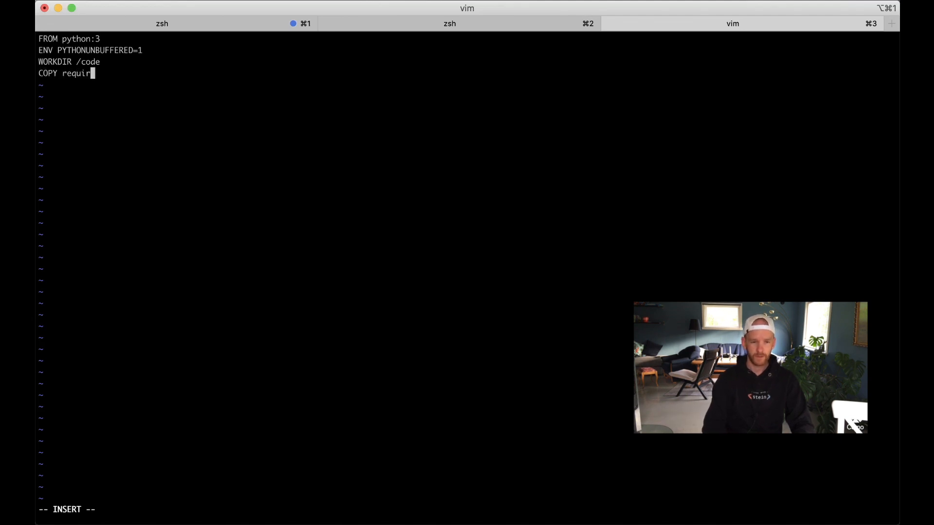
text(ments.txt)
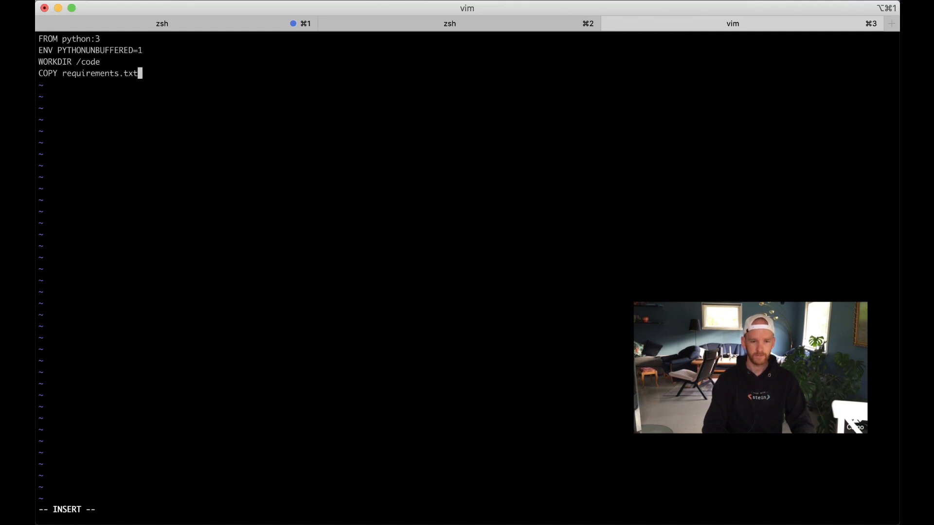
text(/CO)
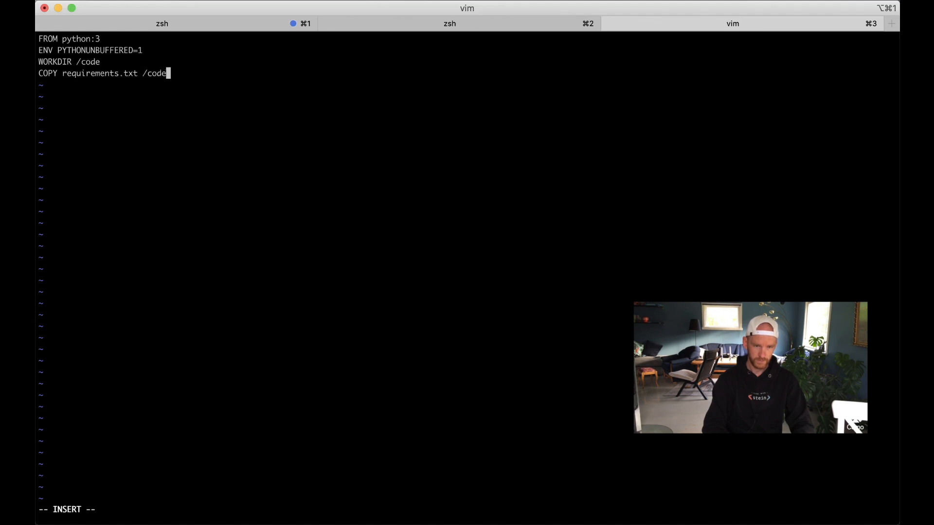
text(/)
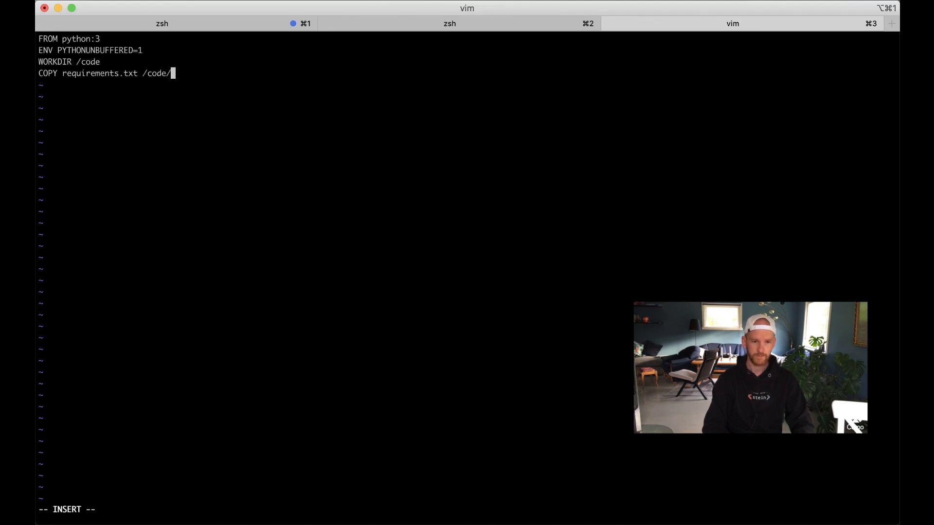
key(enter)
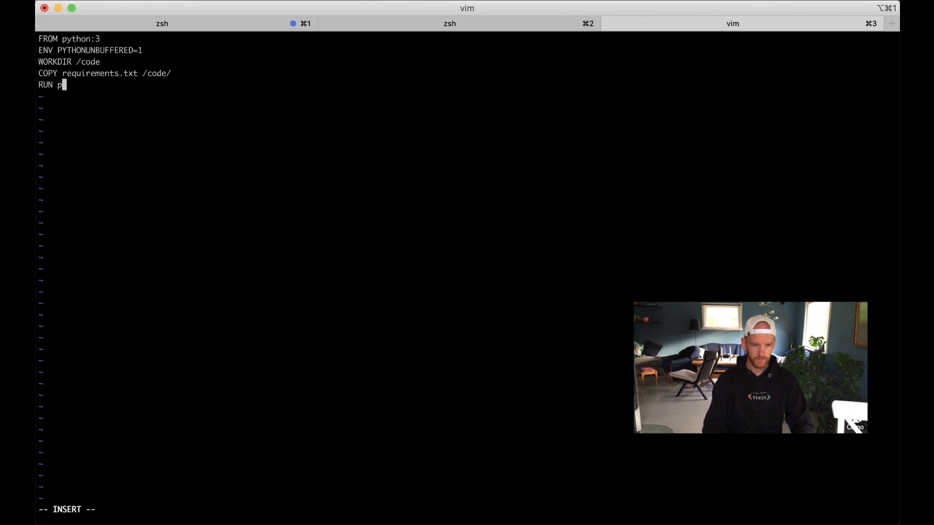
text(ip install -r)
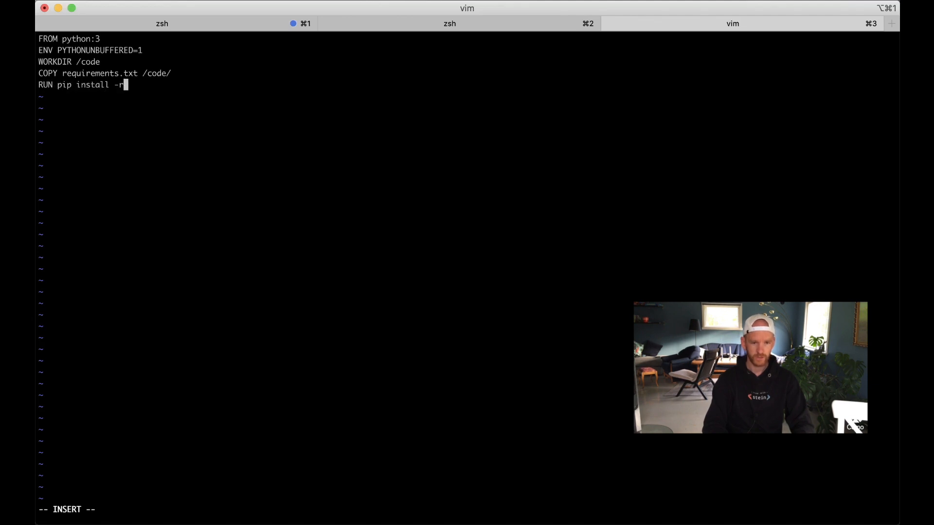
text(requirement)
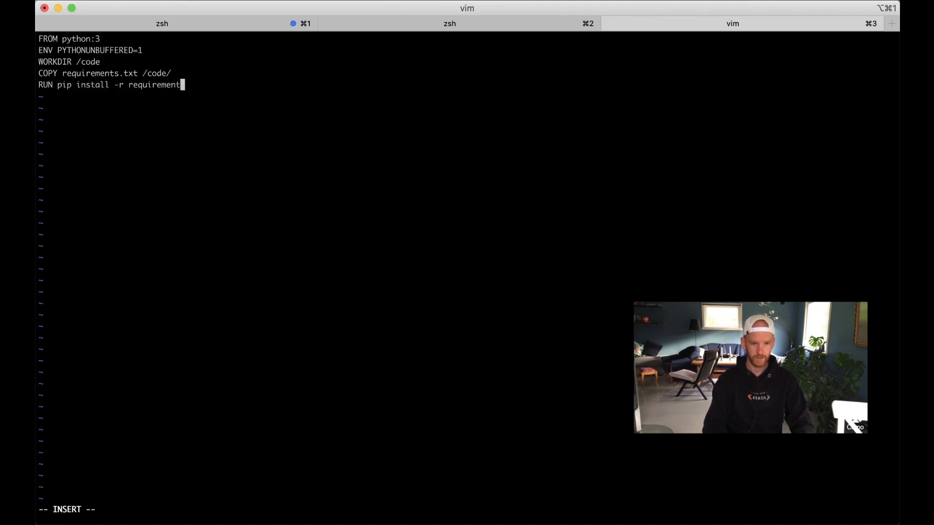
text(s.txt)
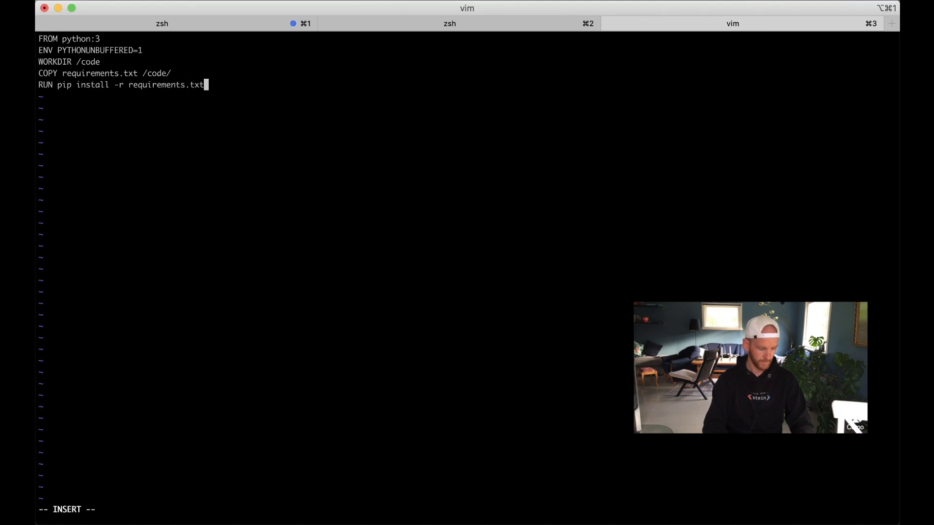
key(Enter)
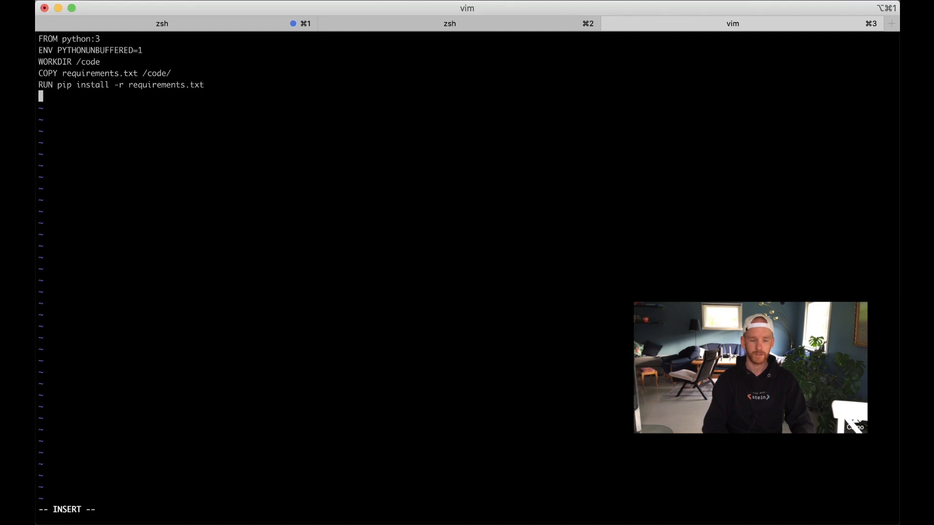
Step: Add the final COPY . /code/ line
text(COPY)
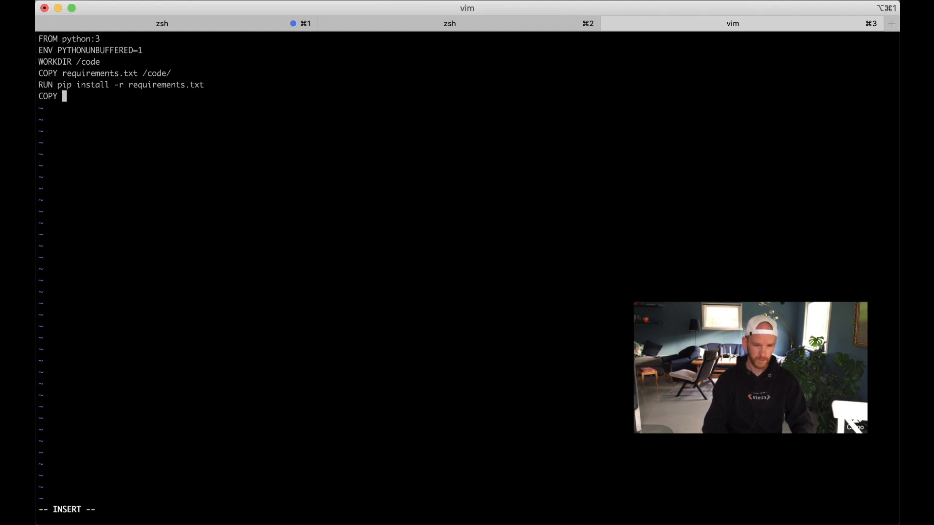
text(. /code)
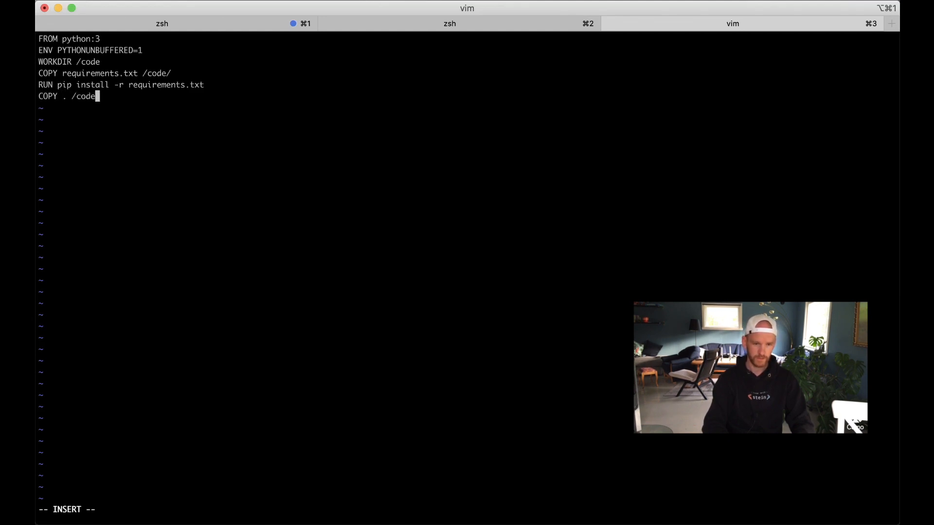
text(/)
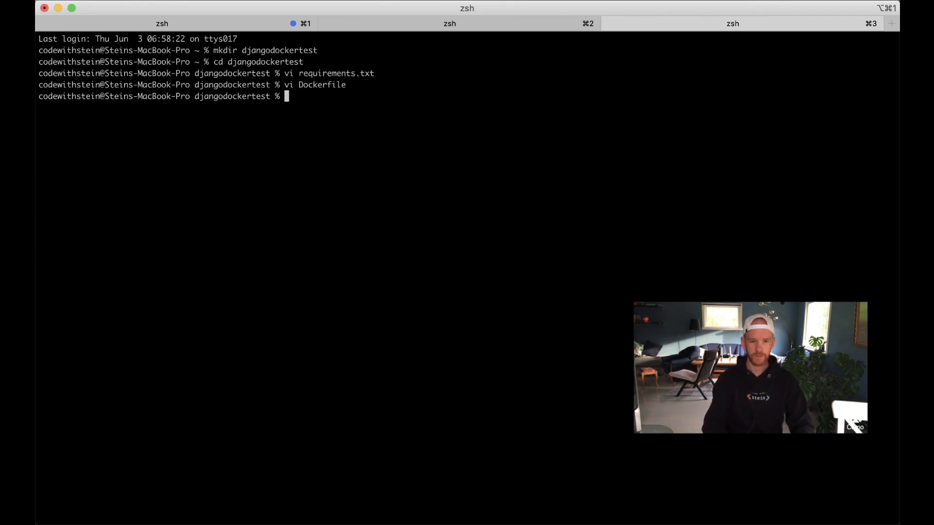
Step: Start editing a new docker-compose.yml in vim
text(vi docker-co)
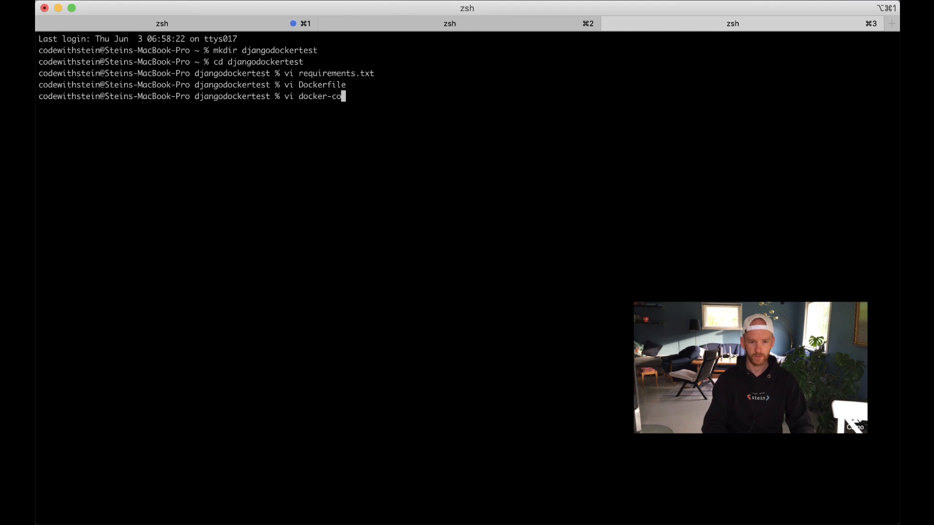
text(mpose.)
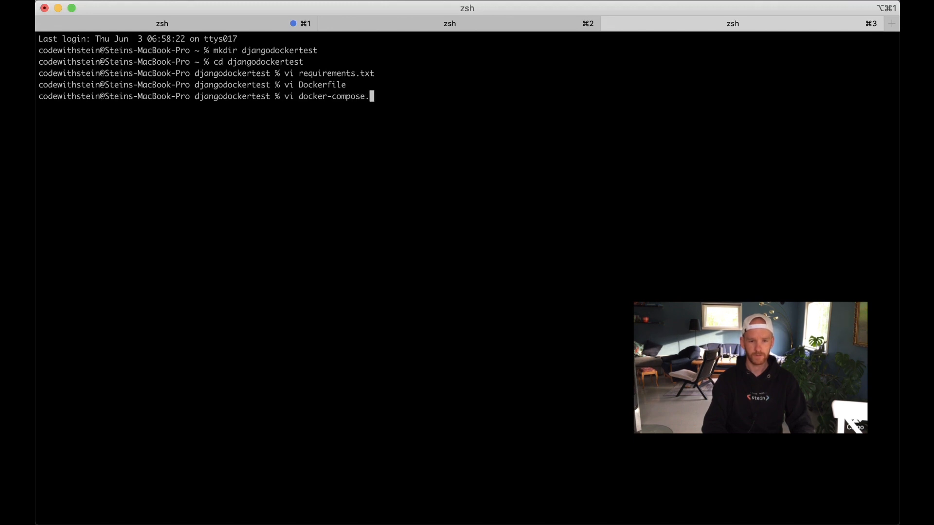
text(yml)
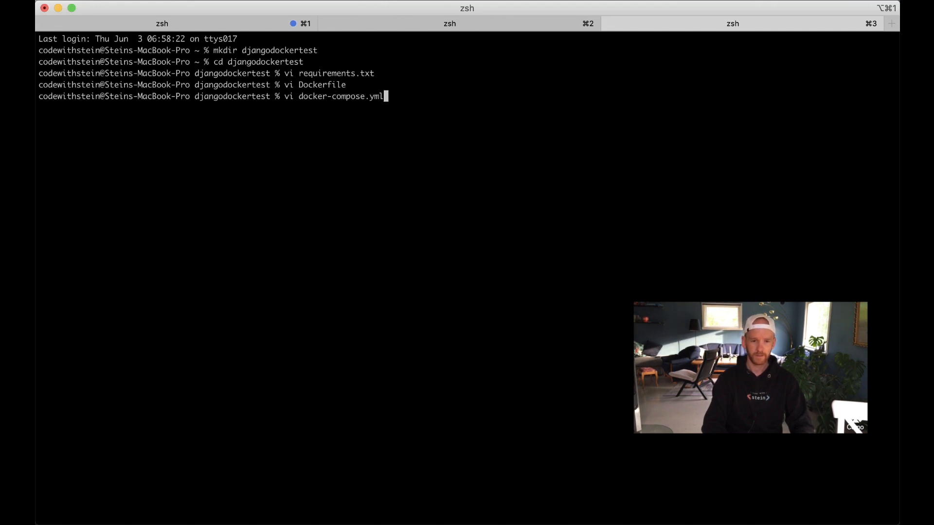
key(enter)
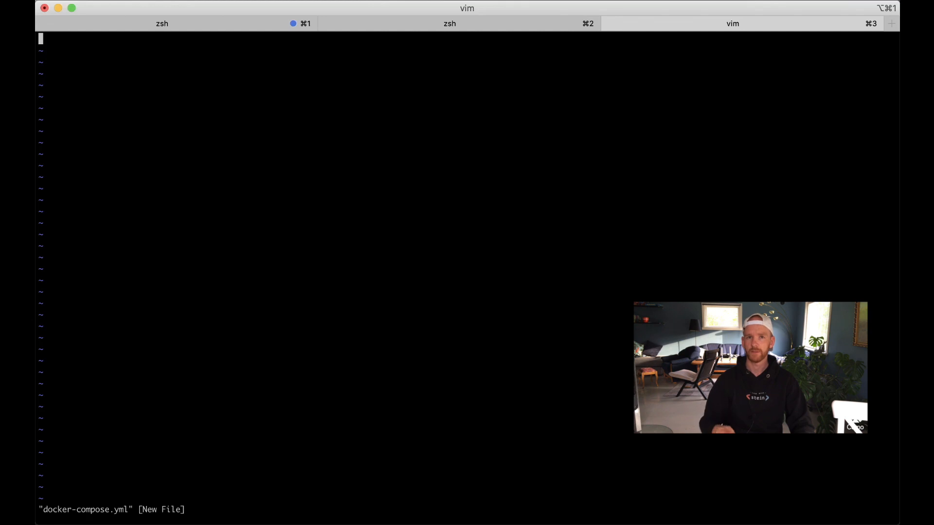
Step: Write the version line and a db service using the postgres image
key(i)
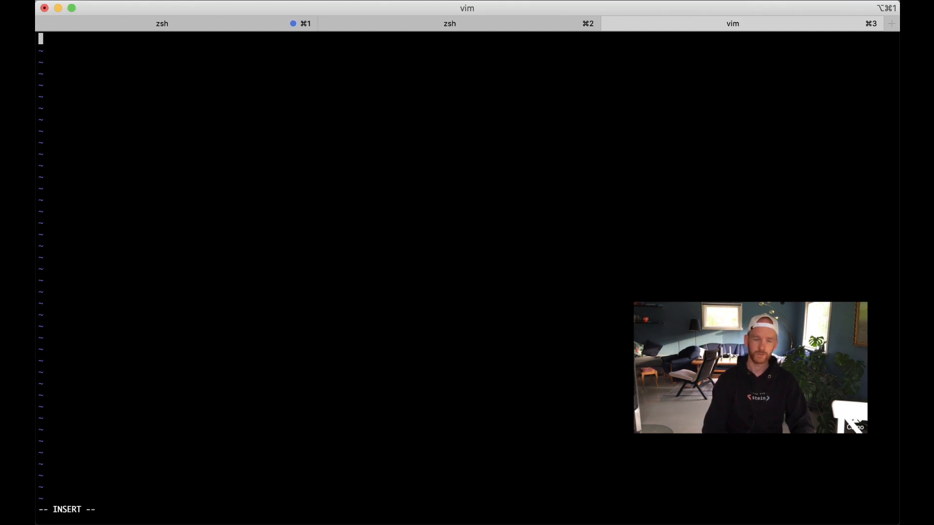
text(version)
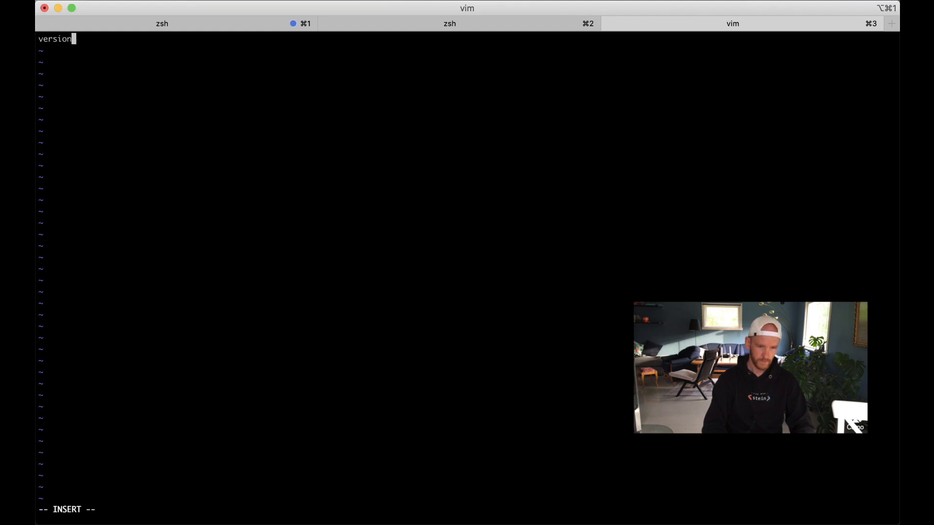
text(: "3.0)
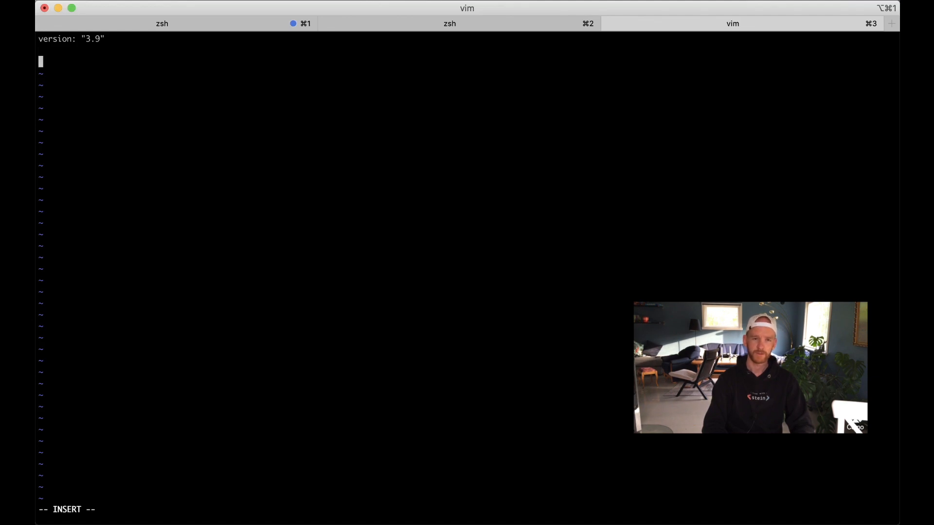
text(servic)
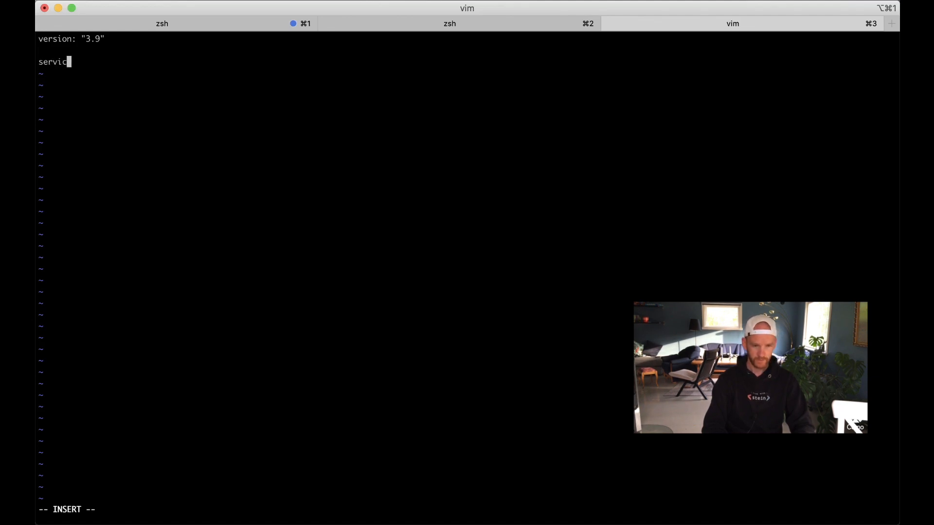
text(es:)
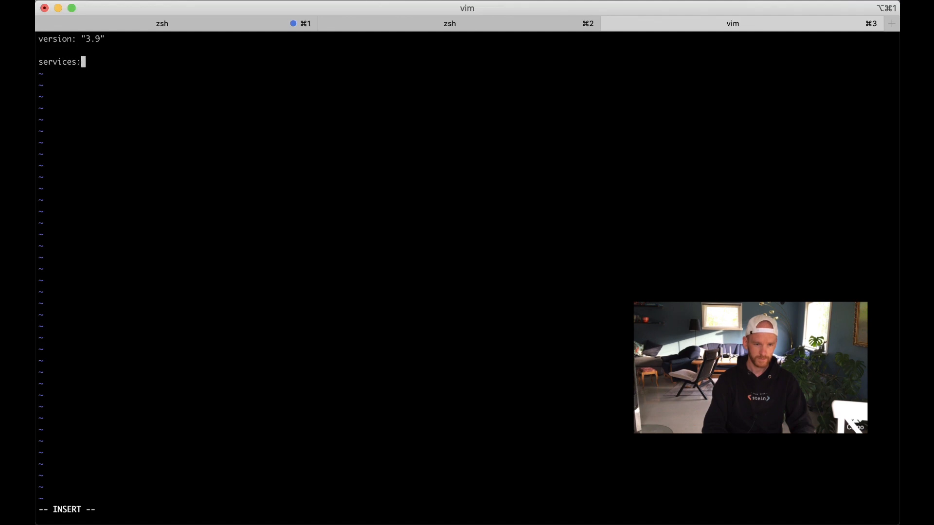
text(d)
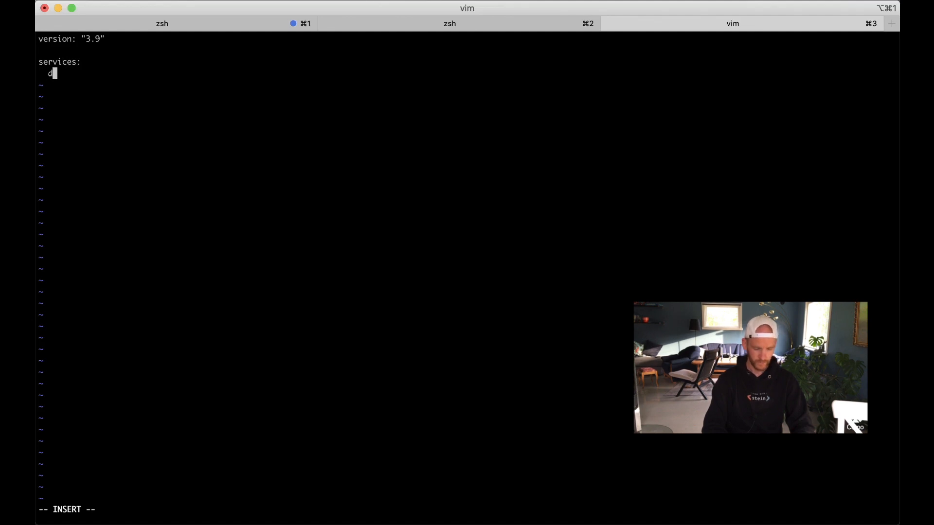
text(b:)
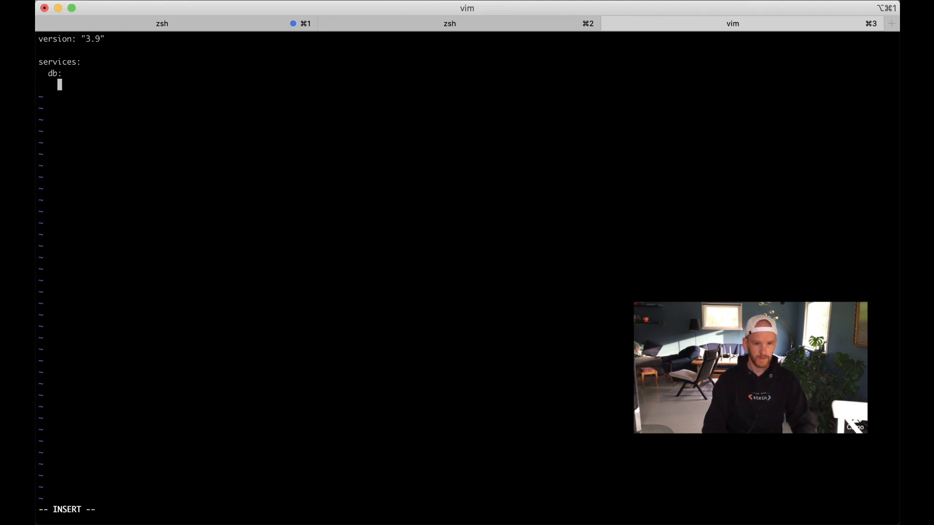
text(image: postgres)
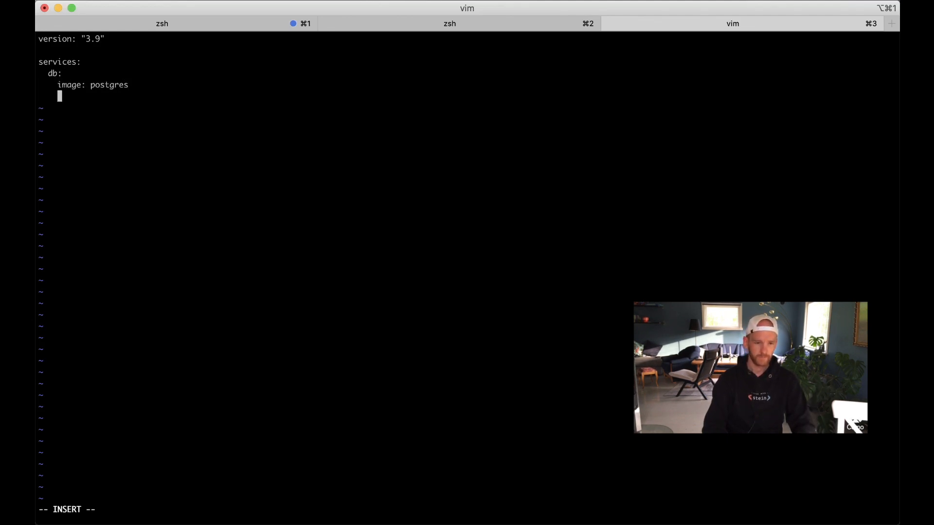
Step: Add a volumes entry mounting ./data/db to /var/lib/postgresql/data
text(volumes)
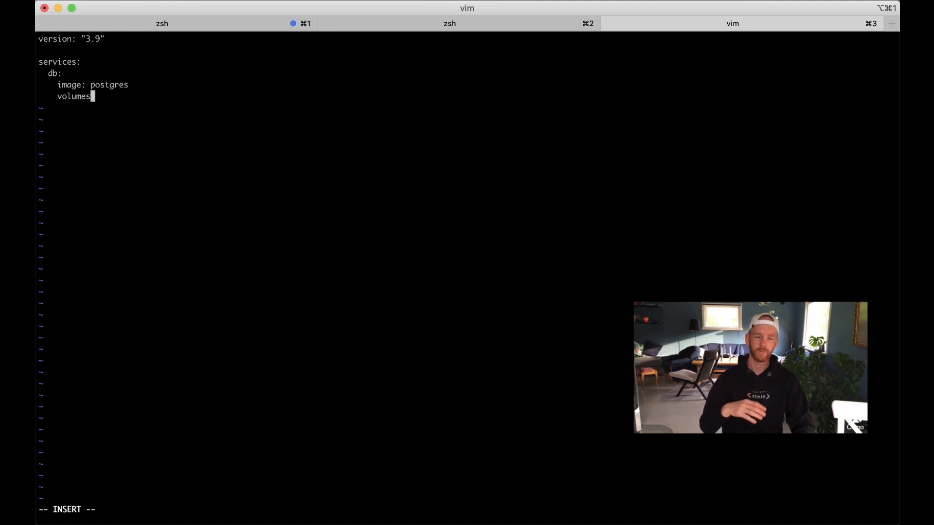
text(:)
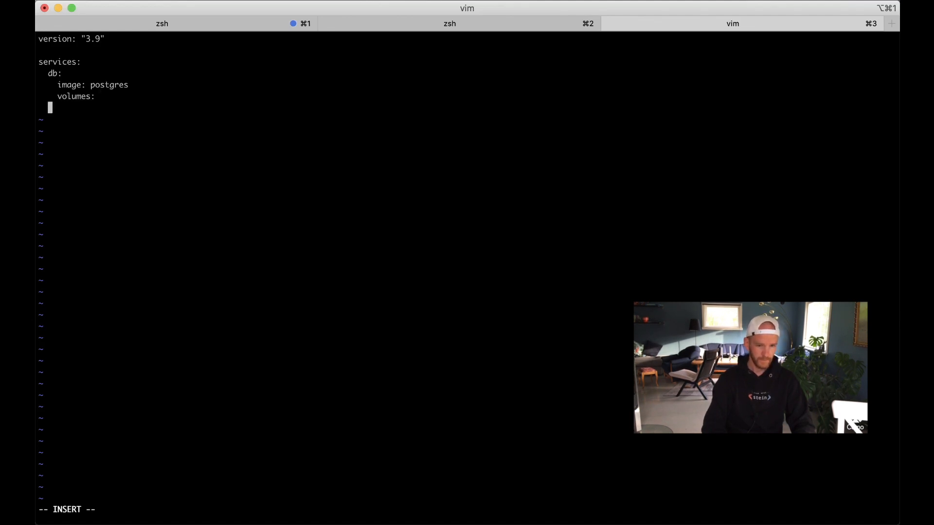
text(-)
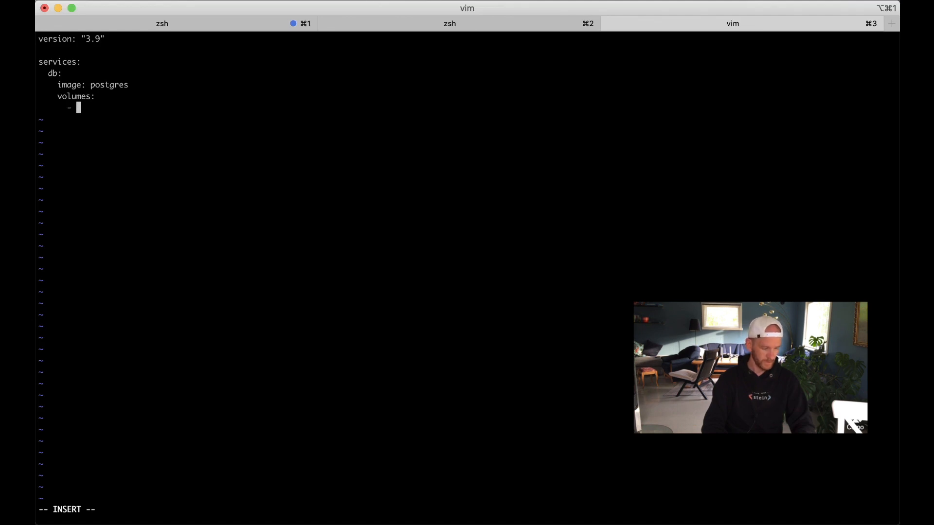
text(./data)
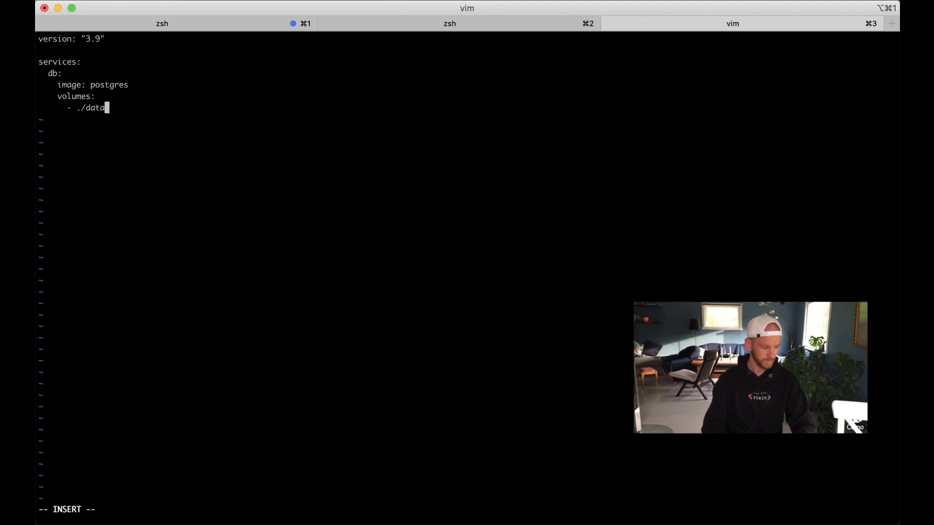
text(/db)
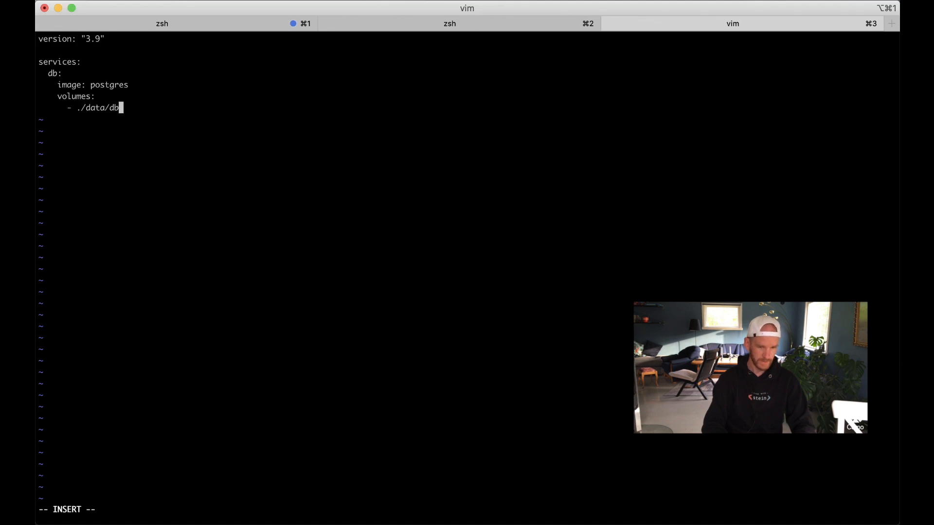
text(:/)
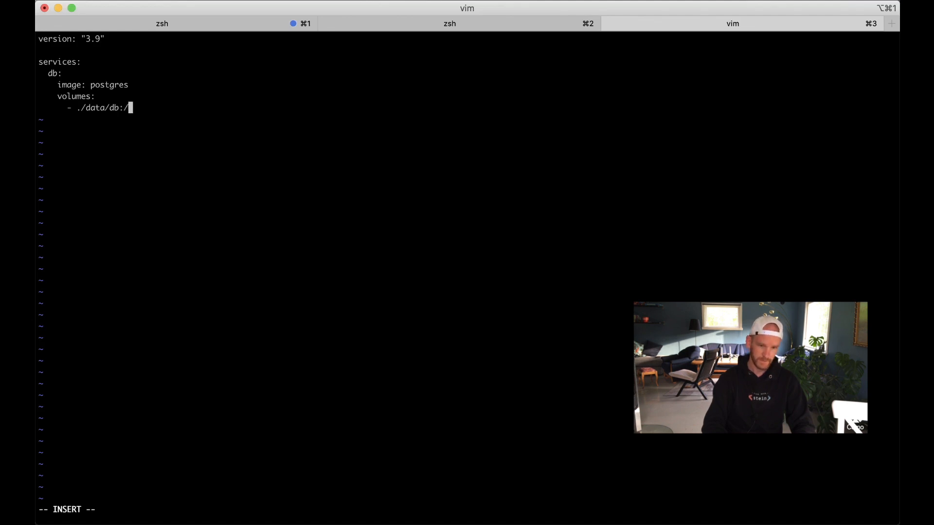
text(var/)
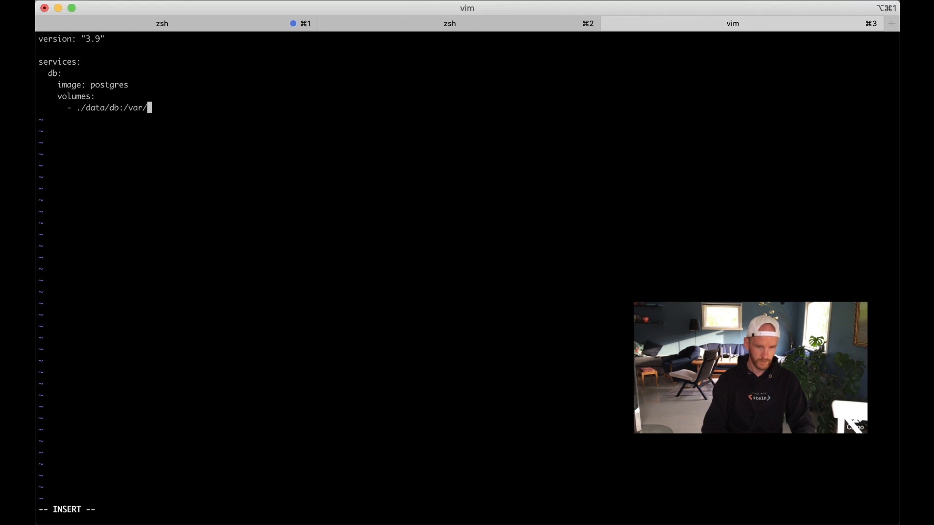
text(lib/postg)
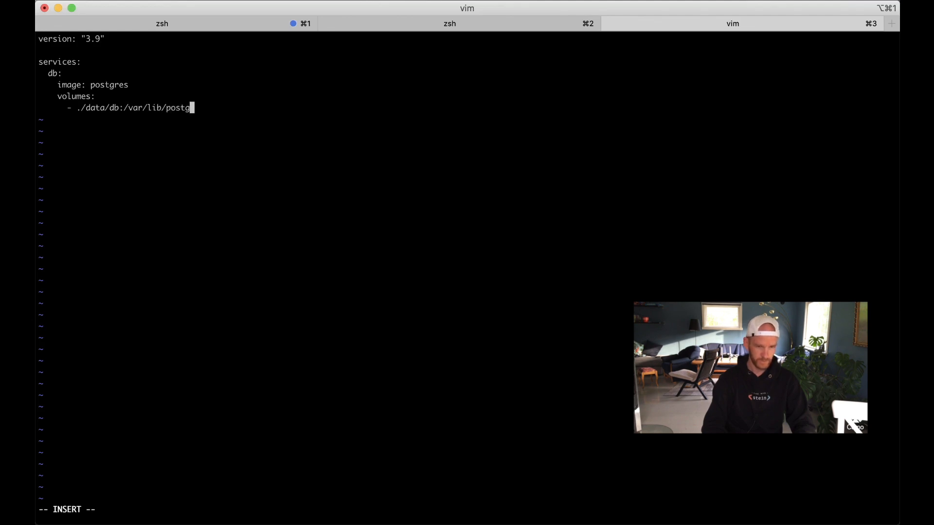
text(esql)
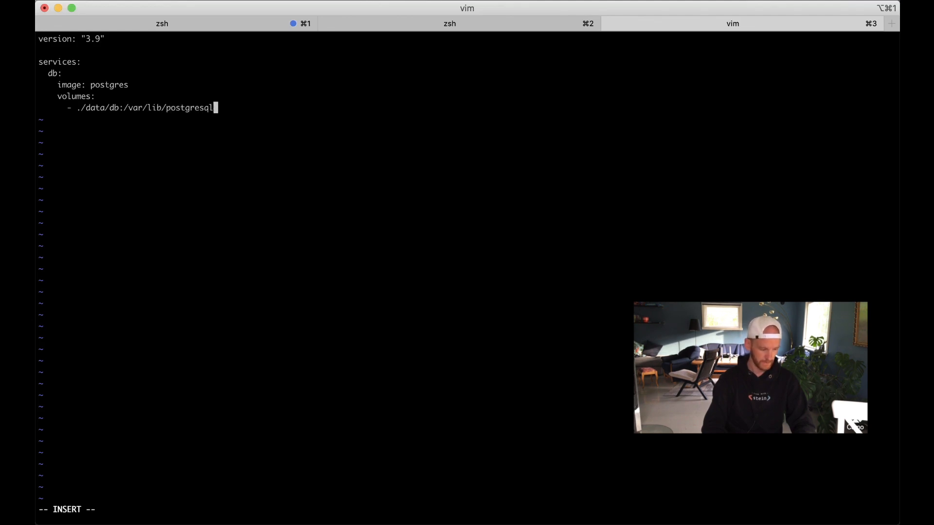
text(/data)
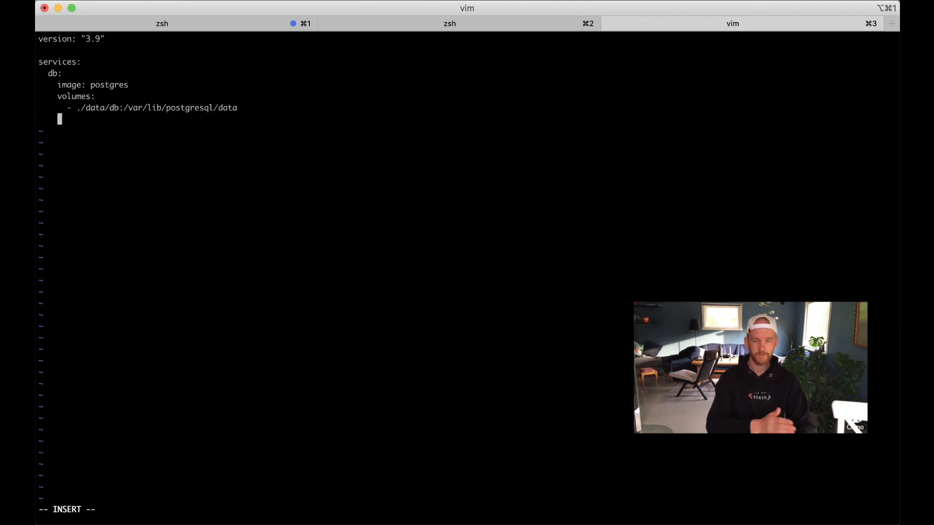
Step: Add an environment section with POSTGRES_DB=postgres
text(environ)
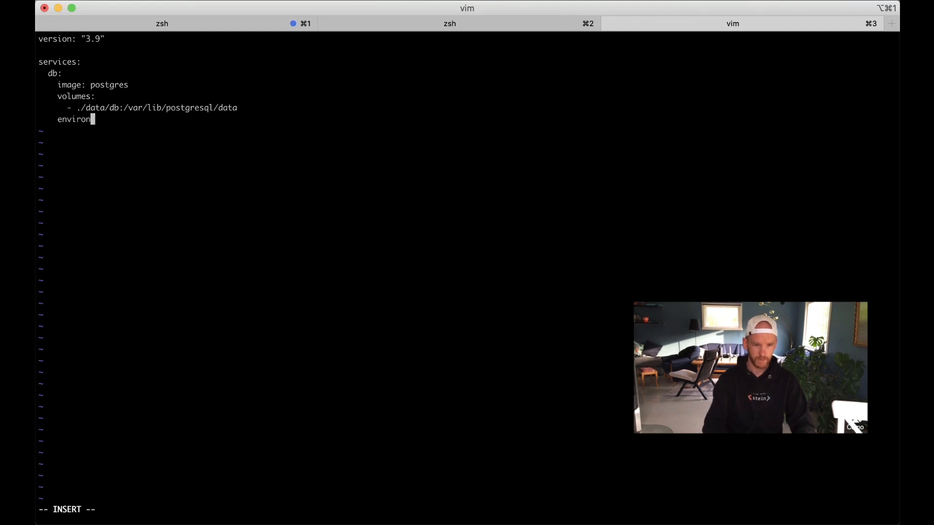
text(ment:)
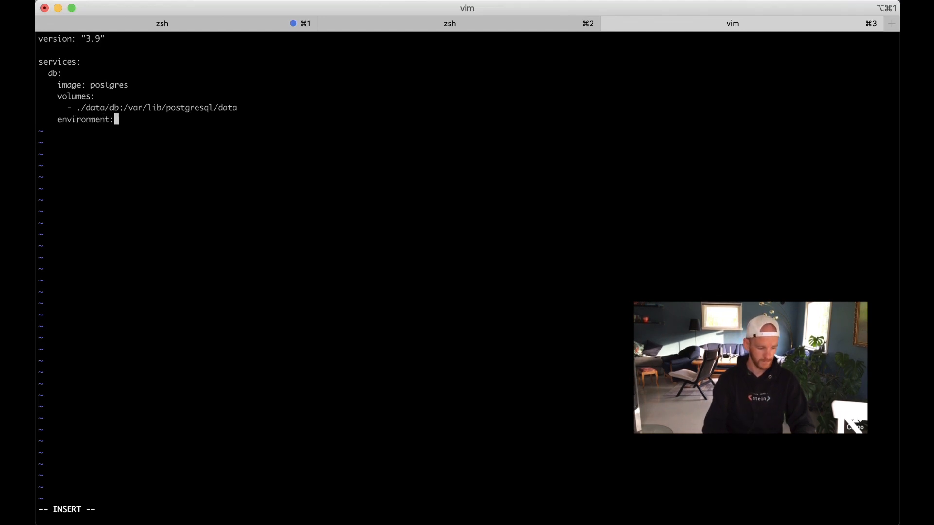
key(enter)
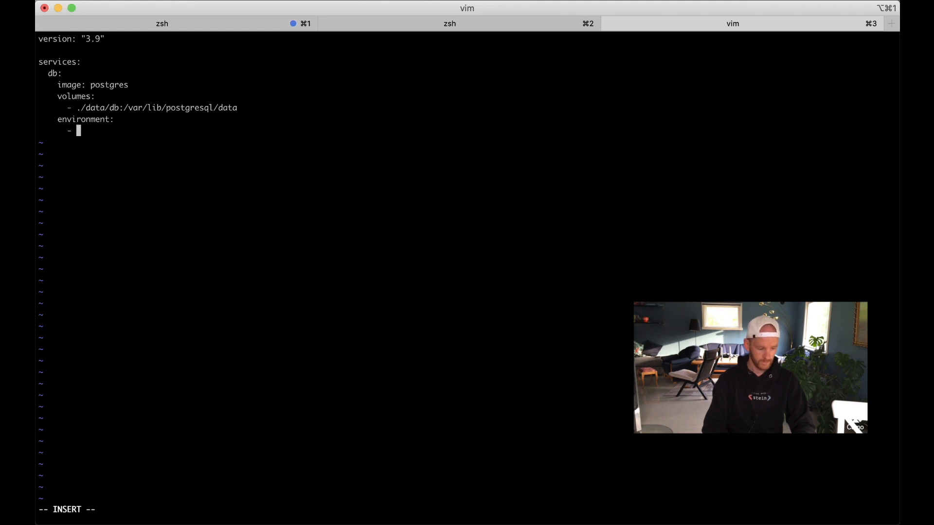
text(POSTGRES_)
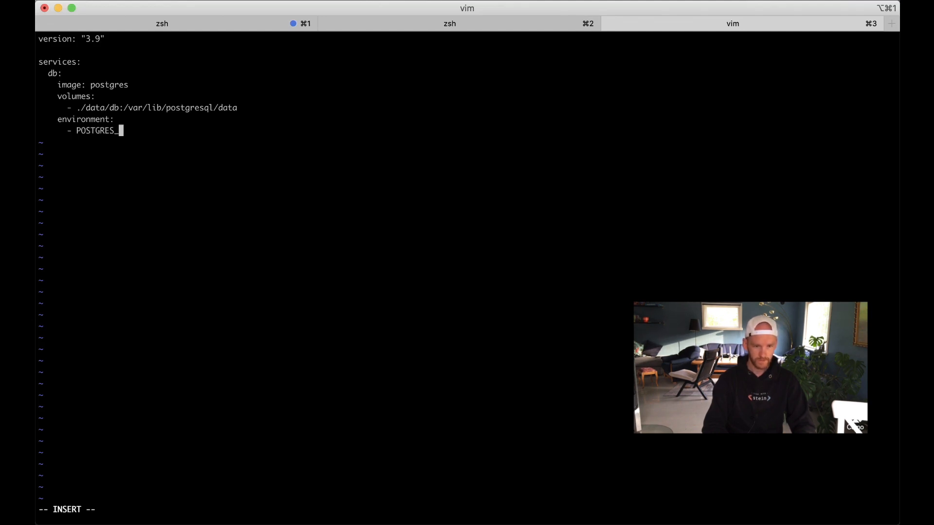
text(DB)
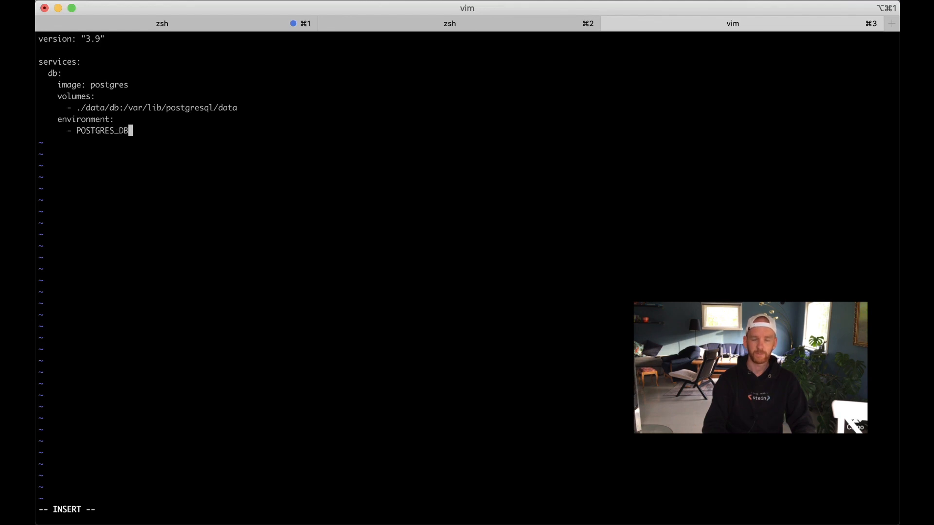
text(" ")
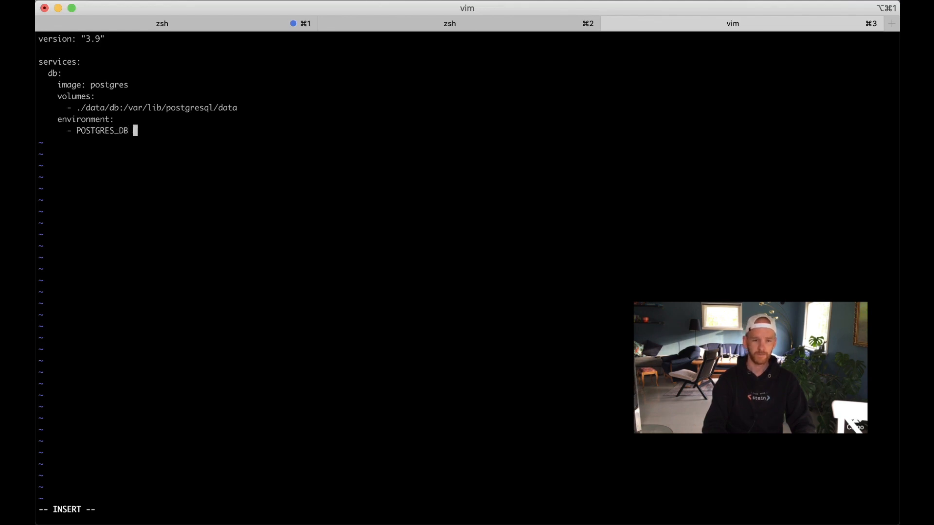
text(=)
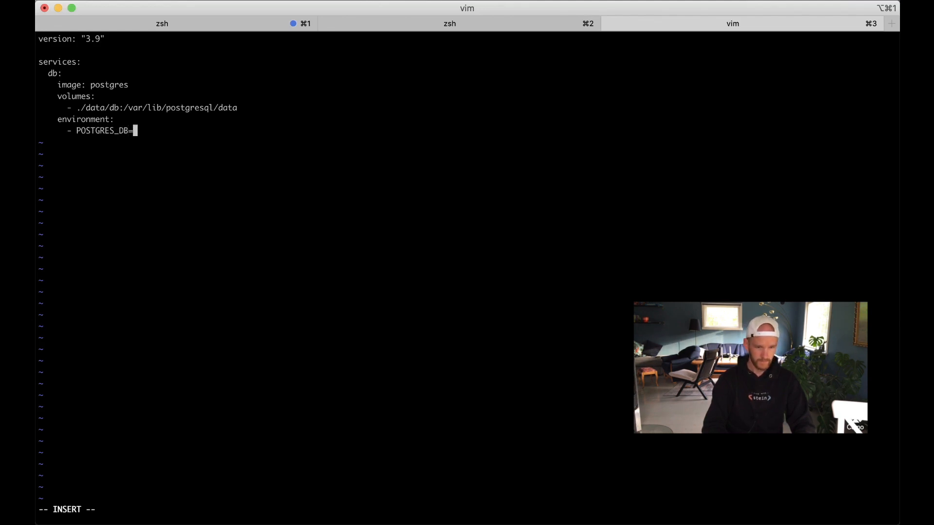
text(postgres)
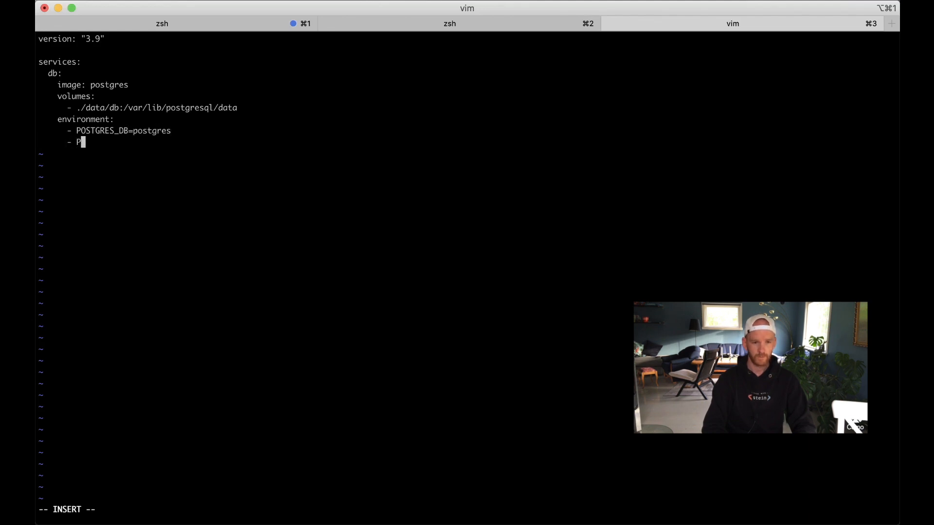
Step: Add POSTGRES_USER=postgres and POSTGRES_PASSWORD=postgres entries
text(OSTGRES)
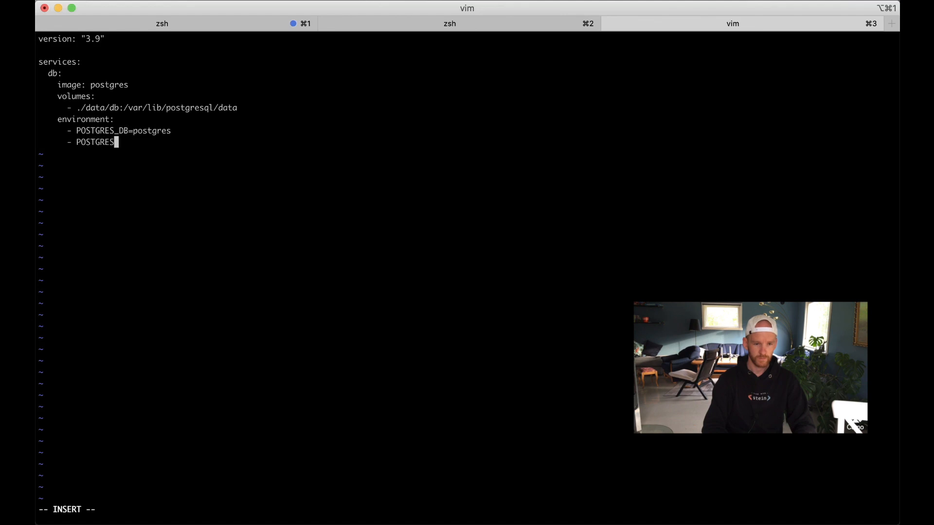
text(_USER)
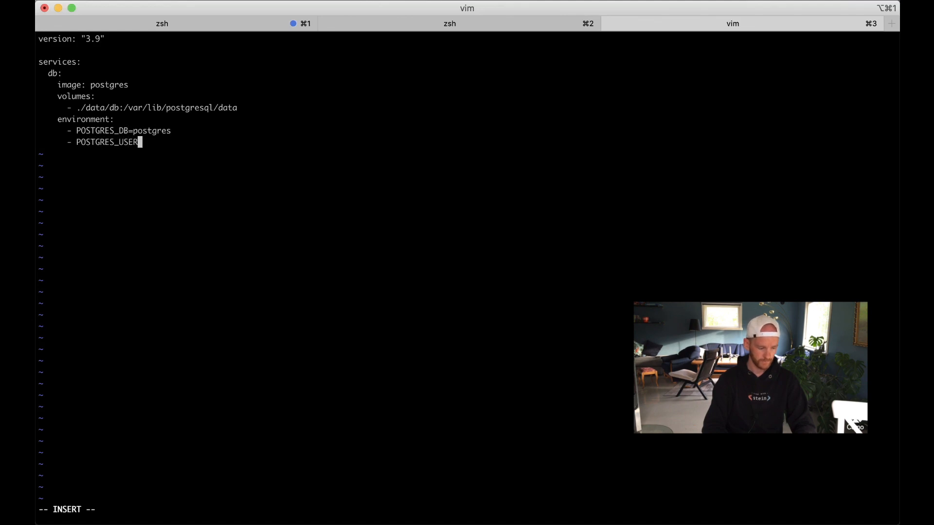
text(=postgre)
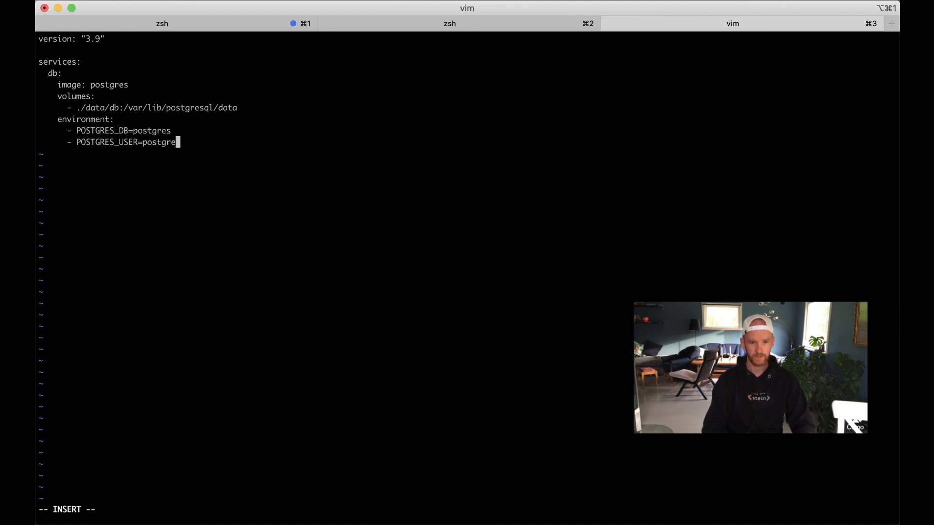
text(s)
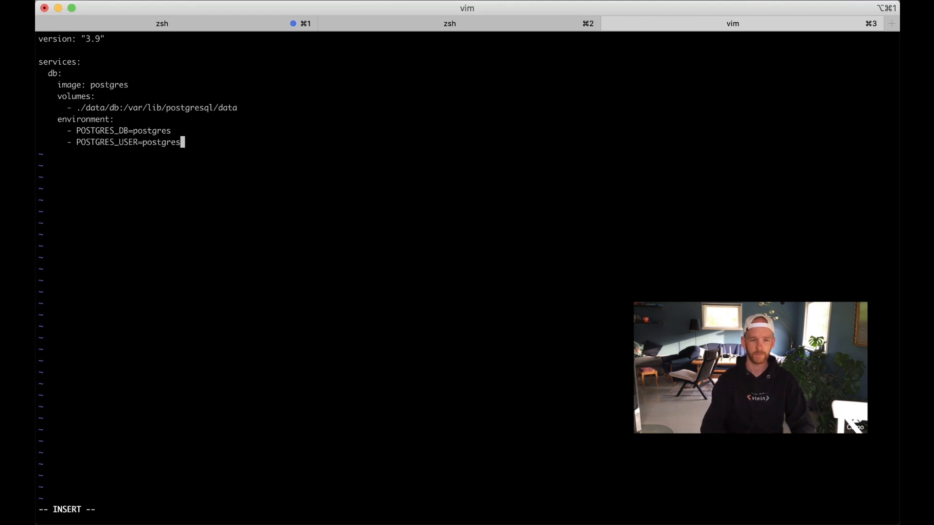
key(enter)
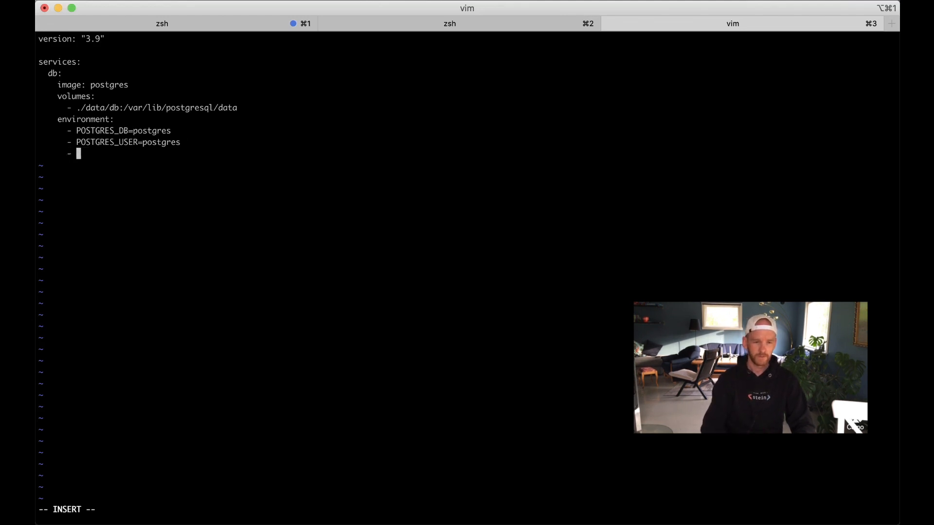
text(POSTG)
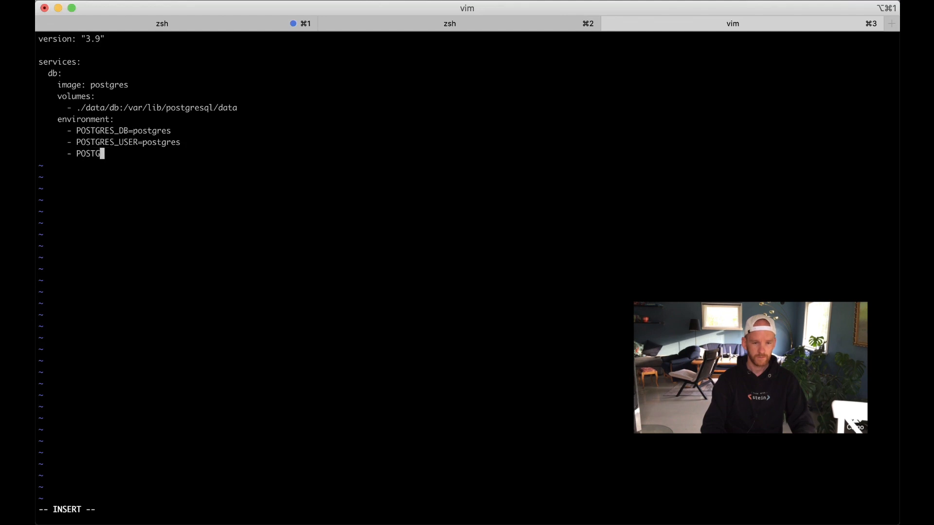
text(RES_PASS)
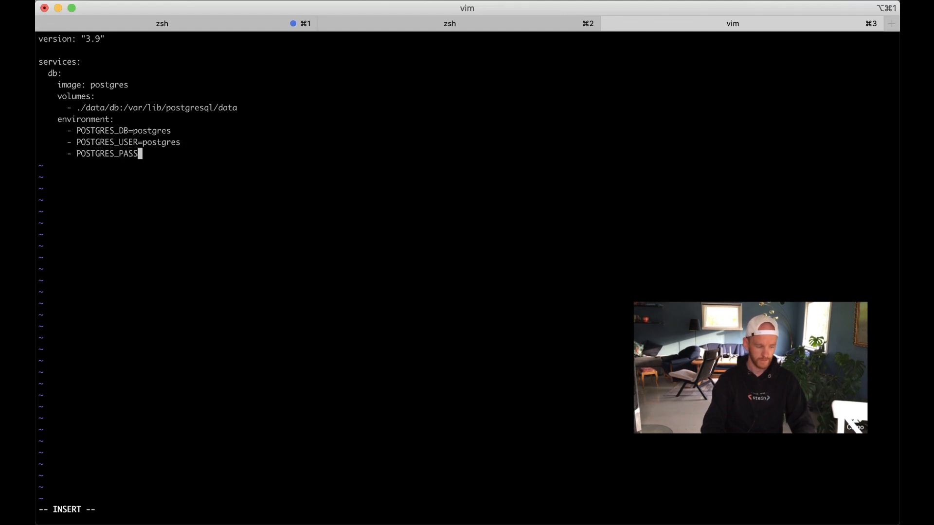
text(W)
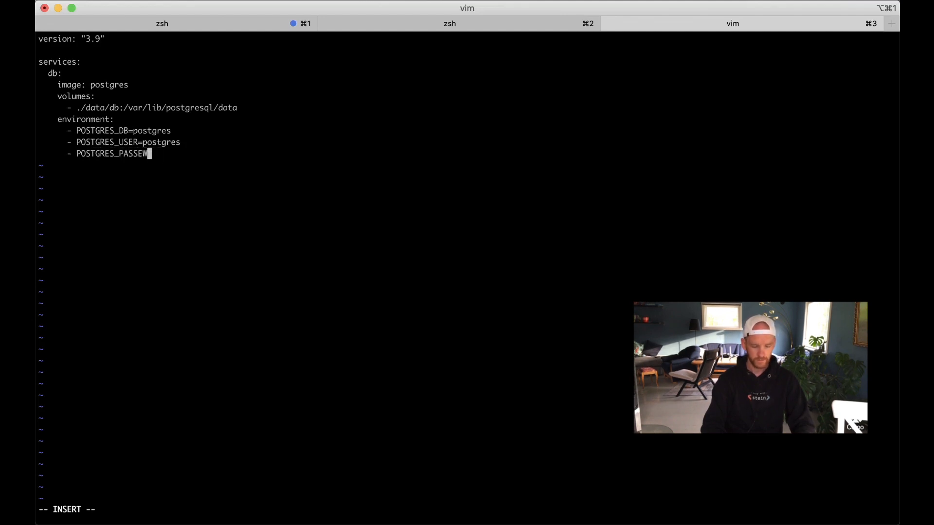
text(ORD)
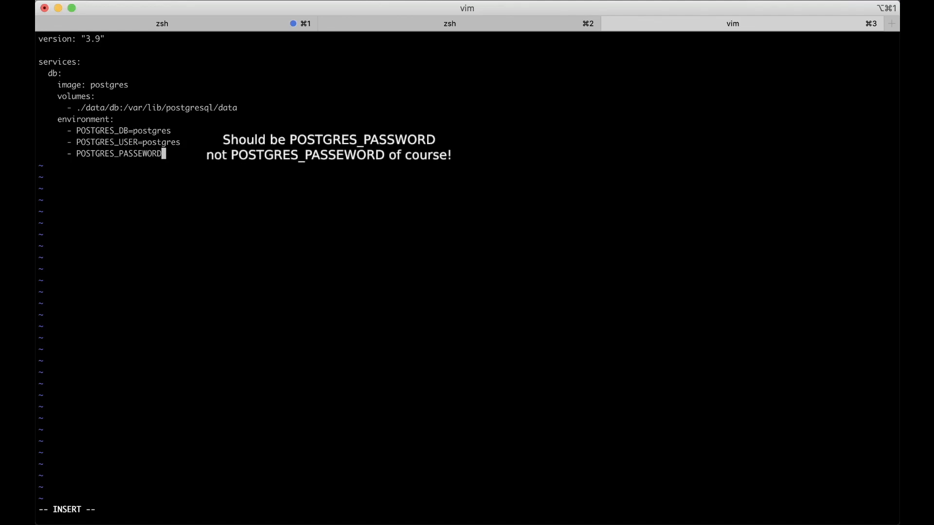
text(=postg)
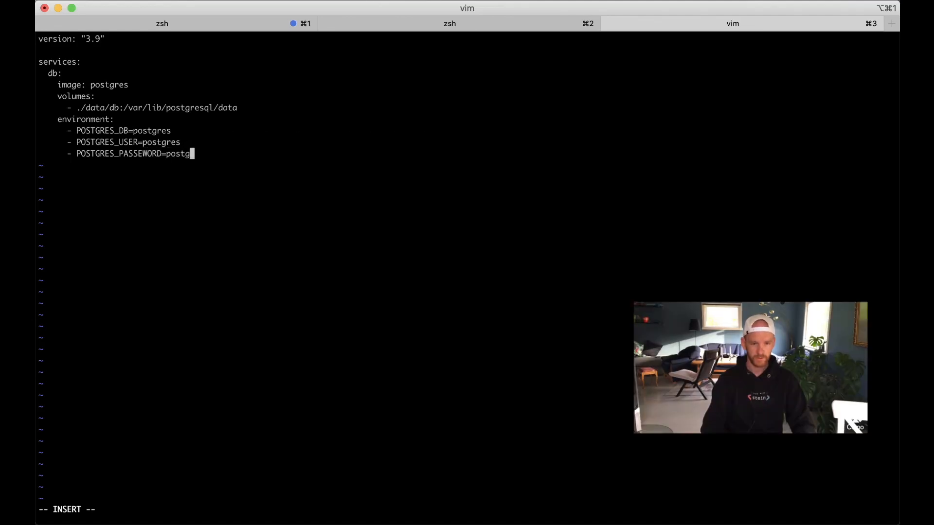
text(res)
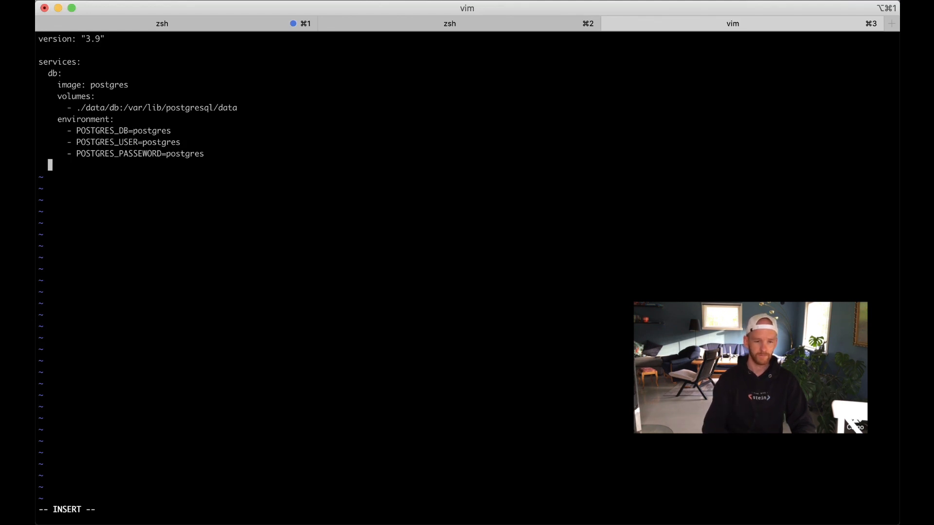
Step: Add a web service with build: . under services
text(web:)
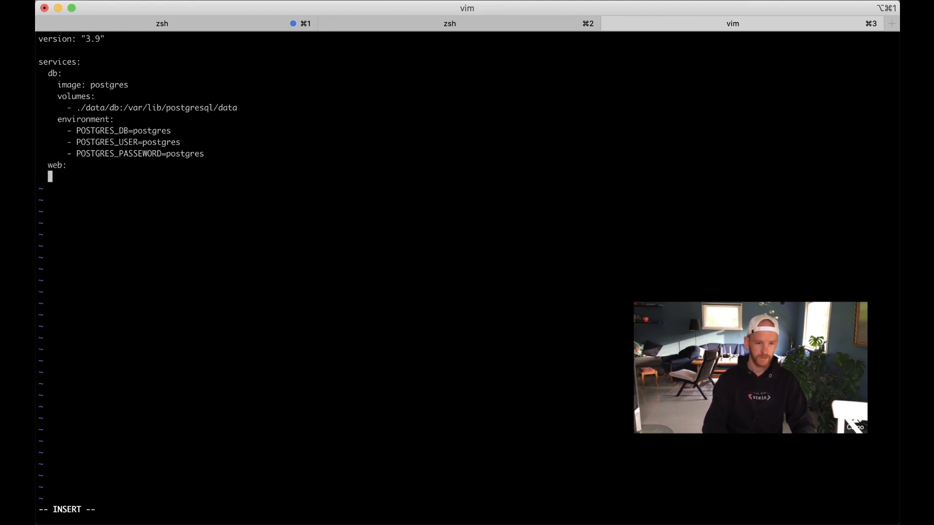
text(buil)
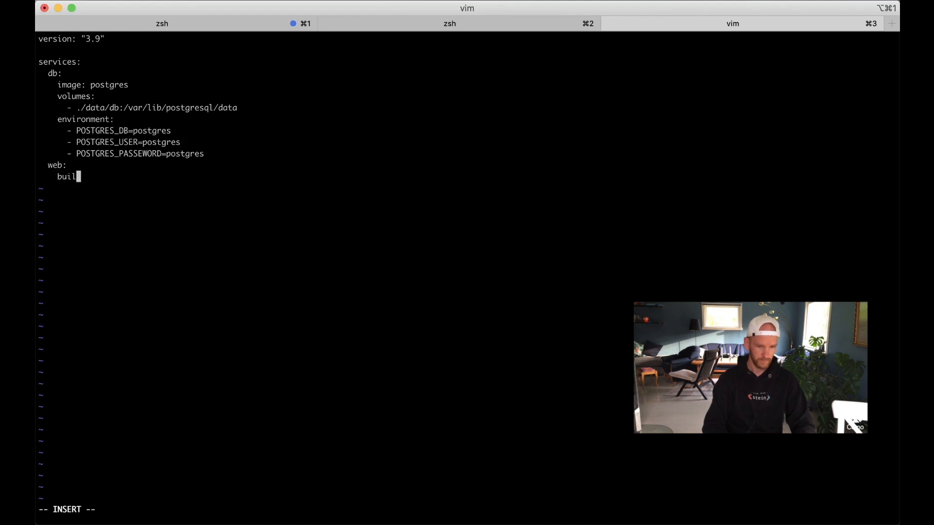
text(d: .)
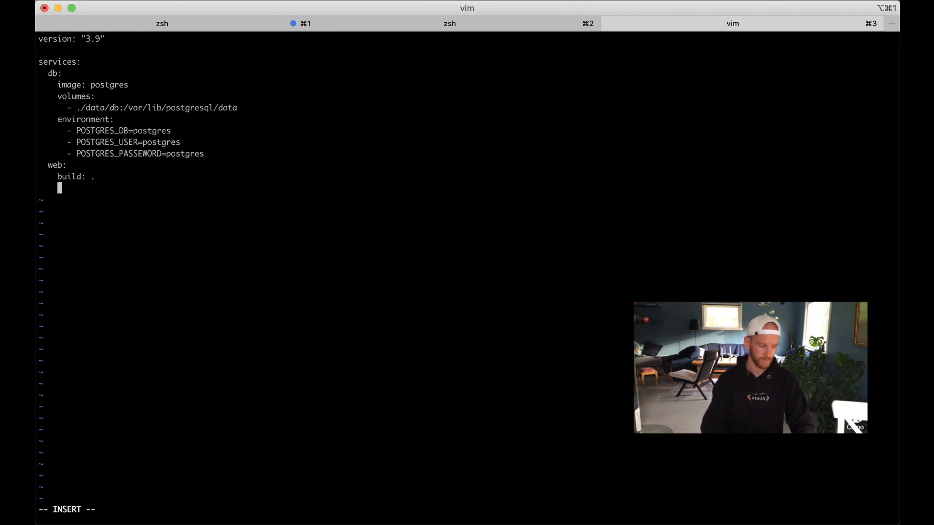
Step: Give the web service command: python manage.py runserver 0.0.0.0:8000
text(command:)
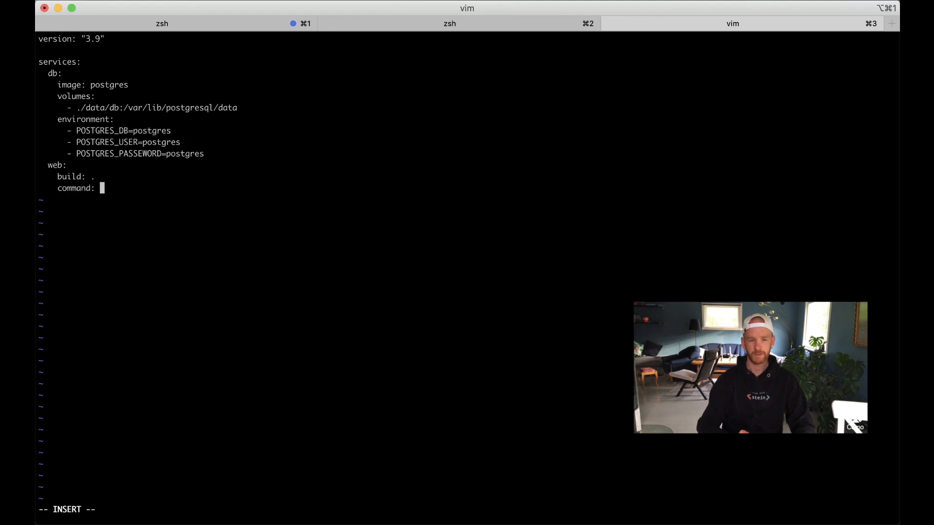
text(python ma)
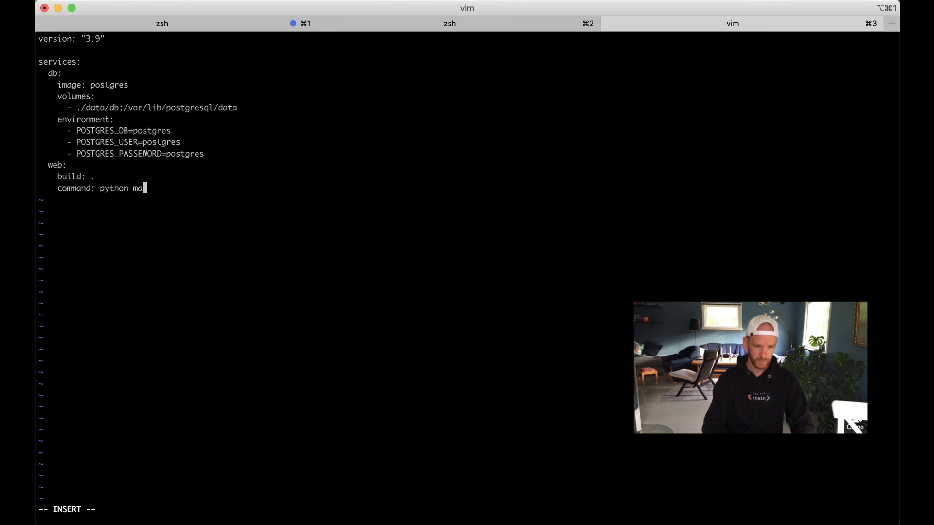
text(nage.py r)
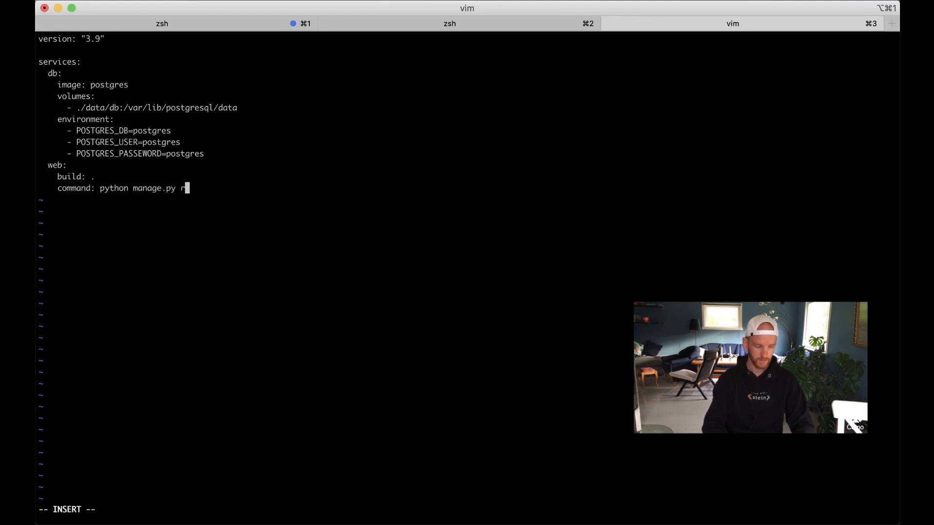
text(unserver 0.0)
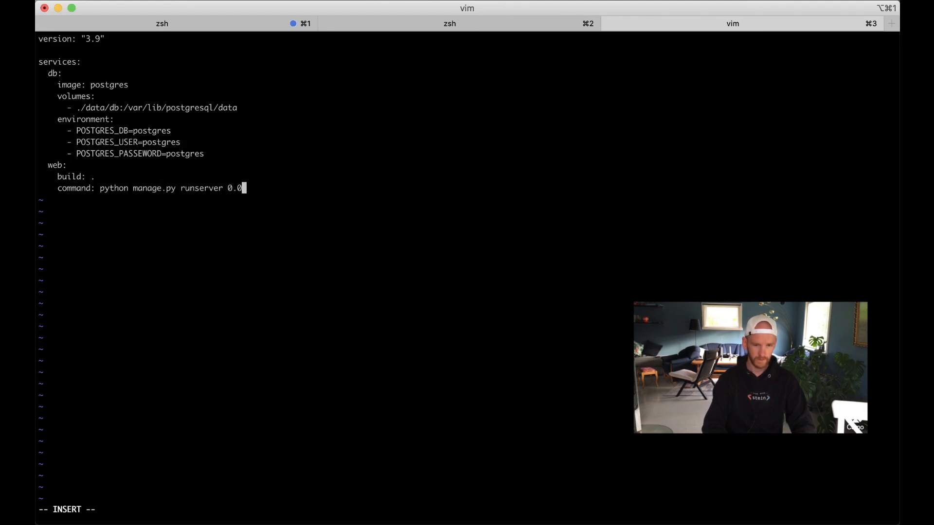
text(.0.0:)
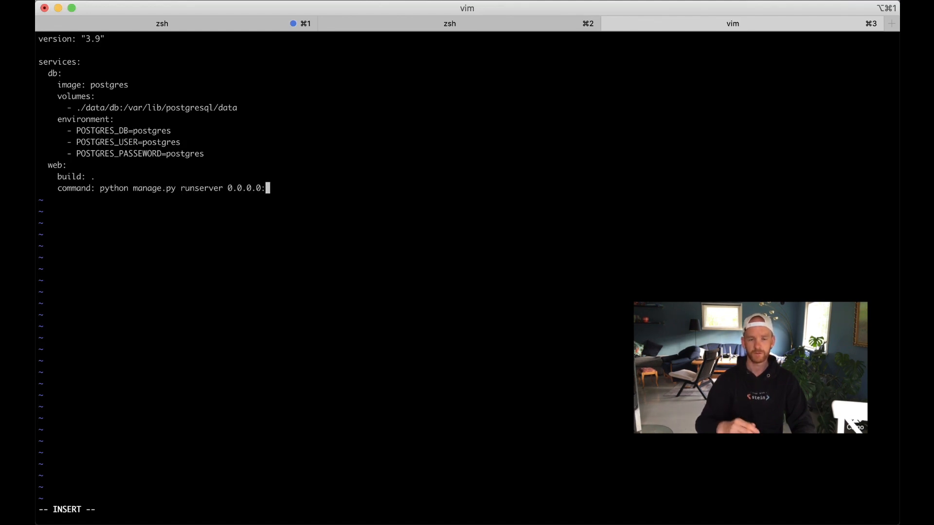
text(8000)
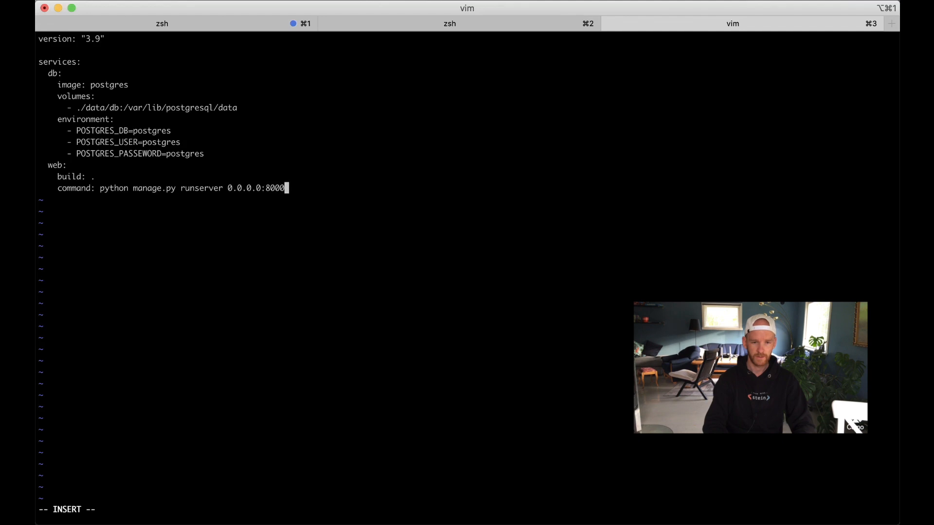
text(0)
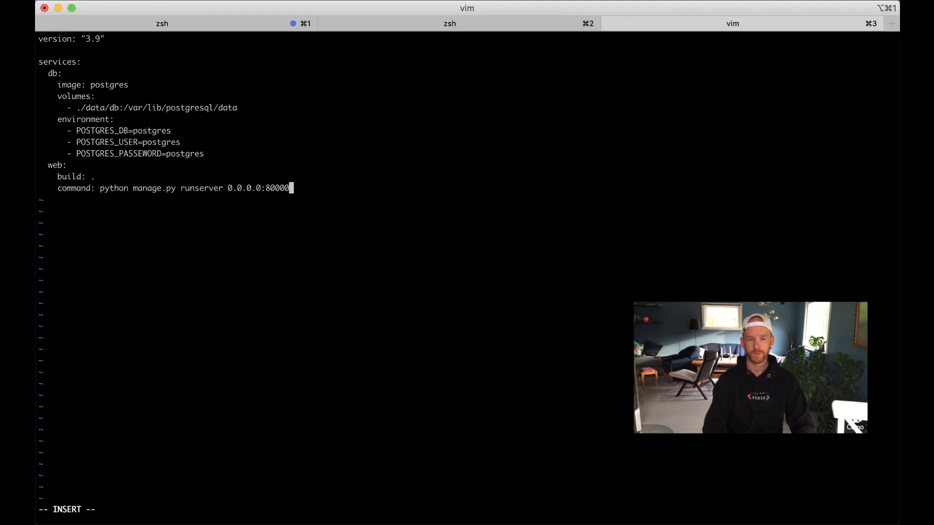
Step: Fix the port typo and add a volumes entry mounting . to /code
key(Enter)
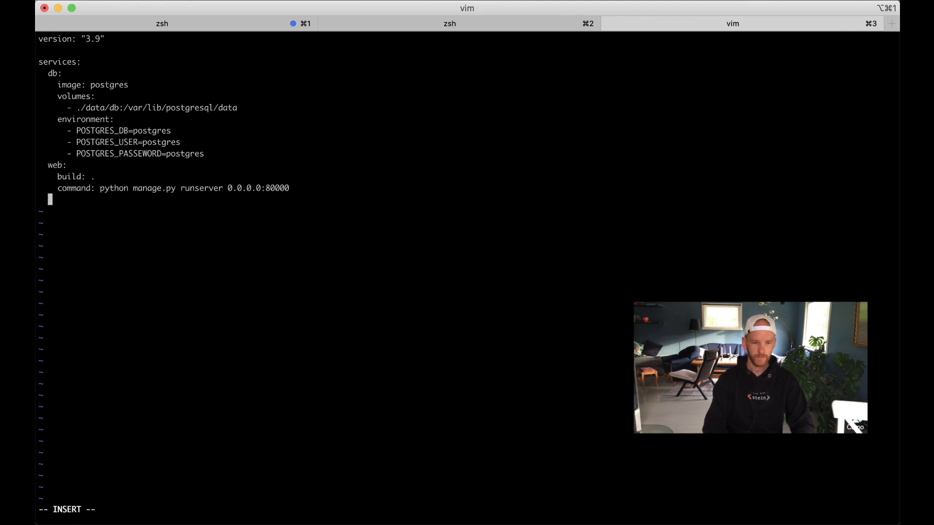
key(Backspace)
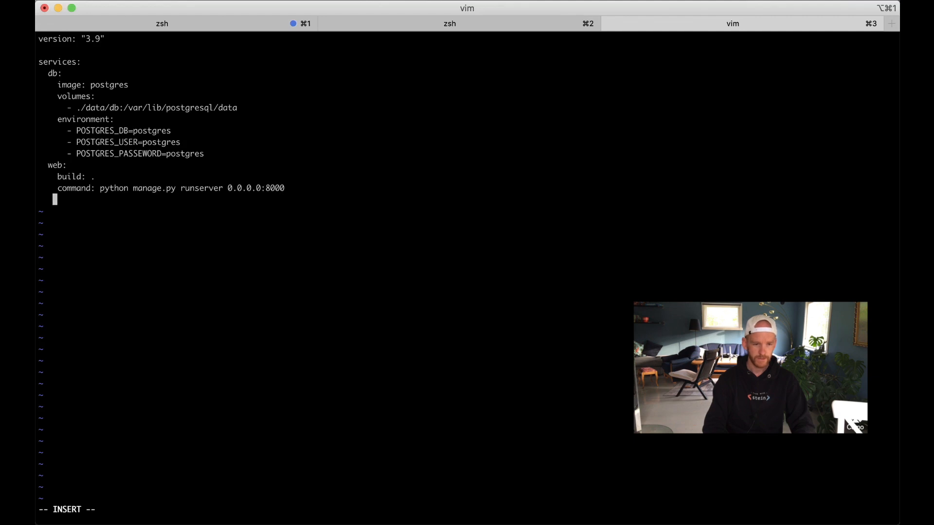
text(volumn)
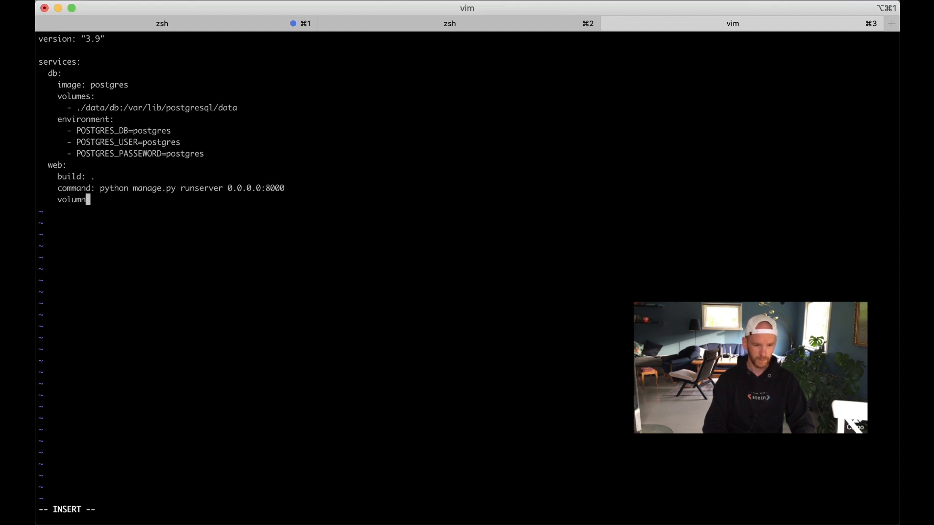
text(es:)
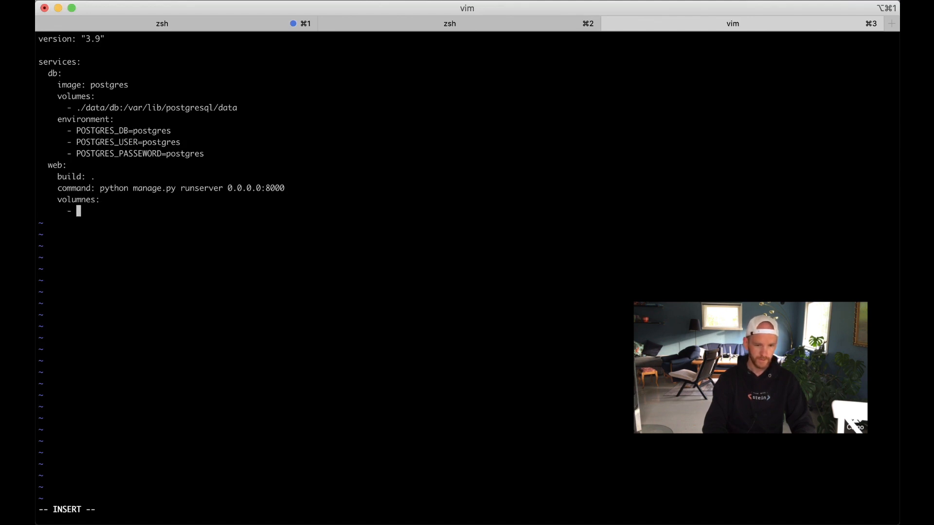
text(.)
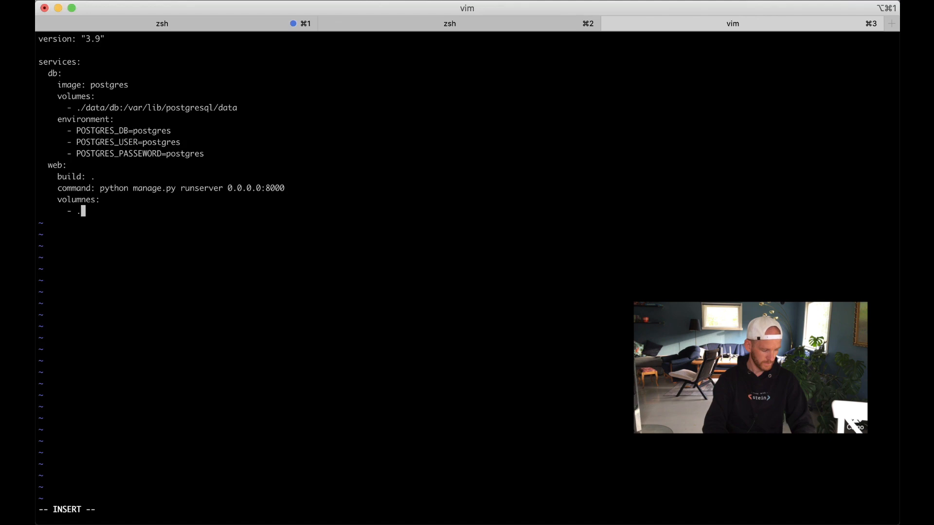
text(/code)
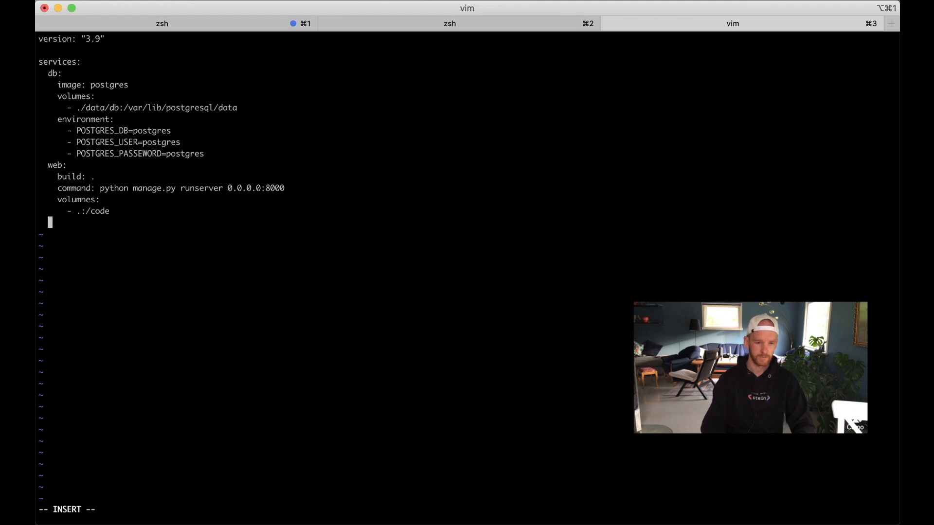
Step: Publish ports "8000:8000" and add depends_on for the web service
text(ports:)
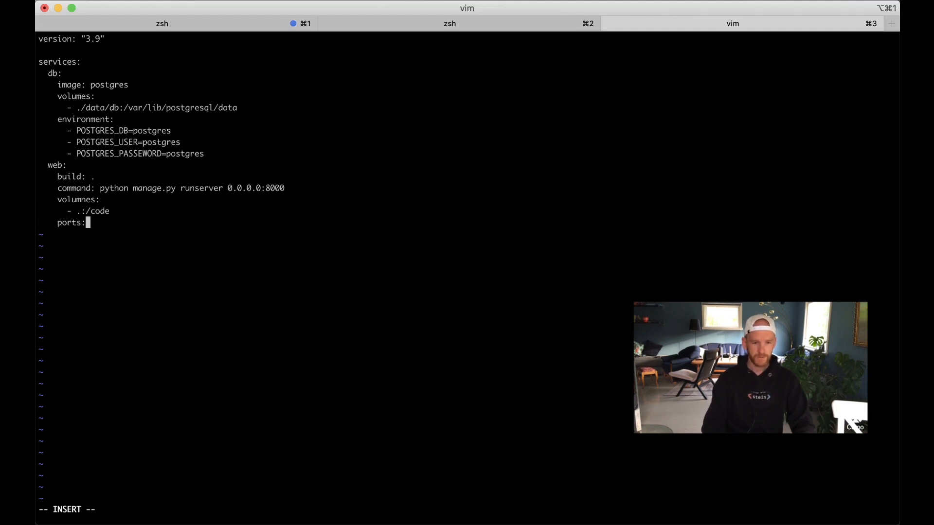
key(enter)
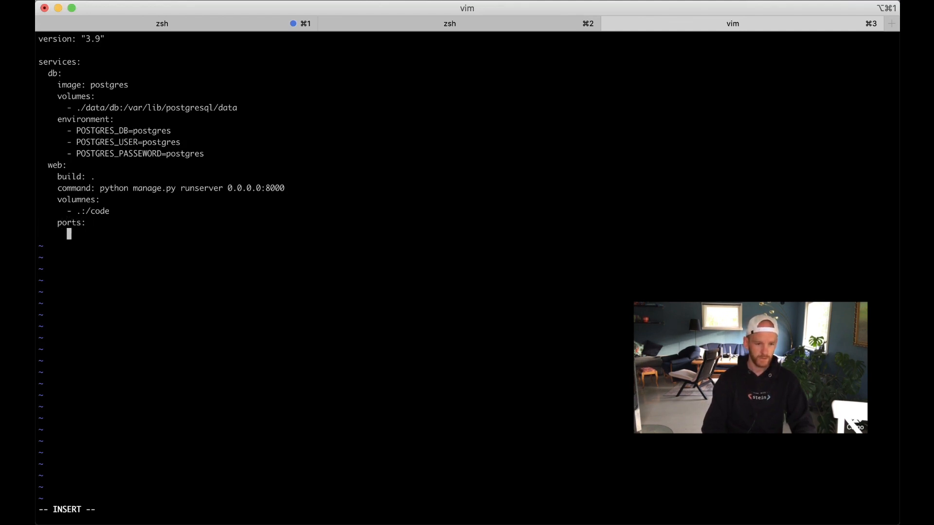
text(- "8)
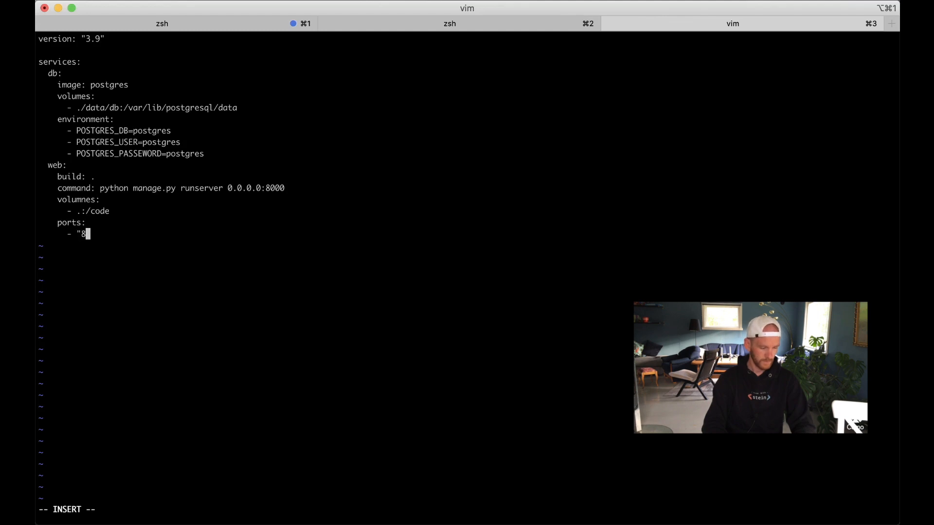
text(000:800)
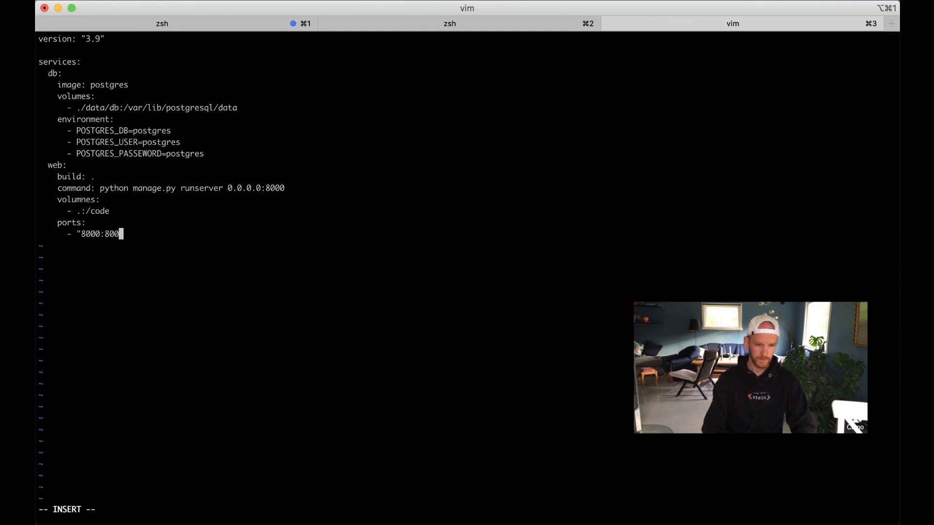
text(0")
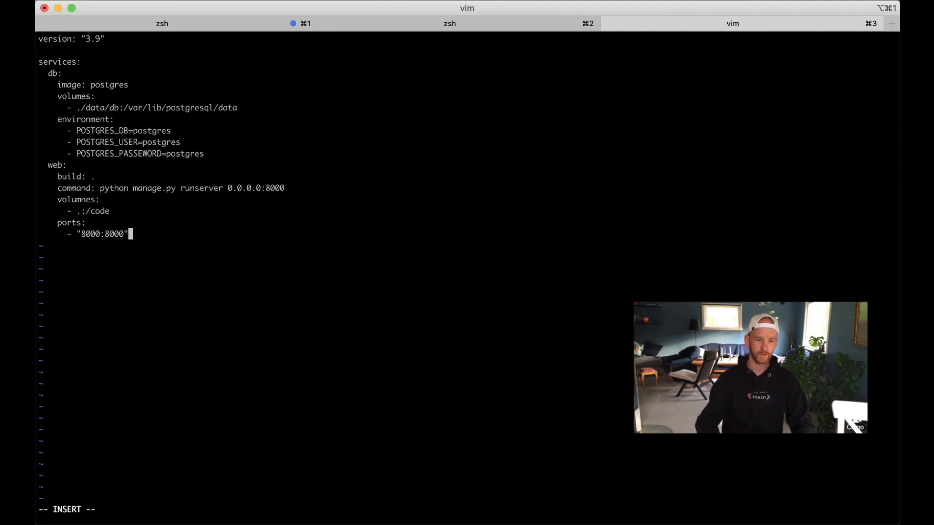
key(Enter)
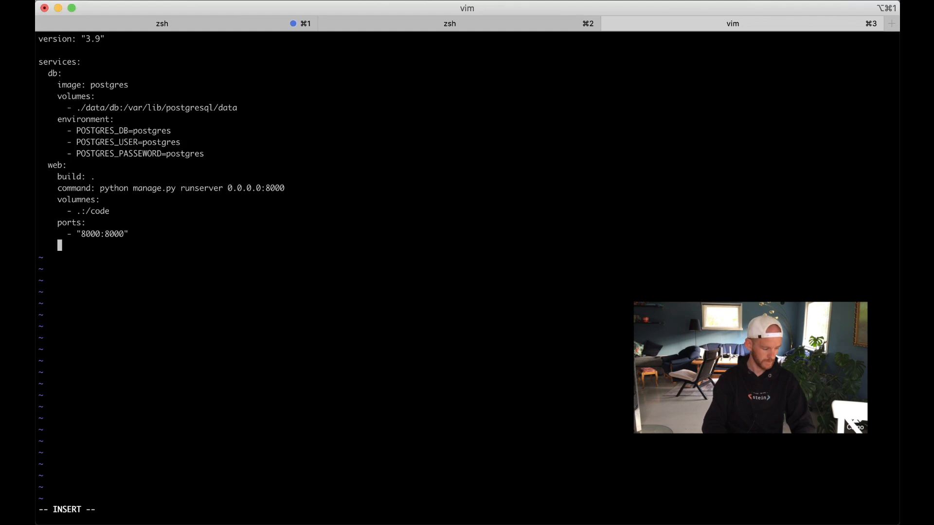
text(depends_o)
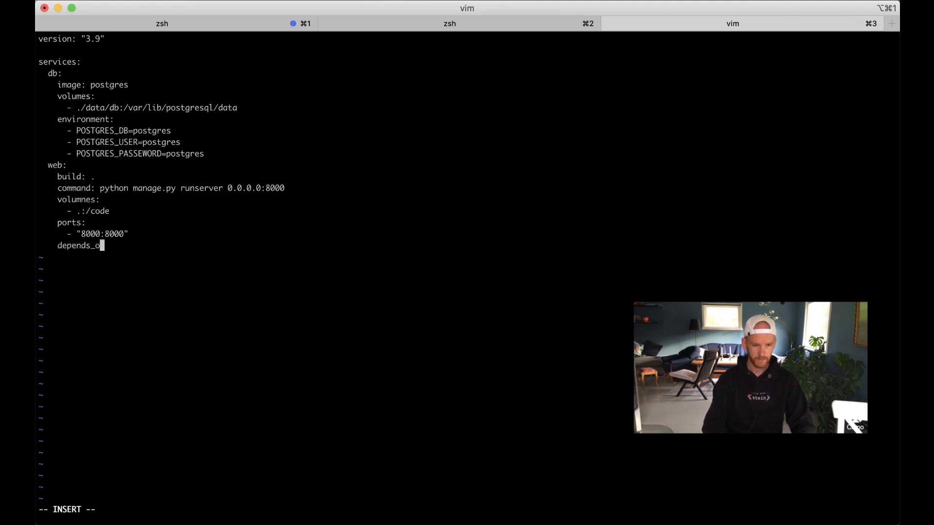
text(n:)
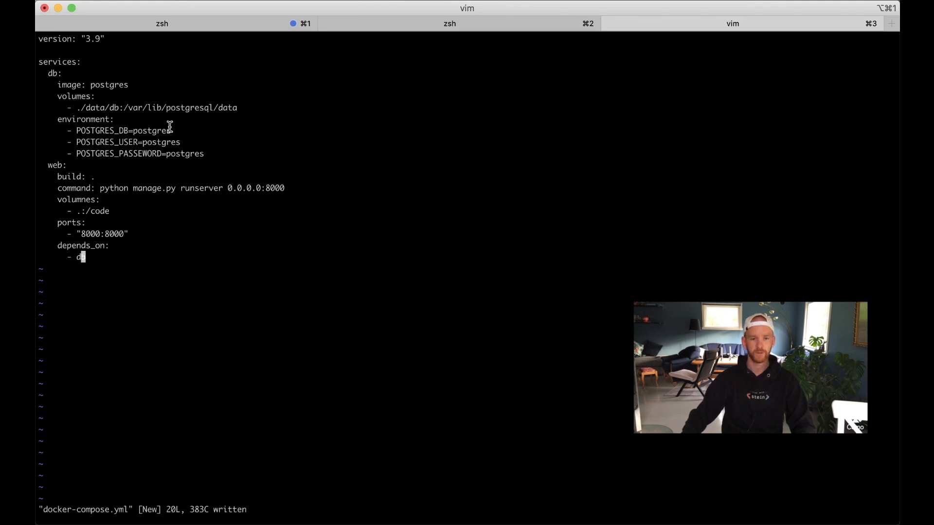
mouse_move(187, 345)
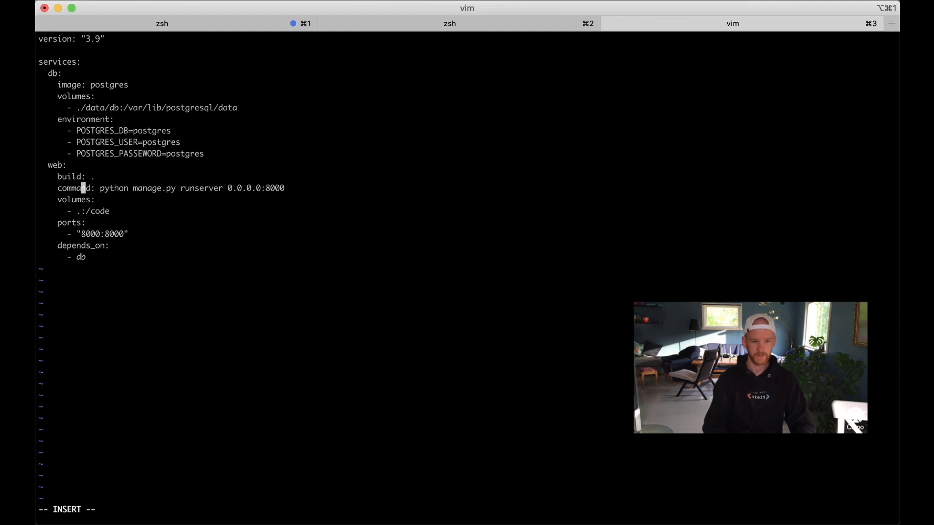
key(Escape)
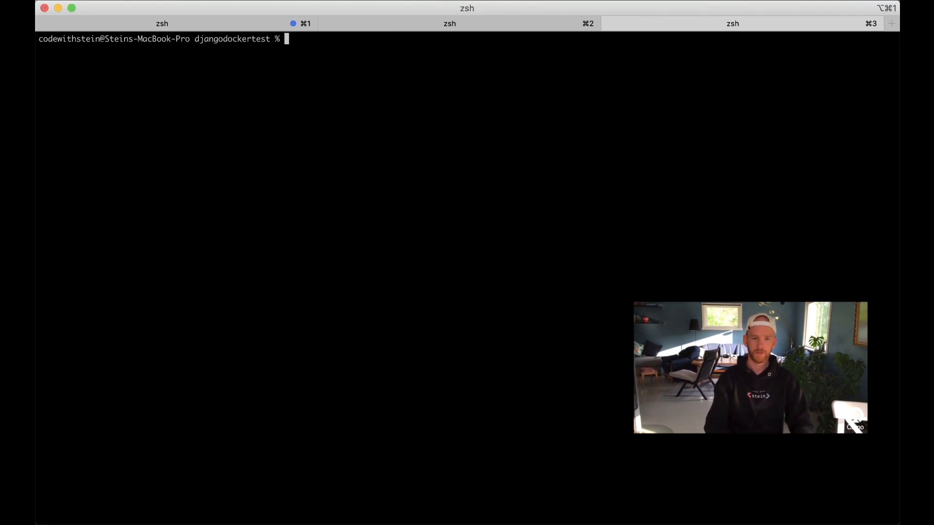
Step: Run docker-compose run web django-admin startproject djangodockertest . to create the project
text(docker-compose run web)
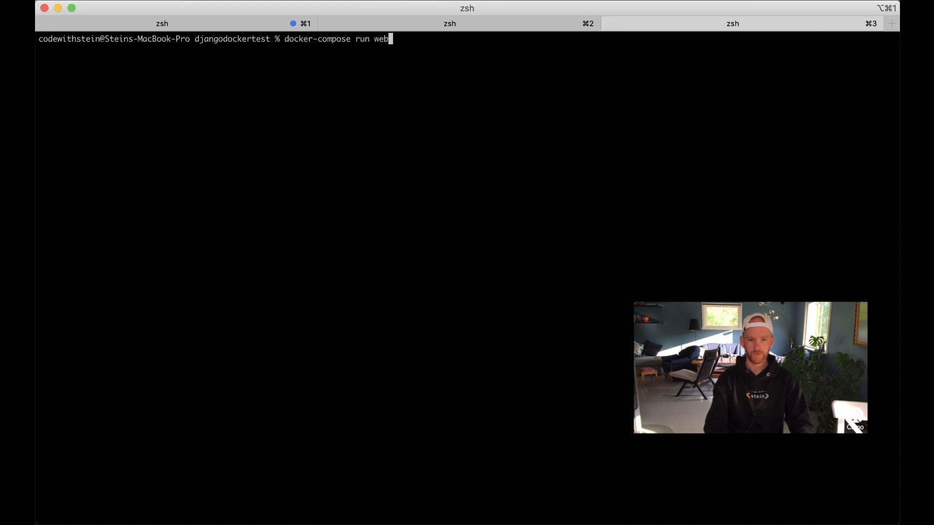
text(" ")
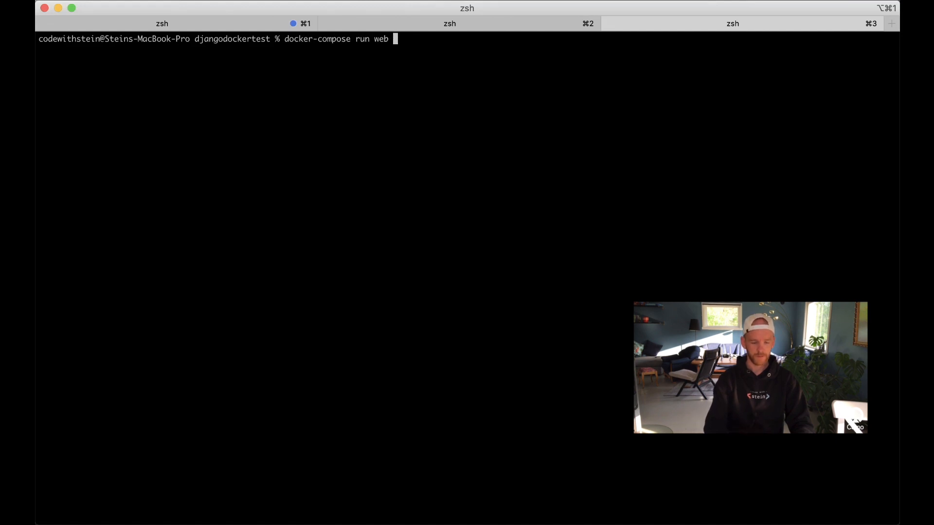
text(django-admin)
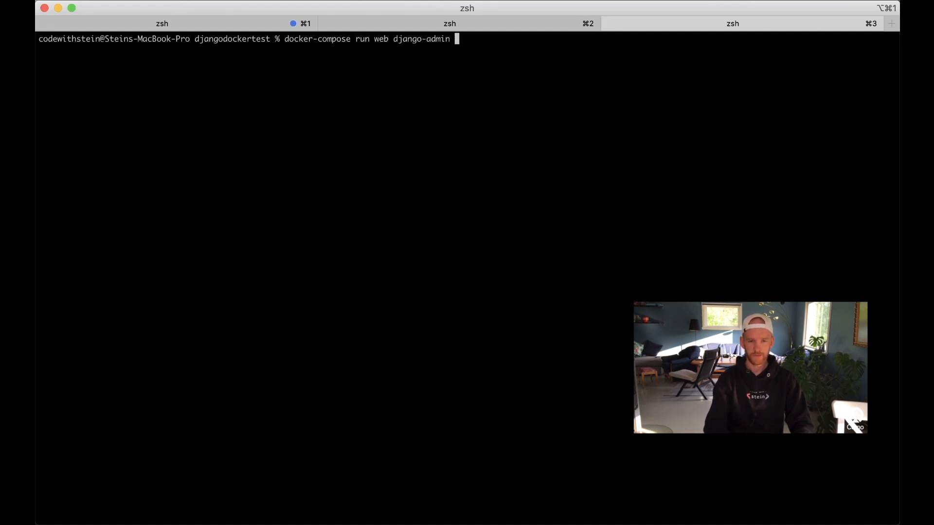
text(star)
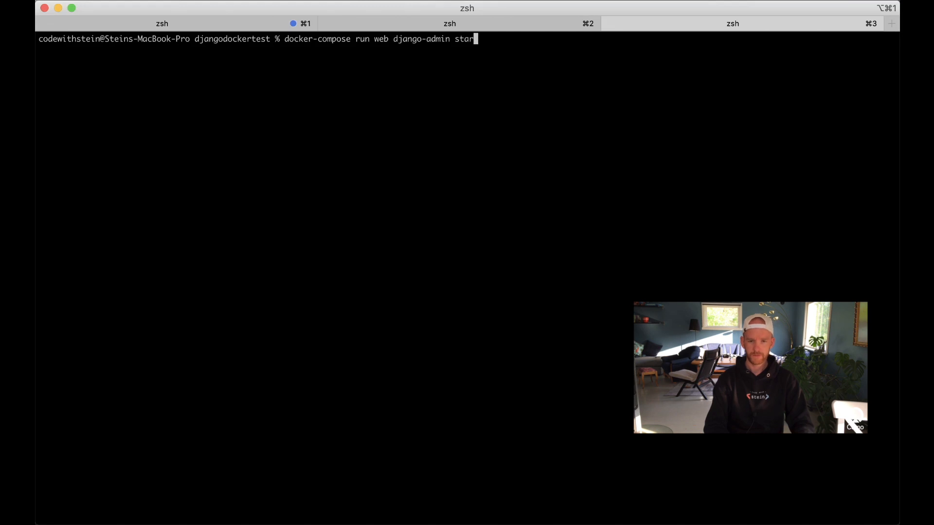
text(tproject django)
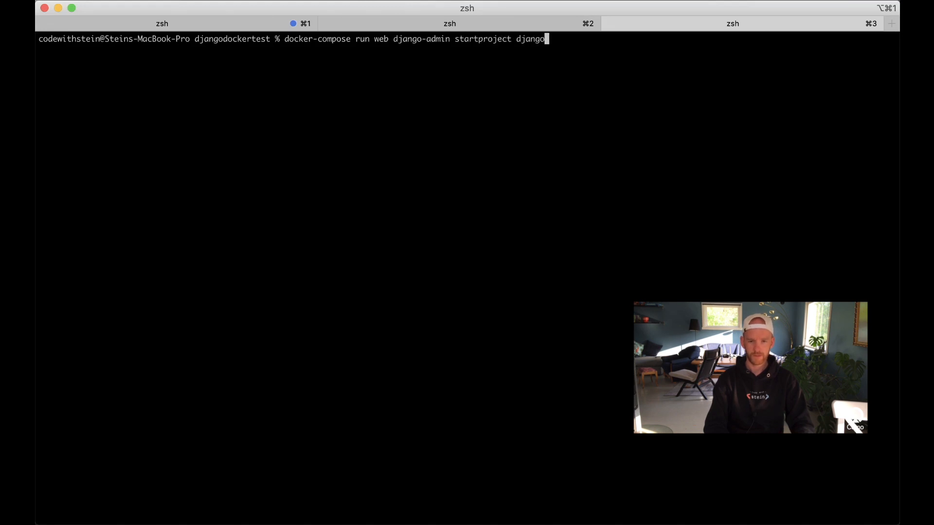
text(dockertest .)
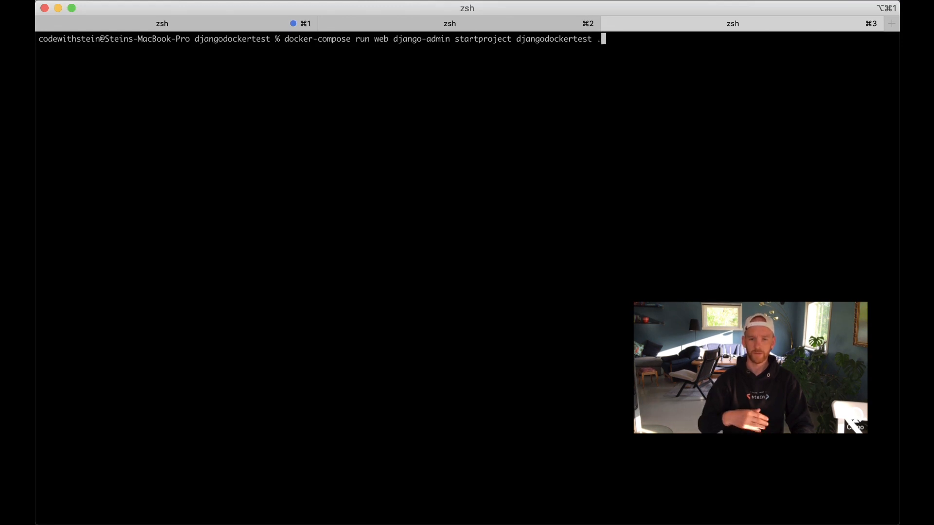
key(Return)
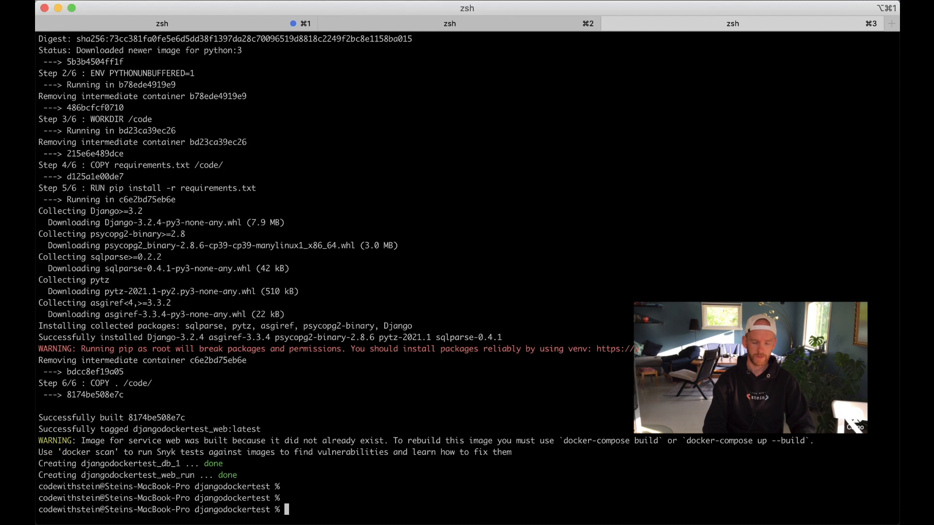
Step: List the project folder to confirm manage.py and the djangodockertest package were generated
text(ls)
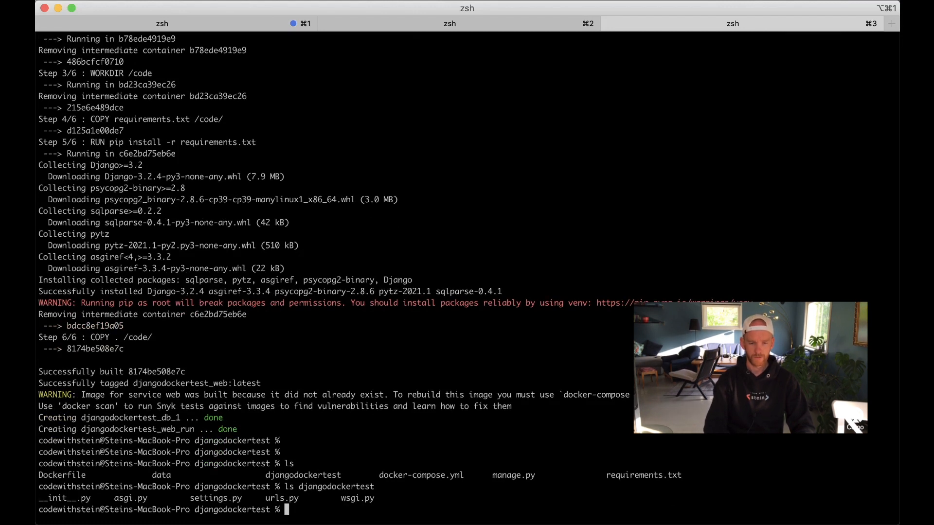
Step: Open djangodockertest/settings.py in vi
text(vi djangodockertest/)
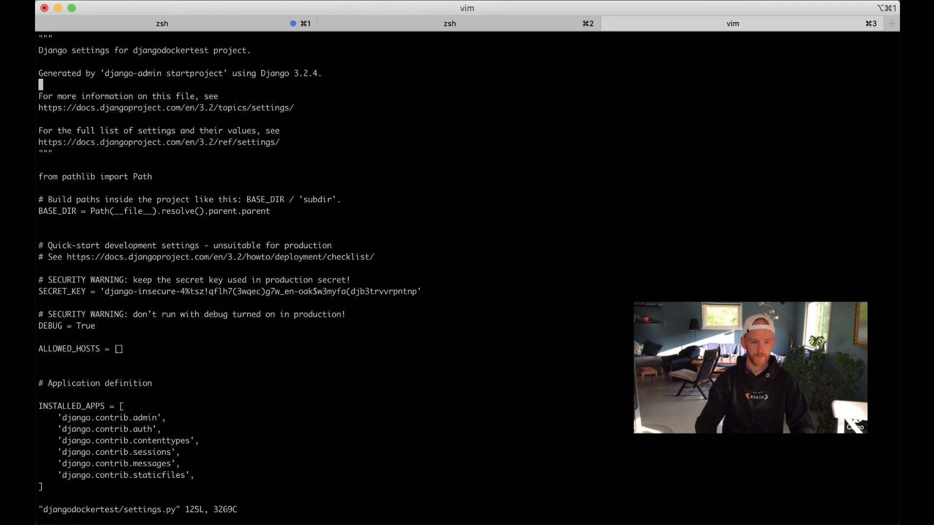
Step: Switch the default DATABASES engine from sqlite3 to postgresql with NAME 'postgres'
scroll(down, 3)
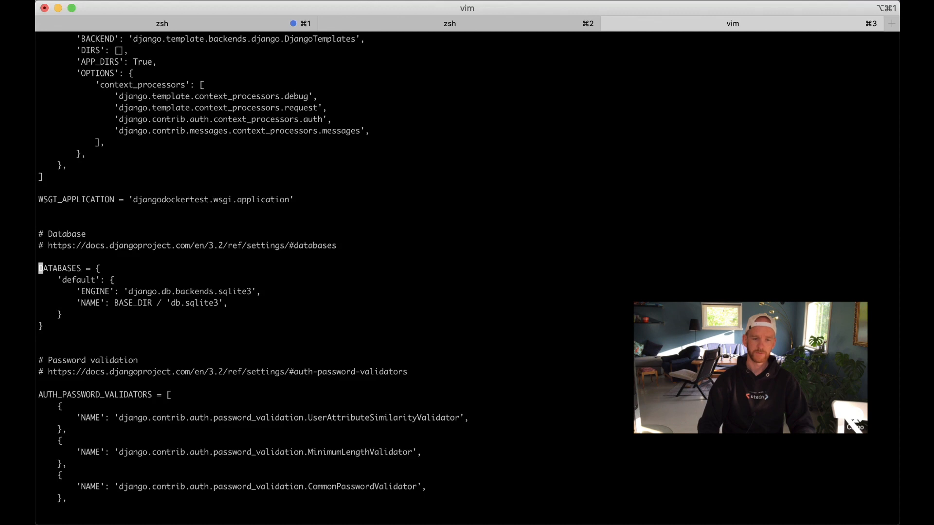
key(i)
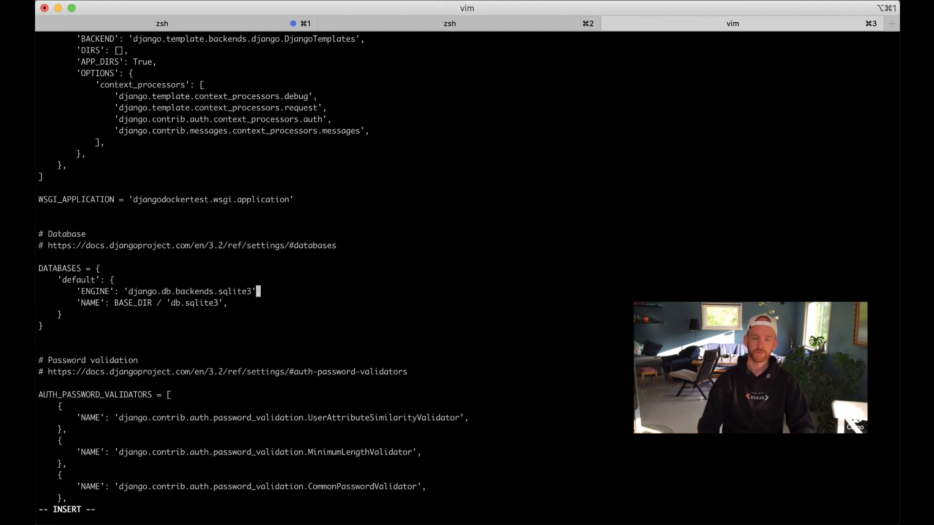
key(backspace)
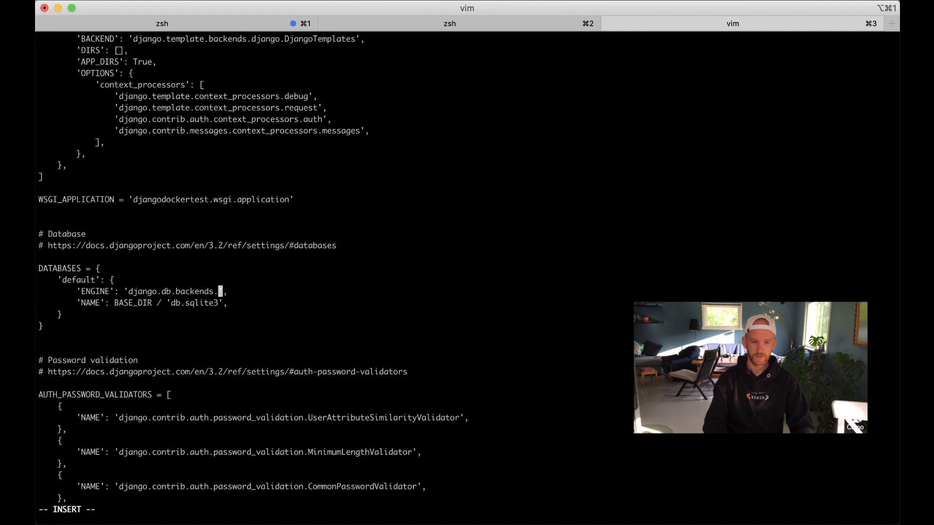
text(postgres)
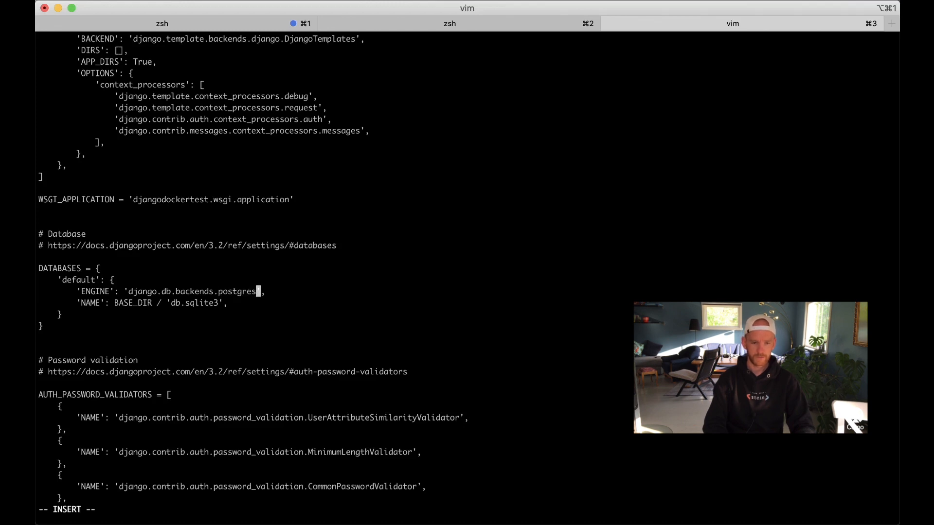
text(ql)
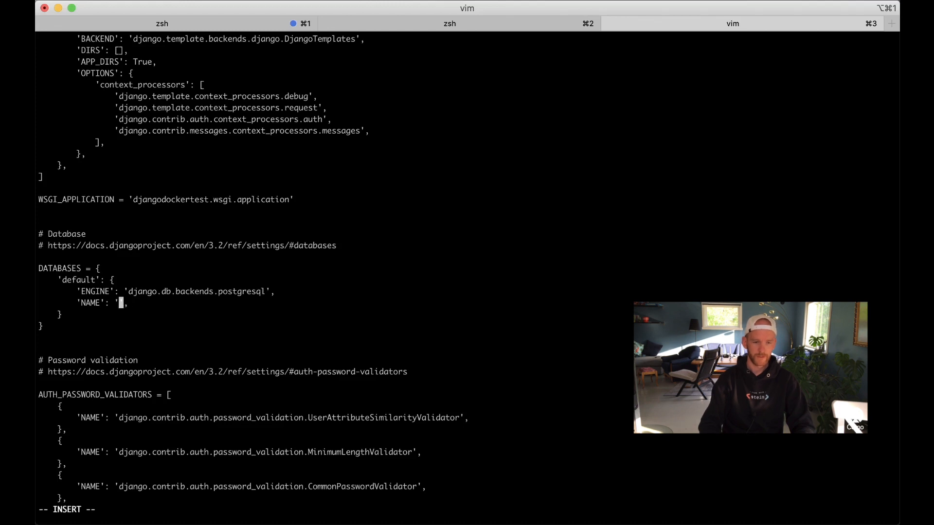
text(postgres)
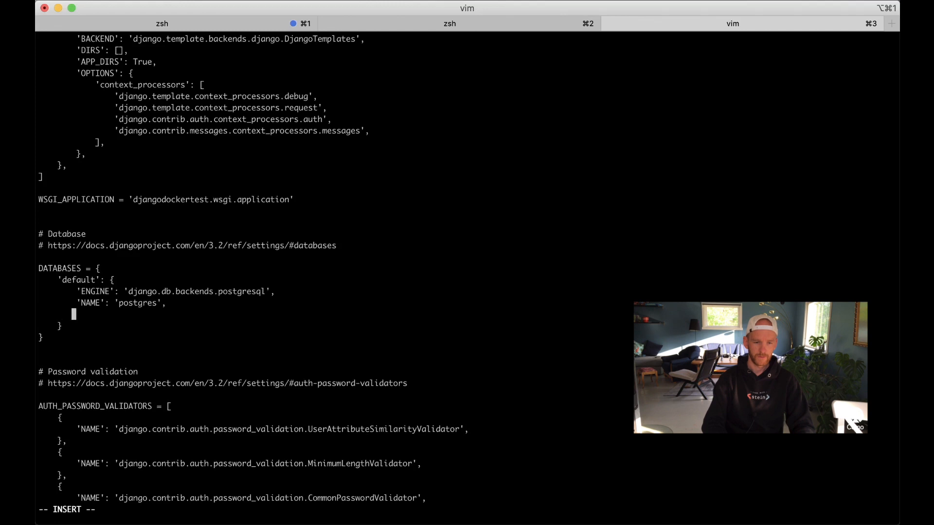
text('USER':)
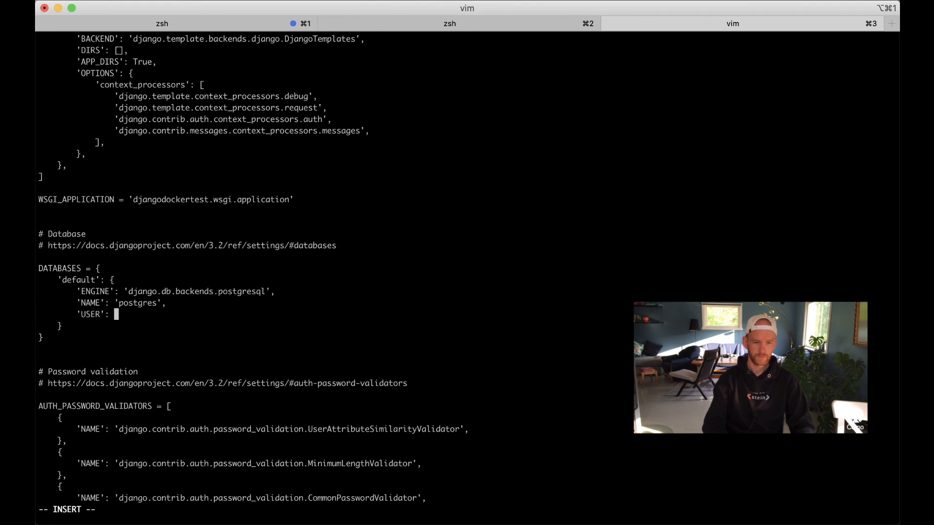
text(postgres',)
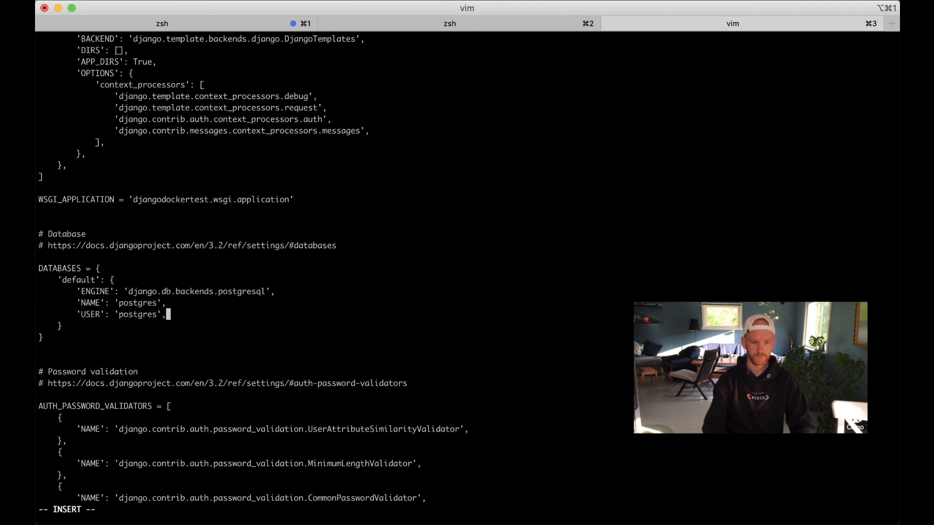
text('p)
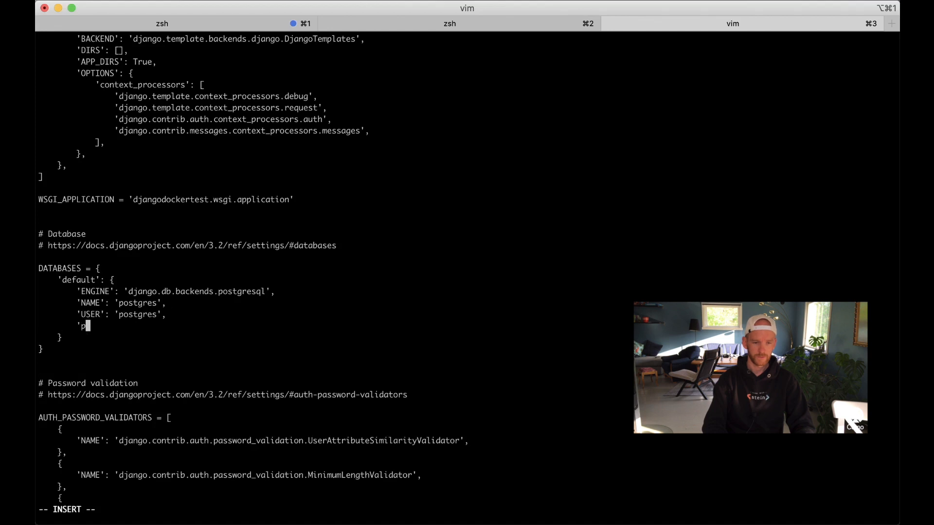
text(ASSW)
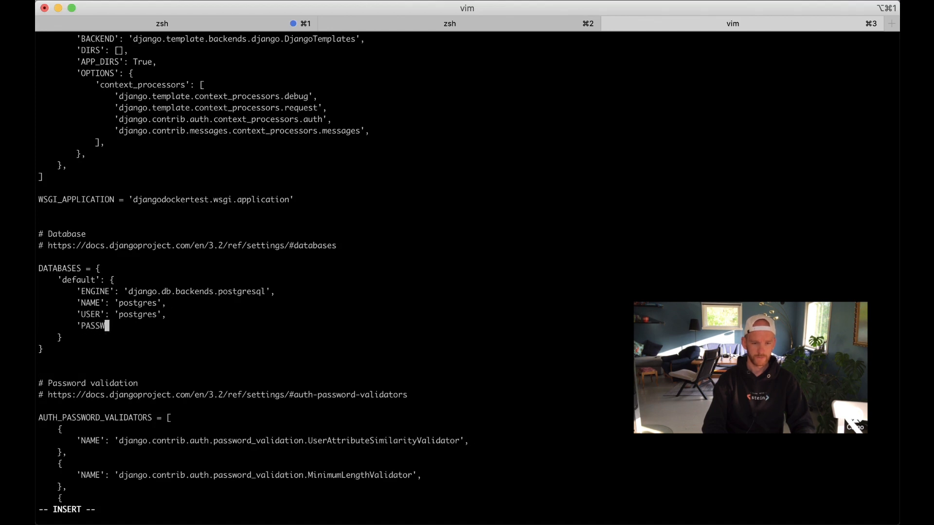
text(ORD': 'postgres',)
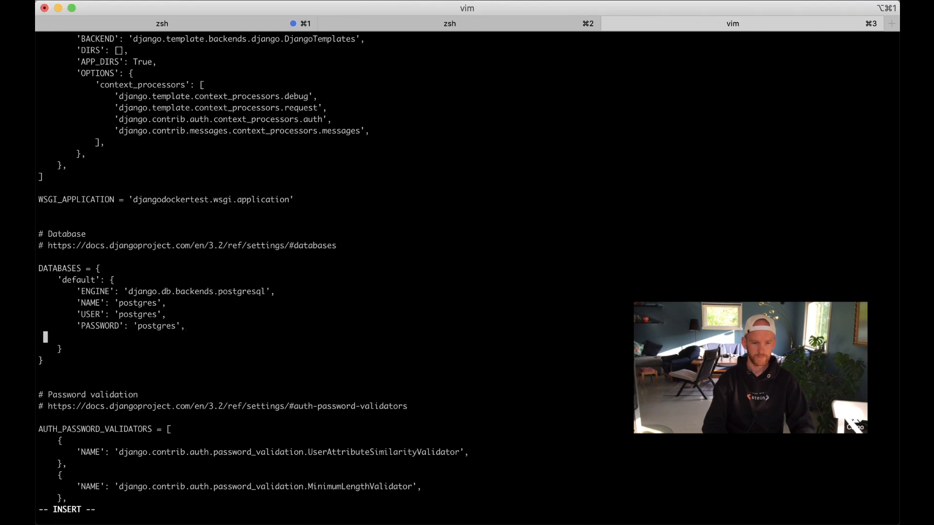
text('HOST': 'db',)
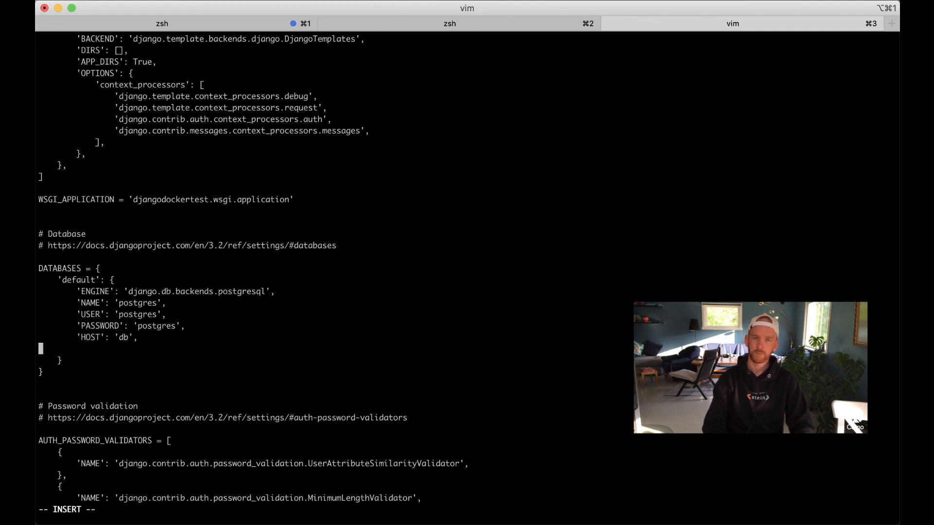
text(')
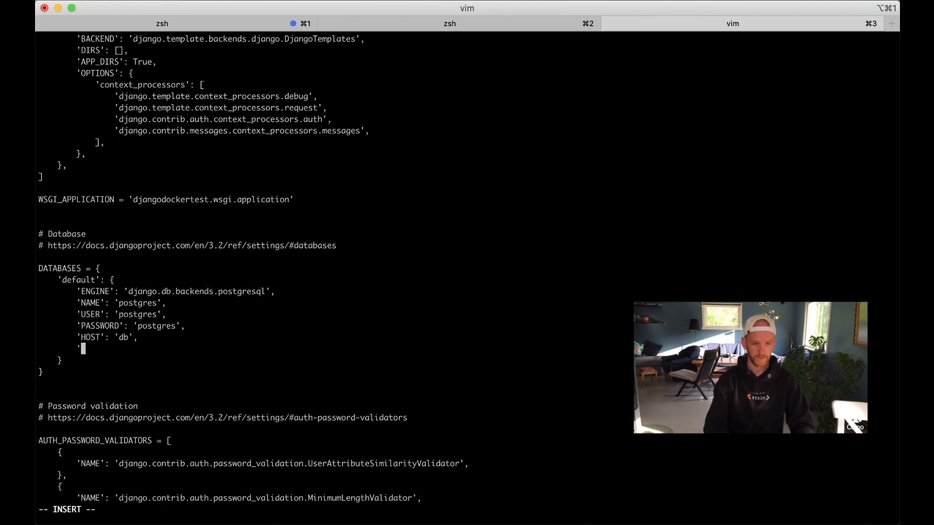
text('PORT':)
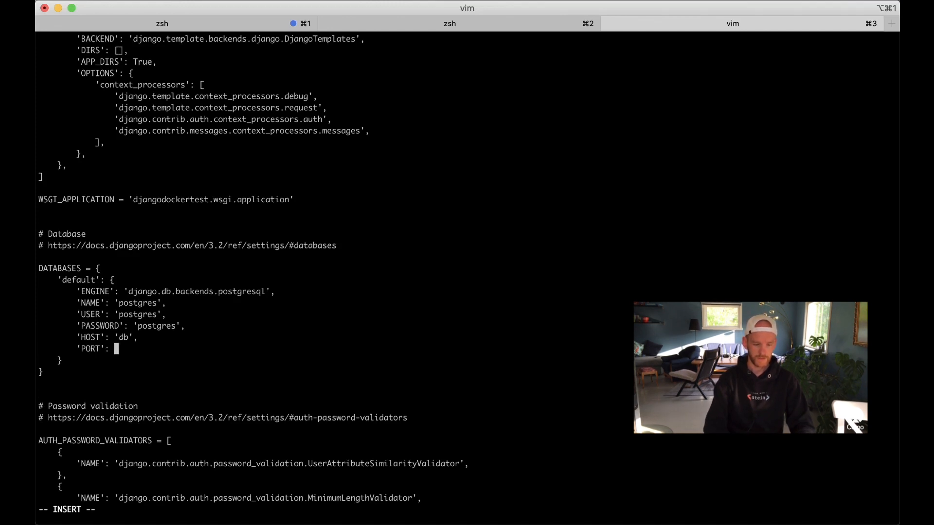
text(5432)
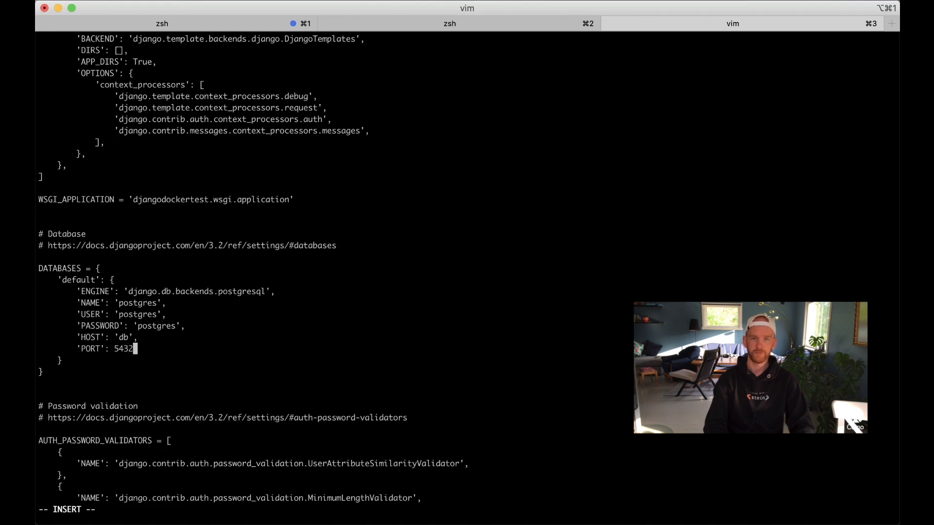
key(Backspace)
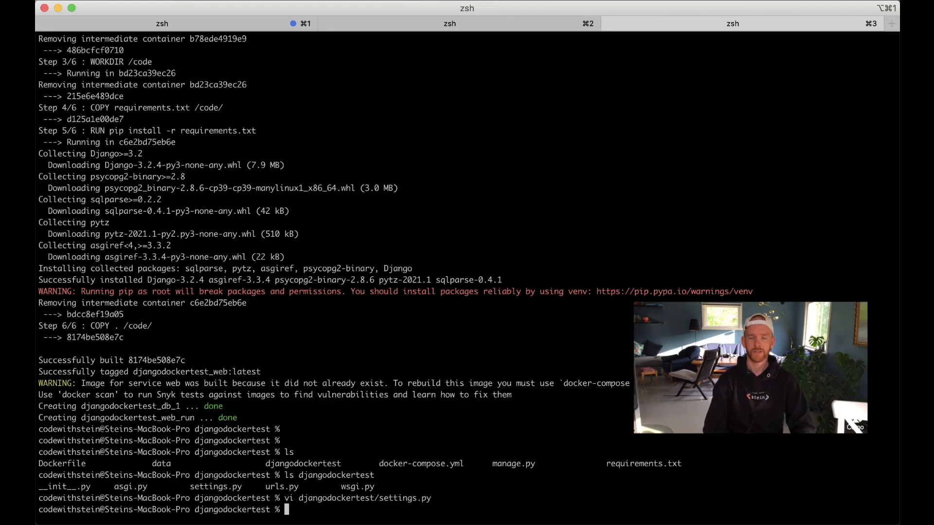
Step: Run makemigrations and migrate through the web container with docker-compose run
text(doc)
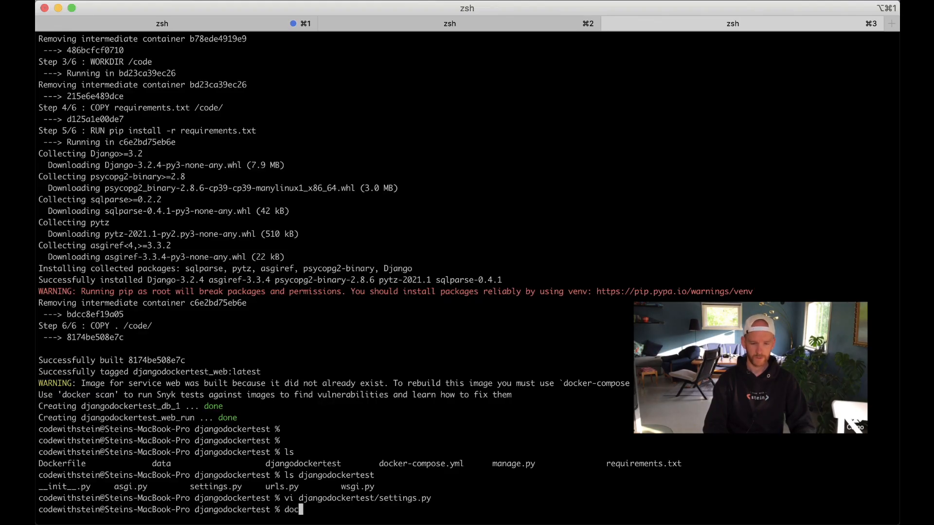
text(kerc)
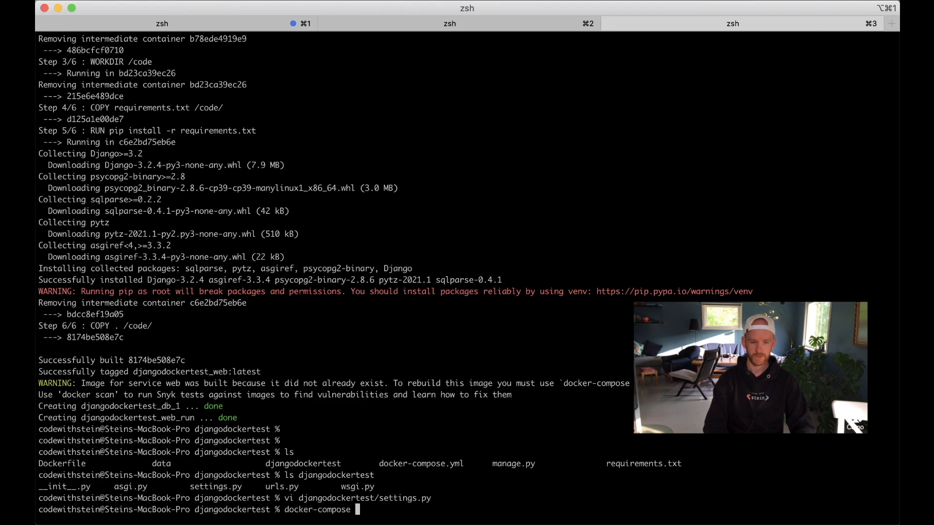
text(run web python manage.py)
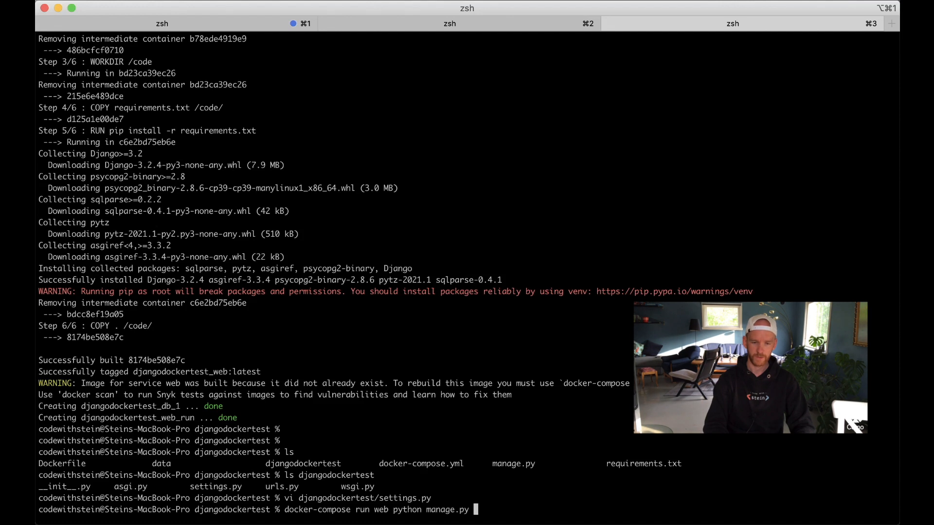
text(makemigrations)
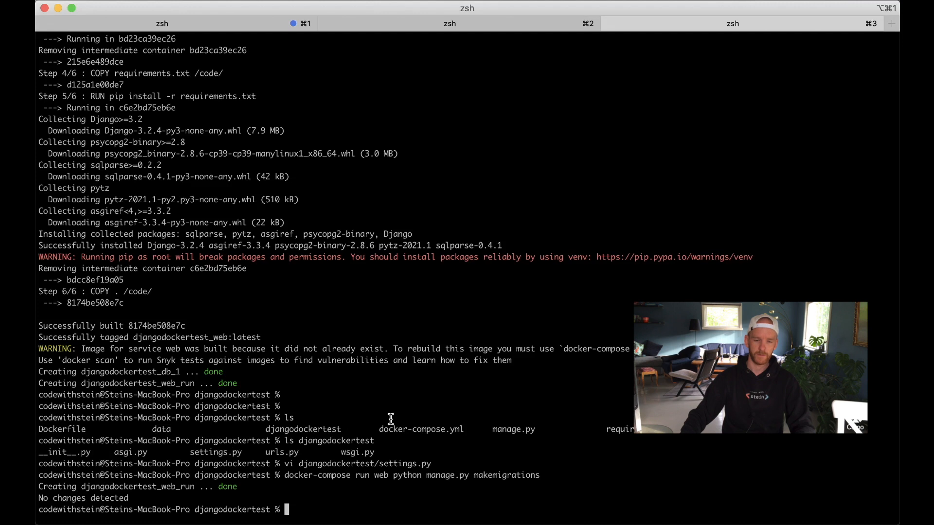
text(docker-compose run web python manage.py makemigrations)
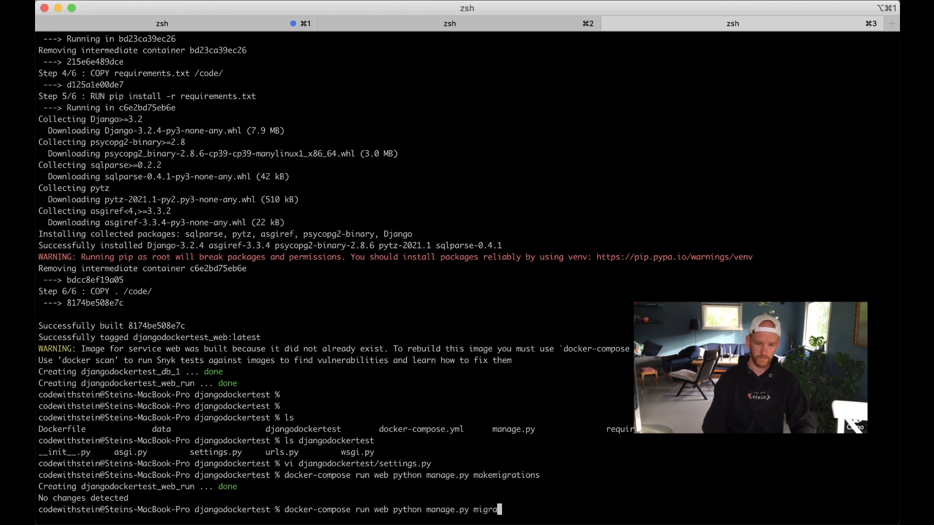
key(enter)
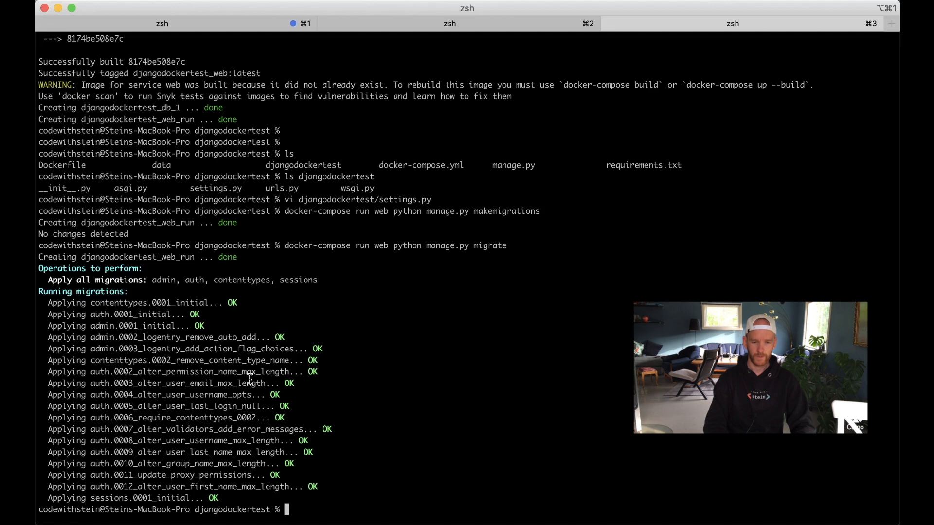
Step: Start the db and web services with docker-compose up
text(docker-compose)
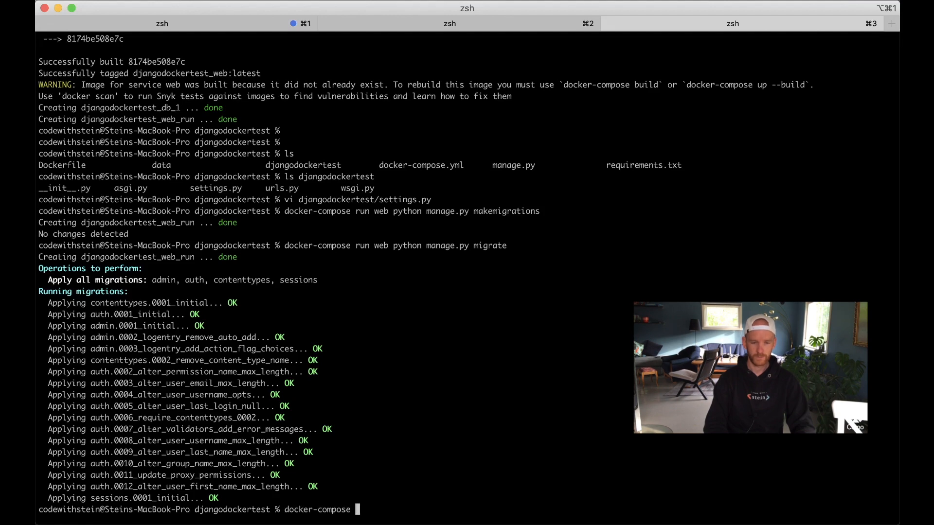
text(up)
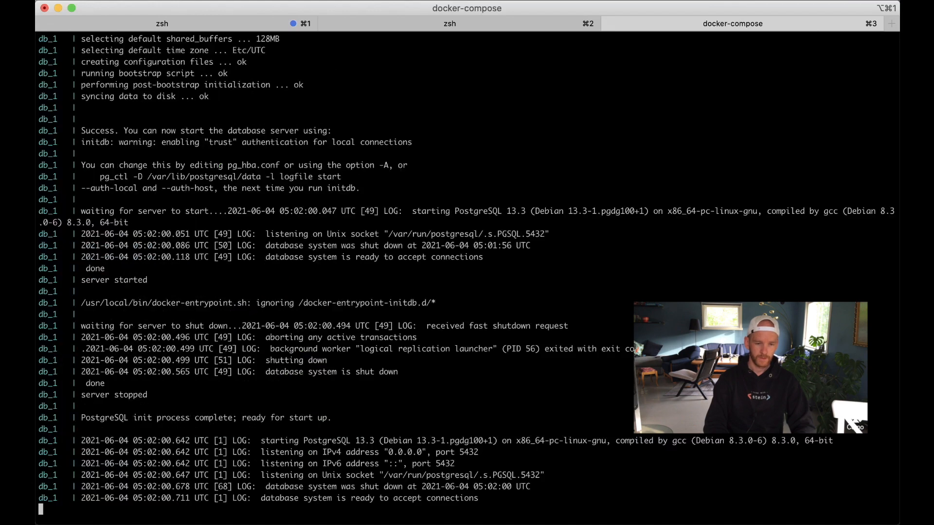
scroll(down, 3)
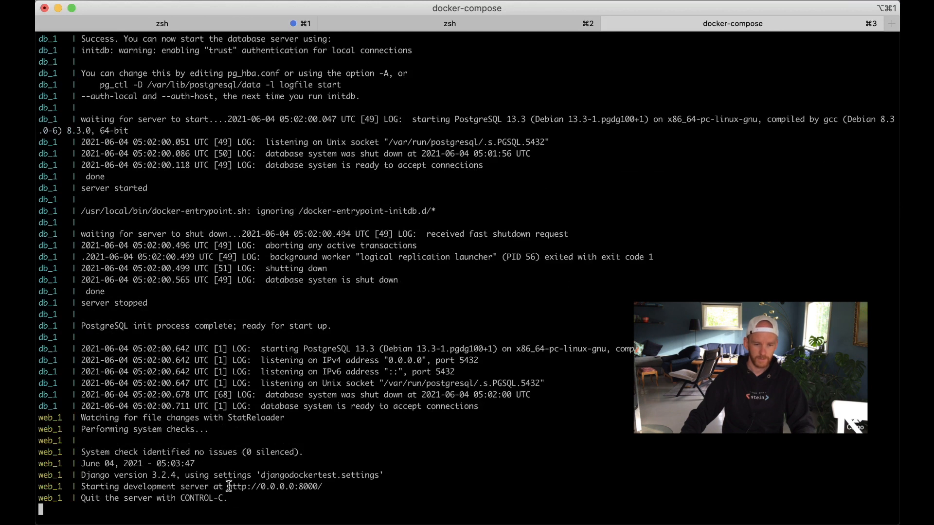
double_click(274, 487)
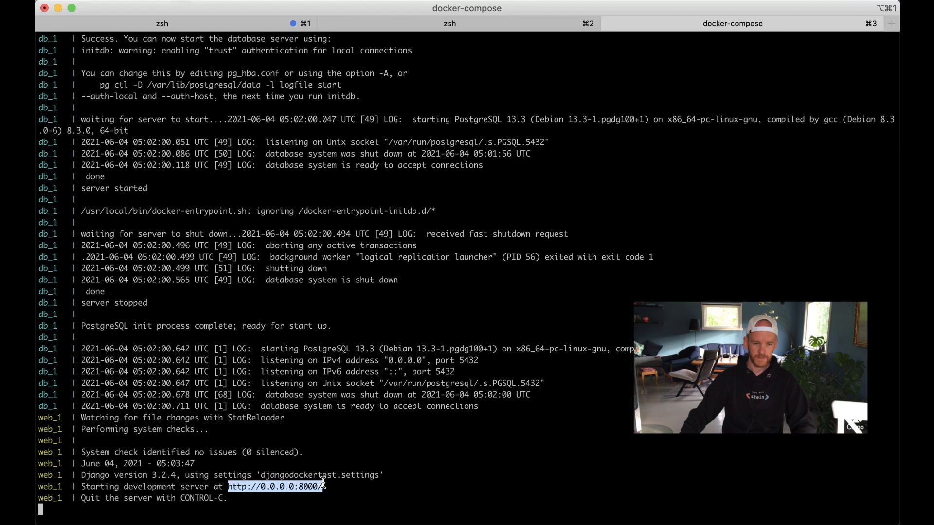
mouse_move(370, 474)
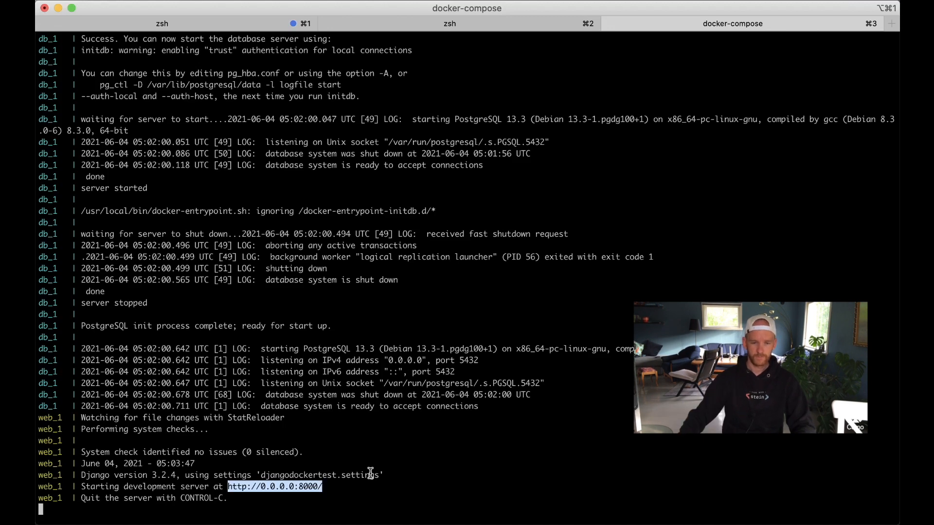
click(275, 486)
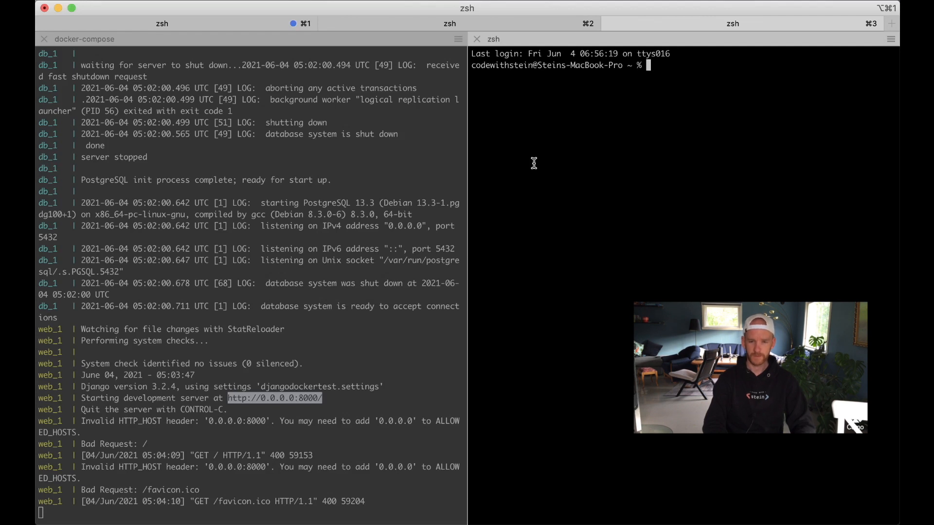
Step: Set ALLOWED_HOSTS = ['0.0.0.0'] in djangodockertest/settings.py and save
text(cd djangodocker)
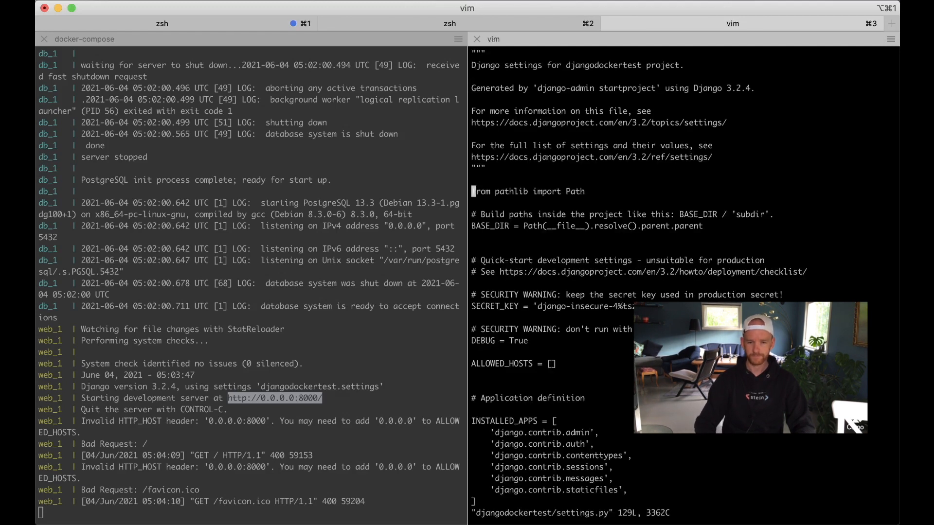
text(')
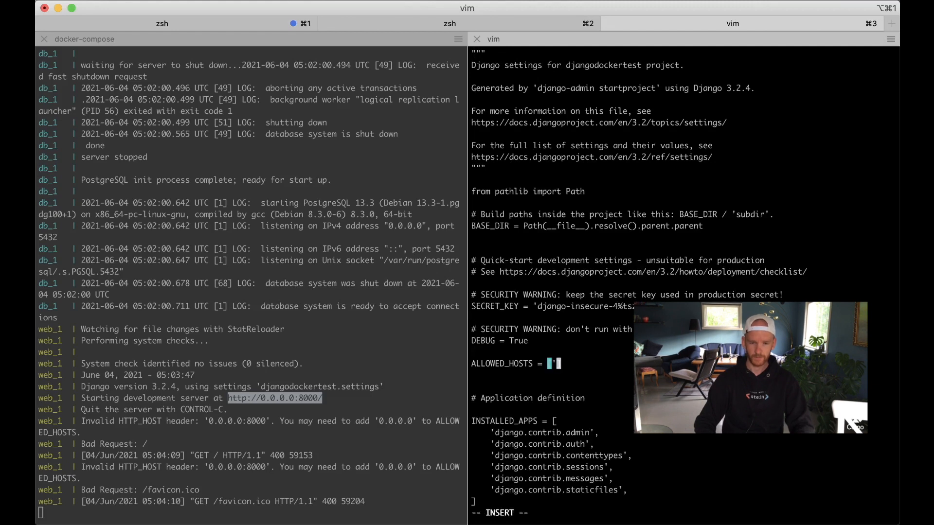
text(0.0.0.0)
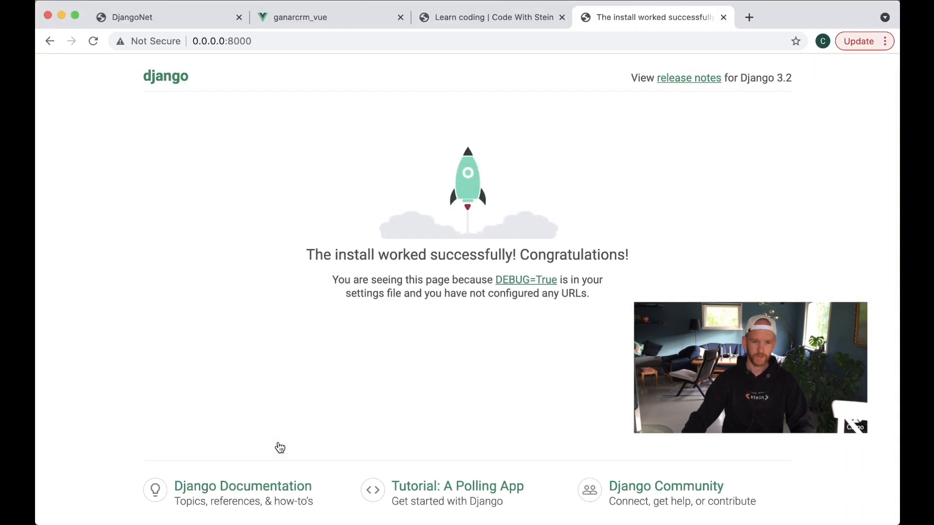
mouse_move(302, 429)
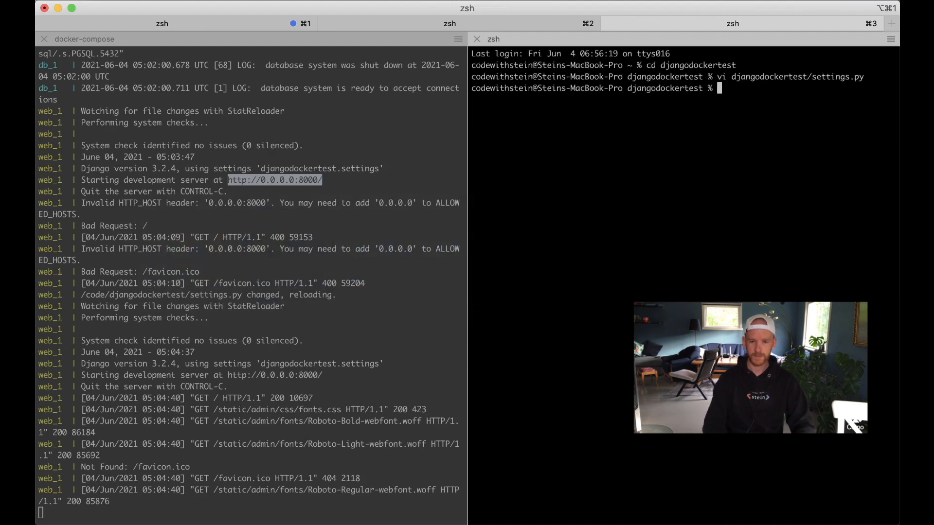
Step: Begin a docker-compose command at the project prompt beside the running server log
text(docker-compo)
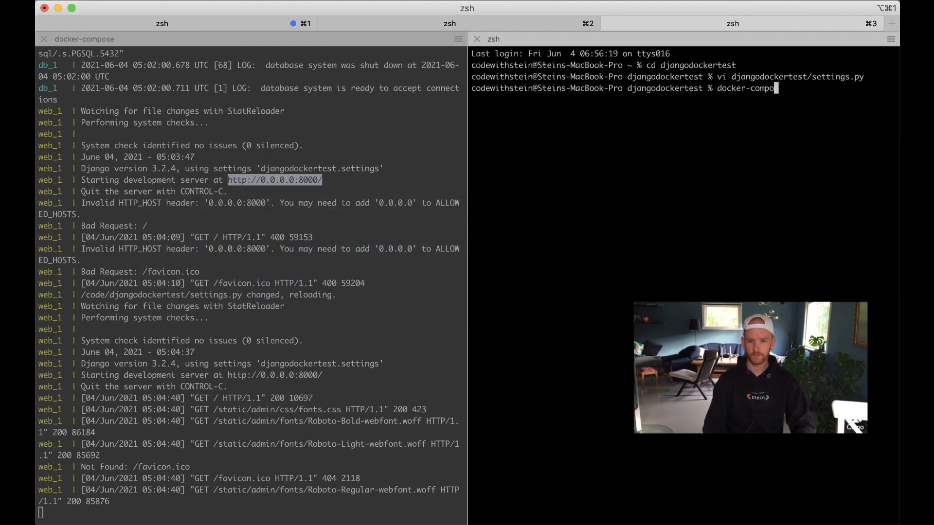